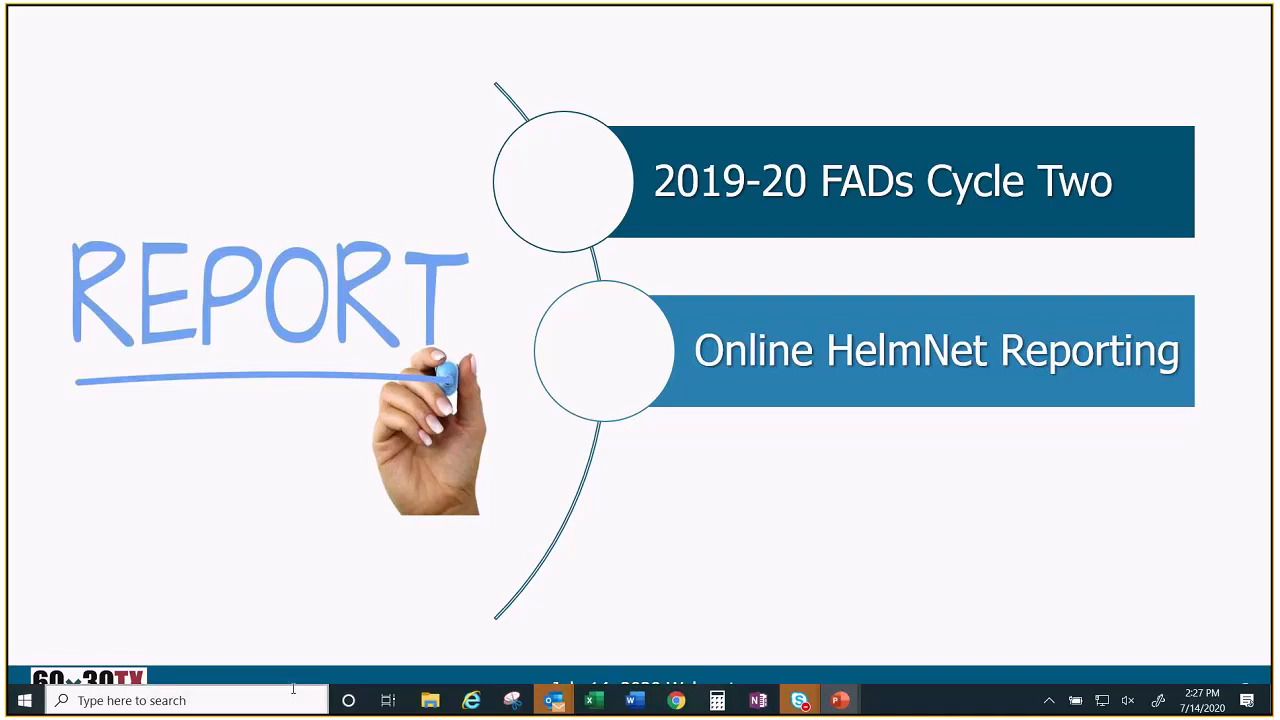
mouse_move(296, 692)
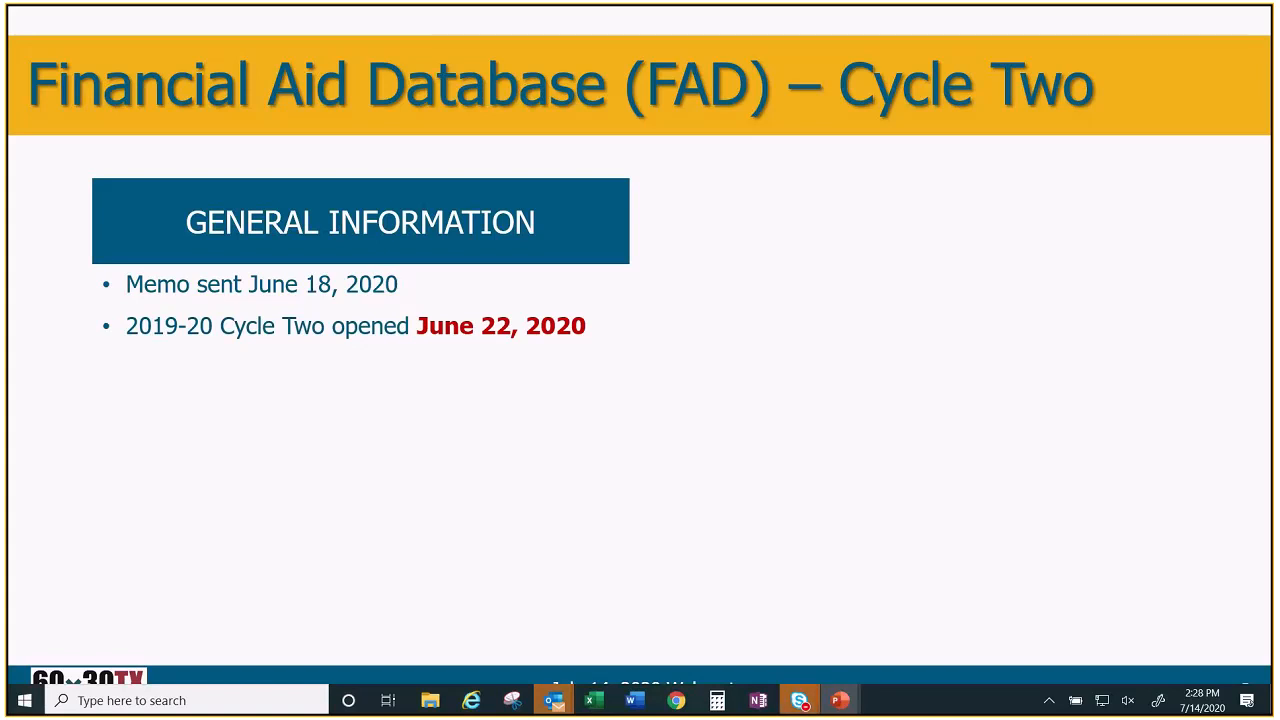
key(right)
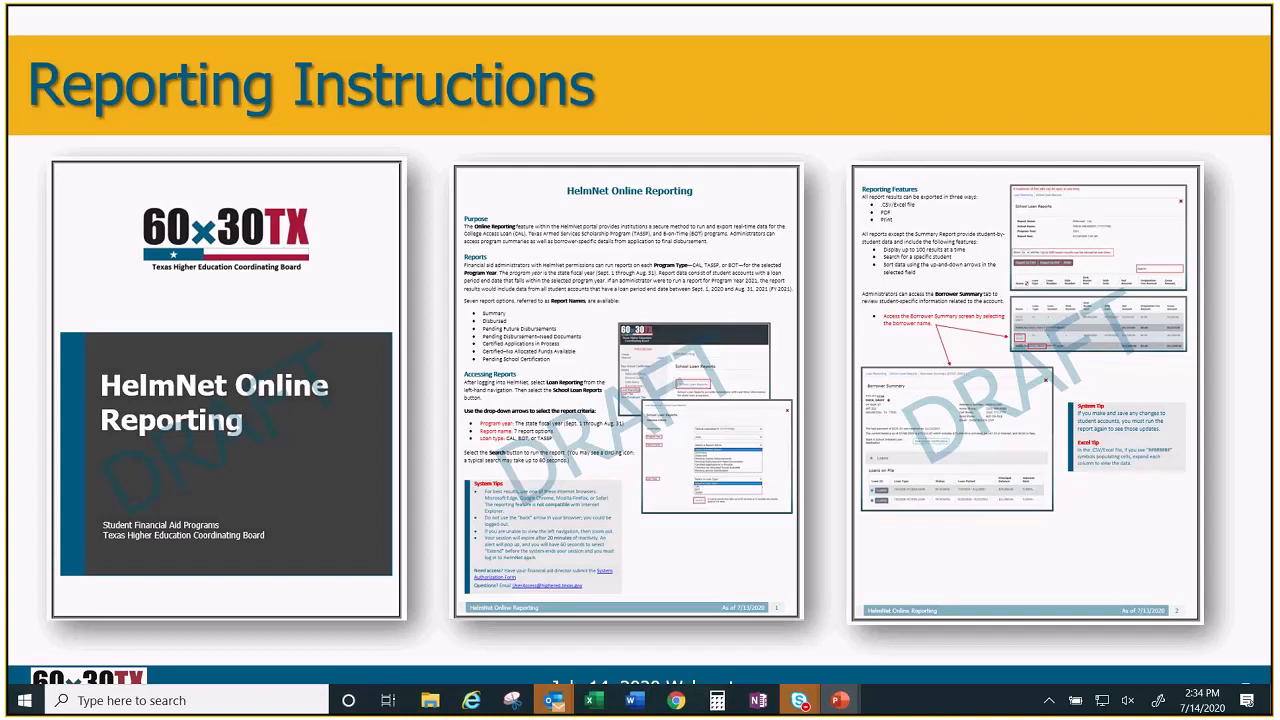
mouse_move(348, 524)
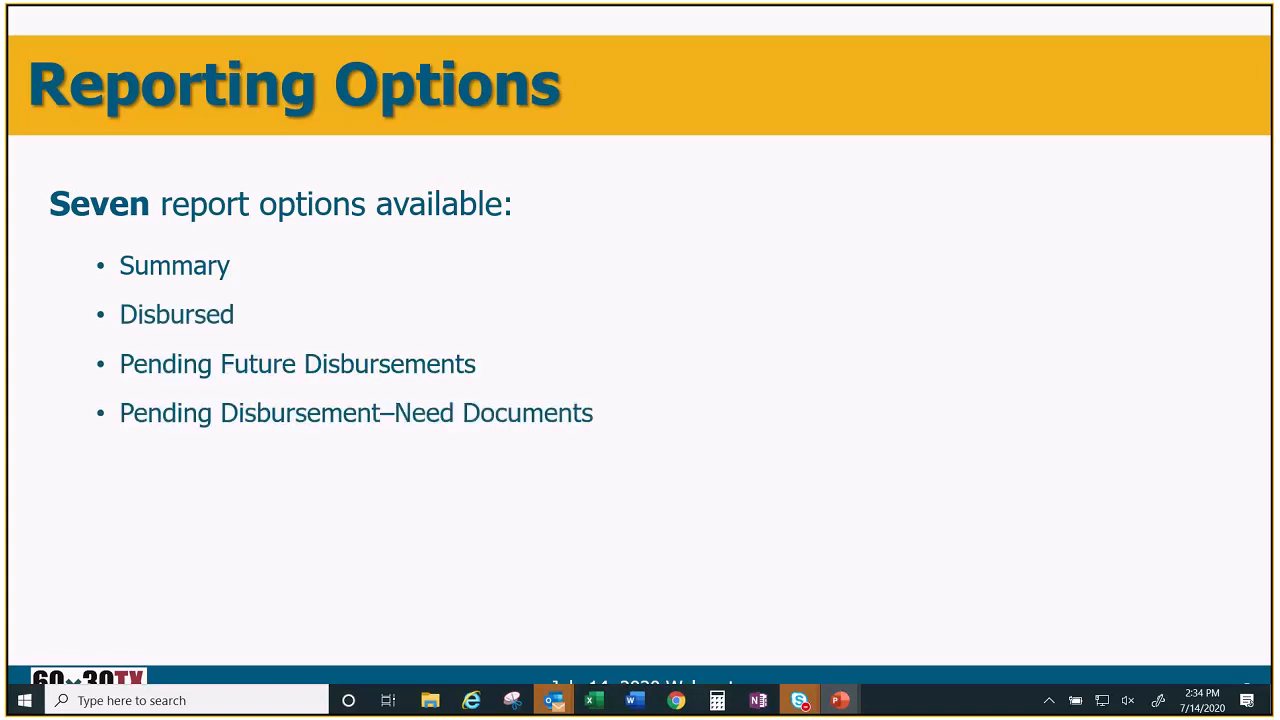
Step: Advance the slideshow to the Reporting Options slide with its seven report bullets
key(Right)
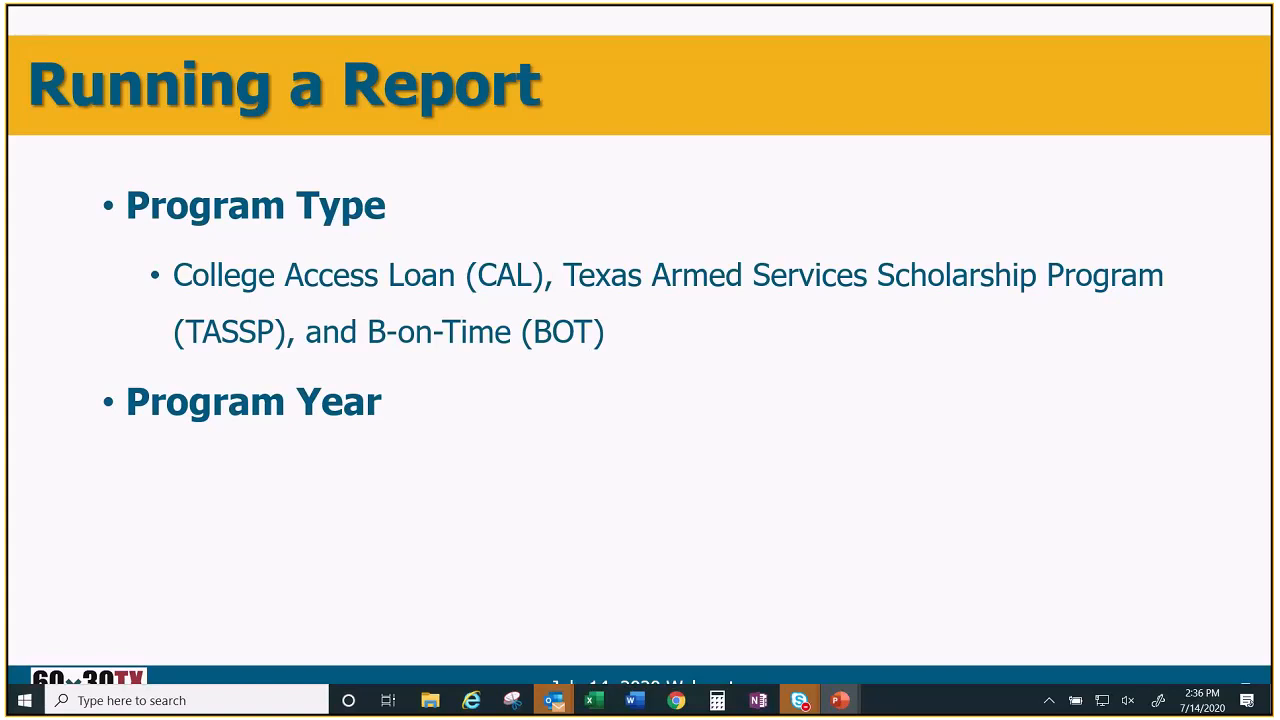
mouse_move(440, 536)
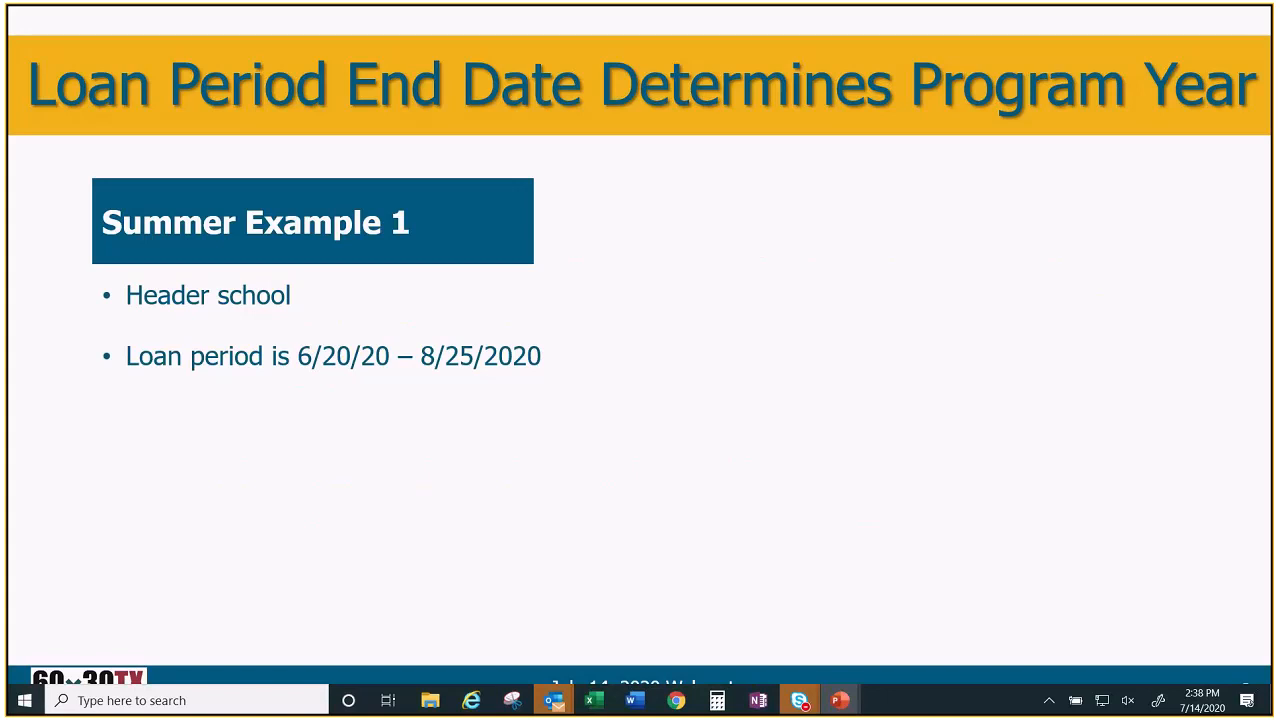
Step: Reveal the Summer Example 1 bullet showing the school system as FY 2021 versus THECB FY 2020
key(right)
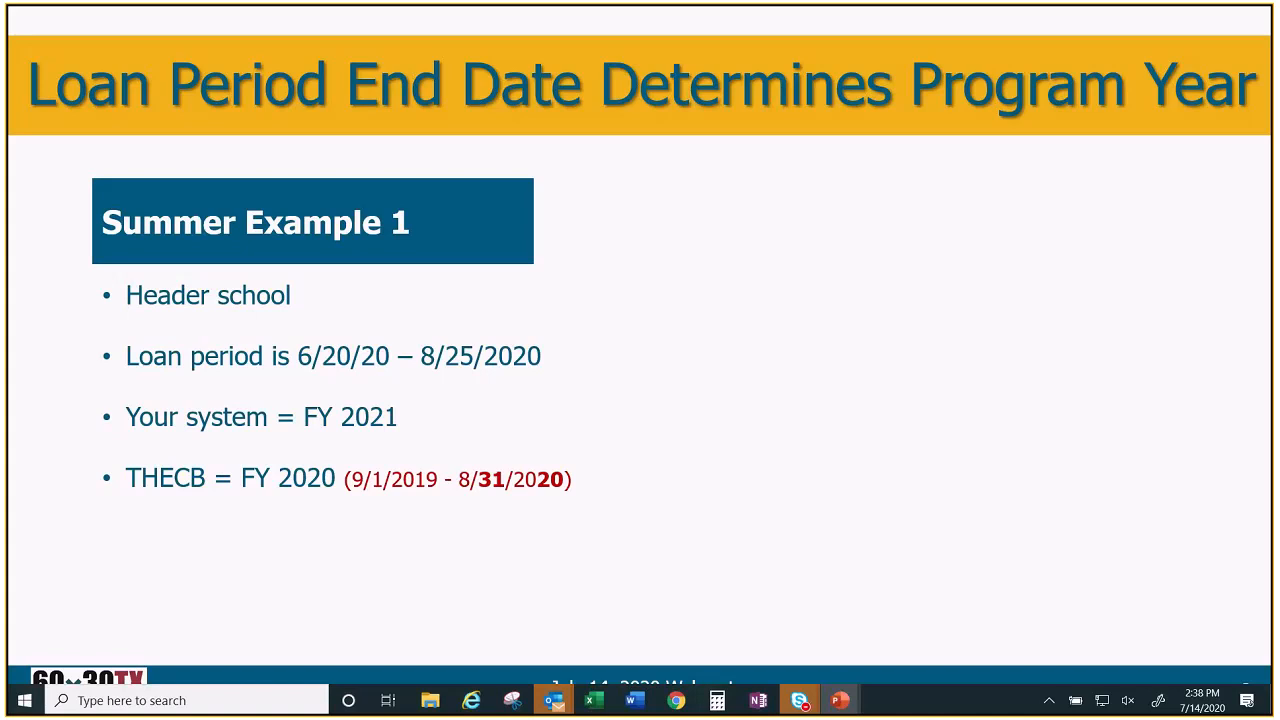
mouse_move(504, 526)
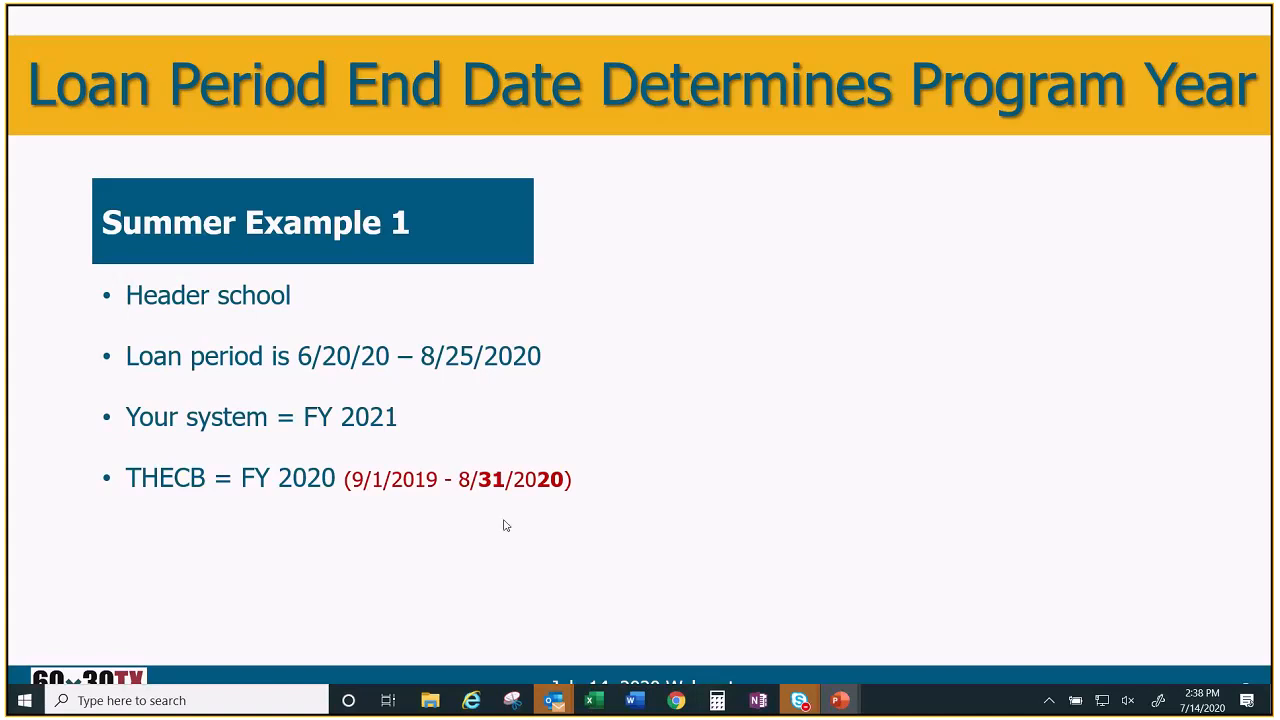
mouse_move(596, 616)
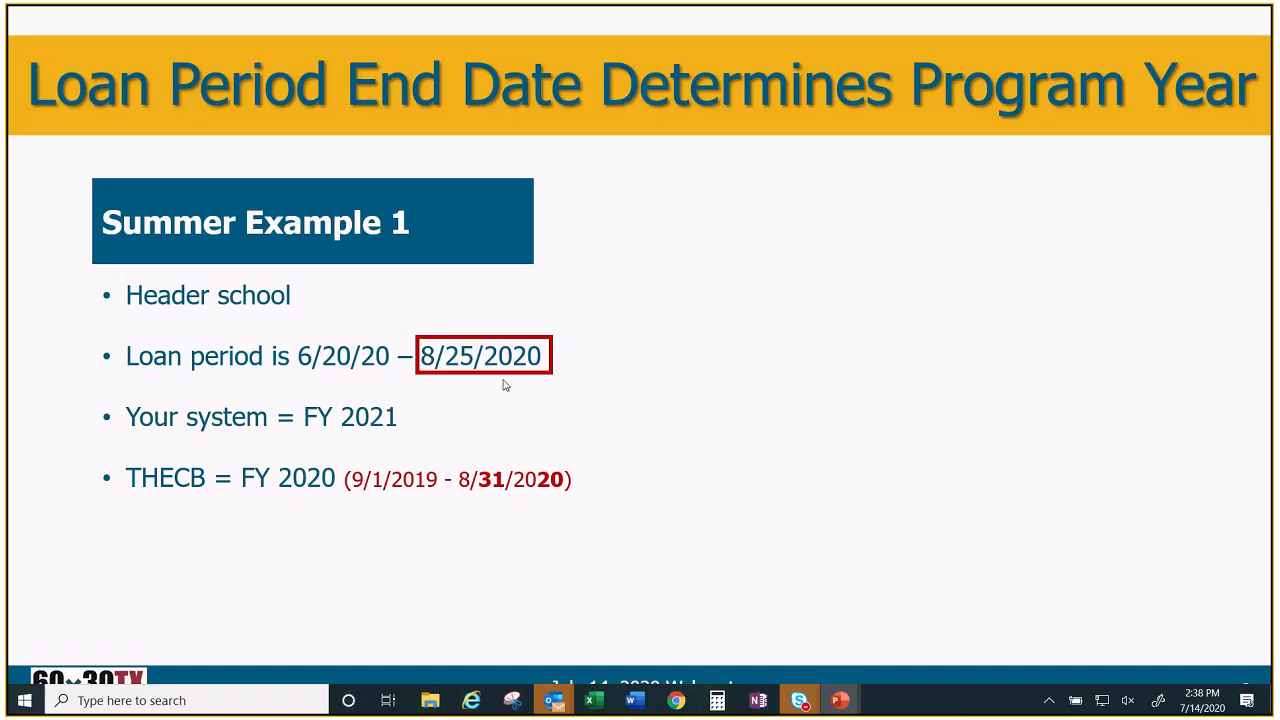
mouse_move(508, 384)
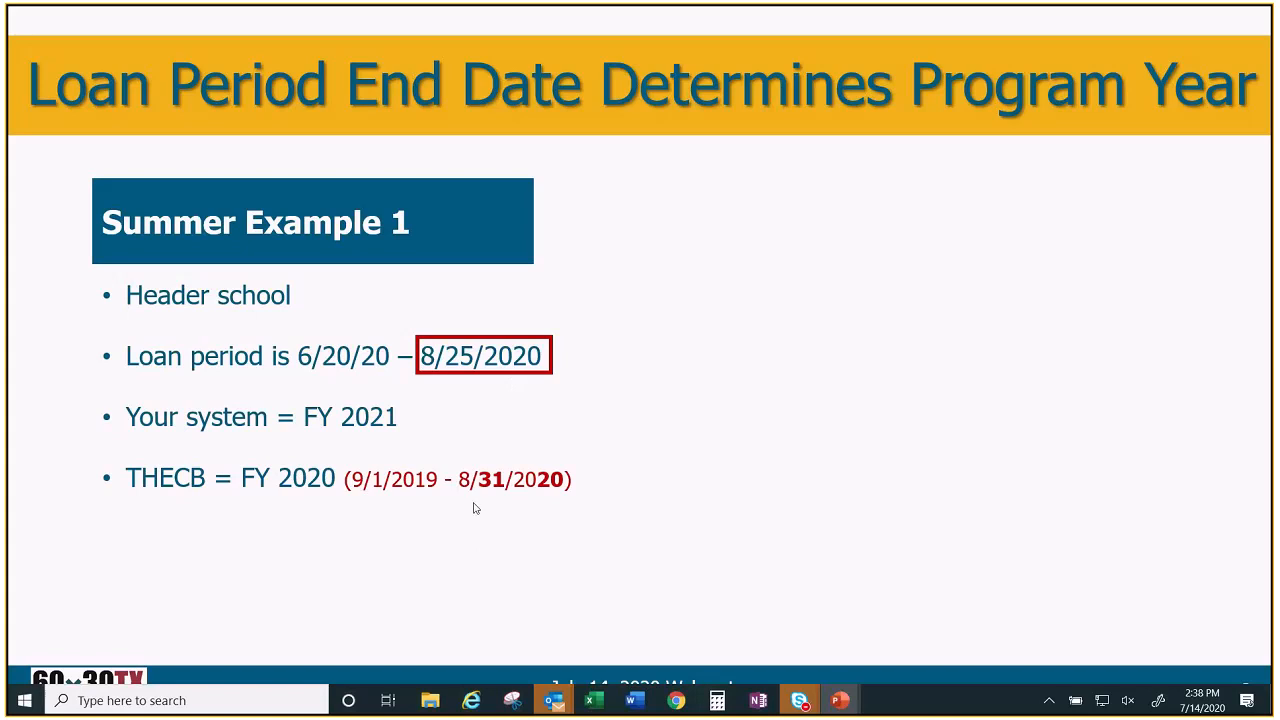
mouse_move(228, 568)
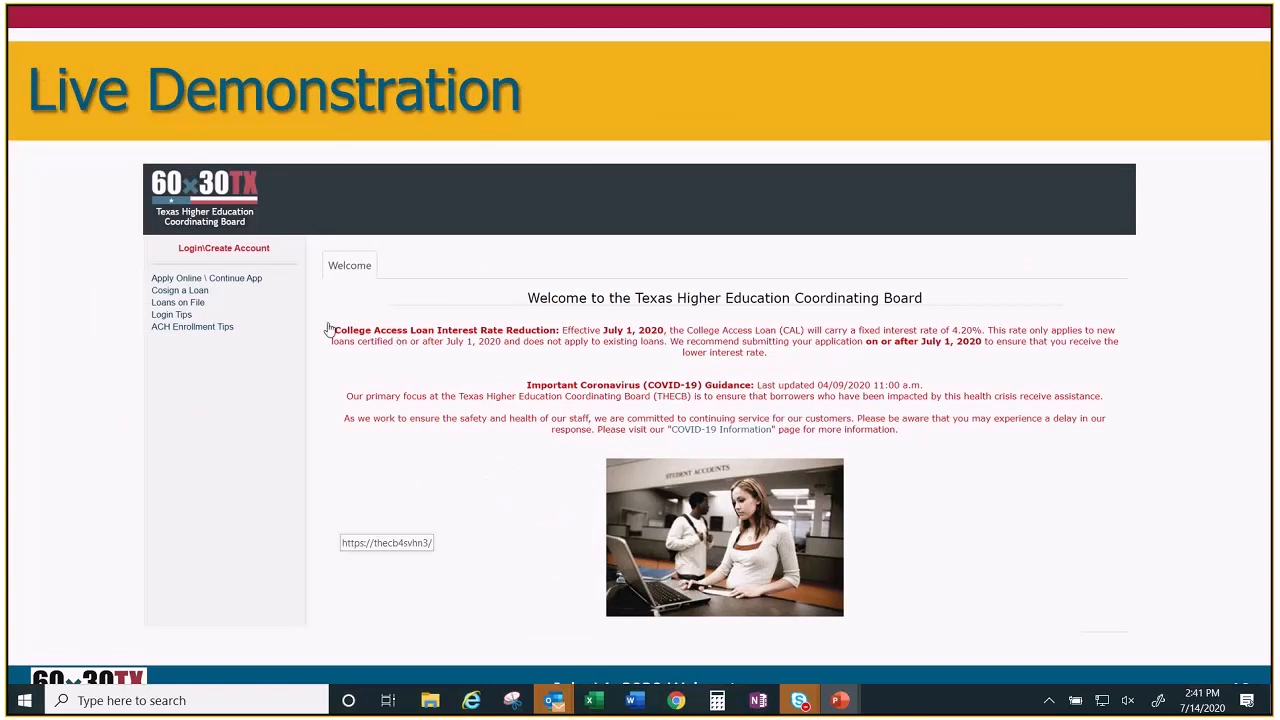
mouse_move(248, 256)
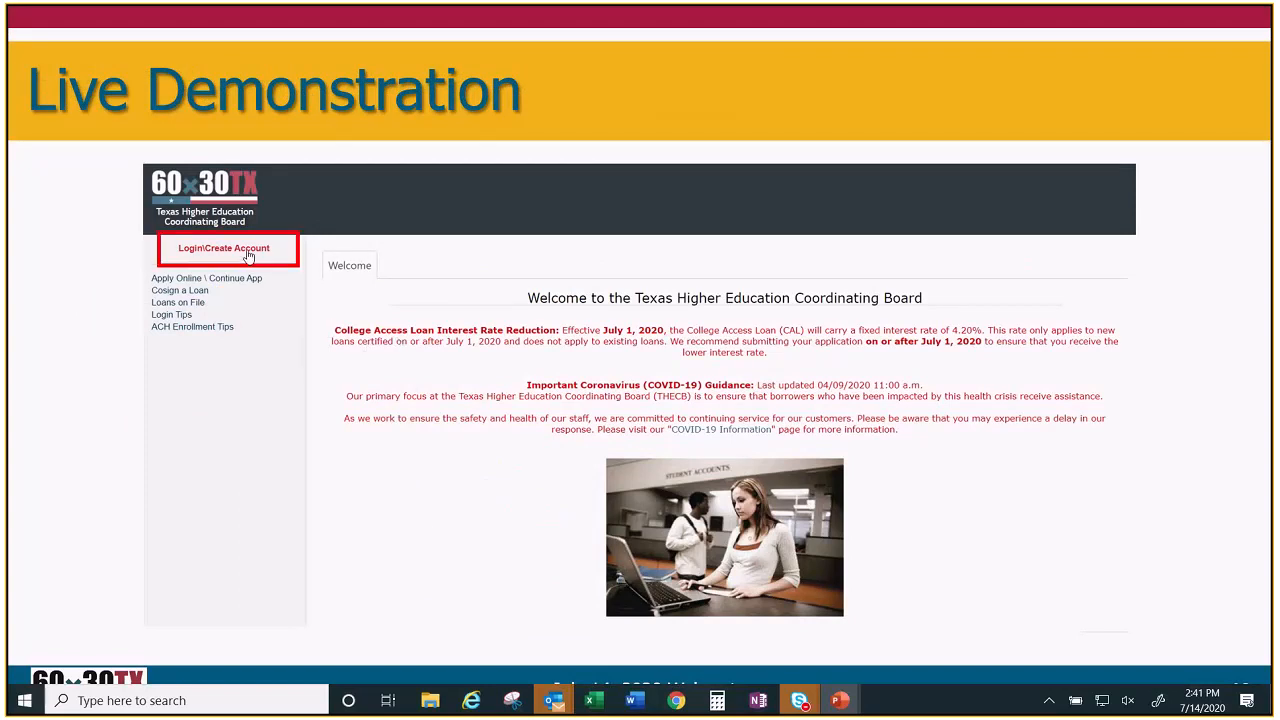
Step: Advance the Live Demonstration slide through its login and security-alert screens
click(224, 248)
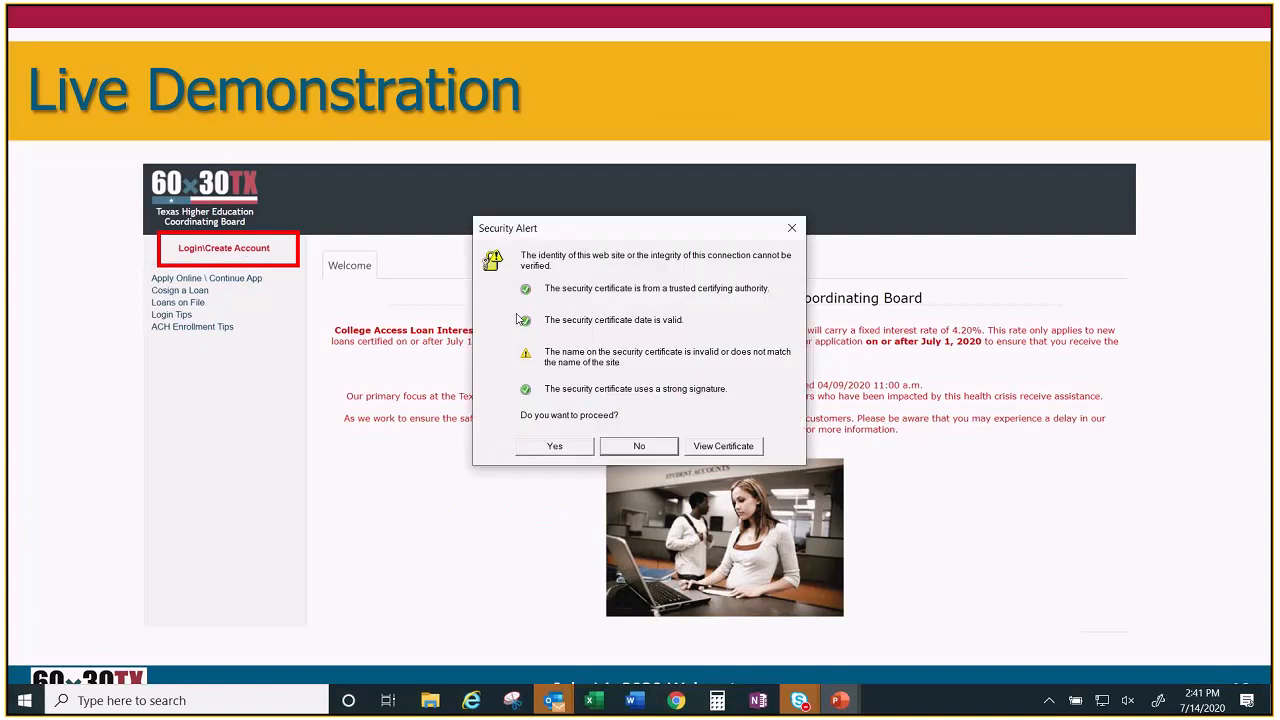
click(554, 446)
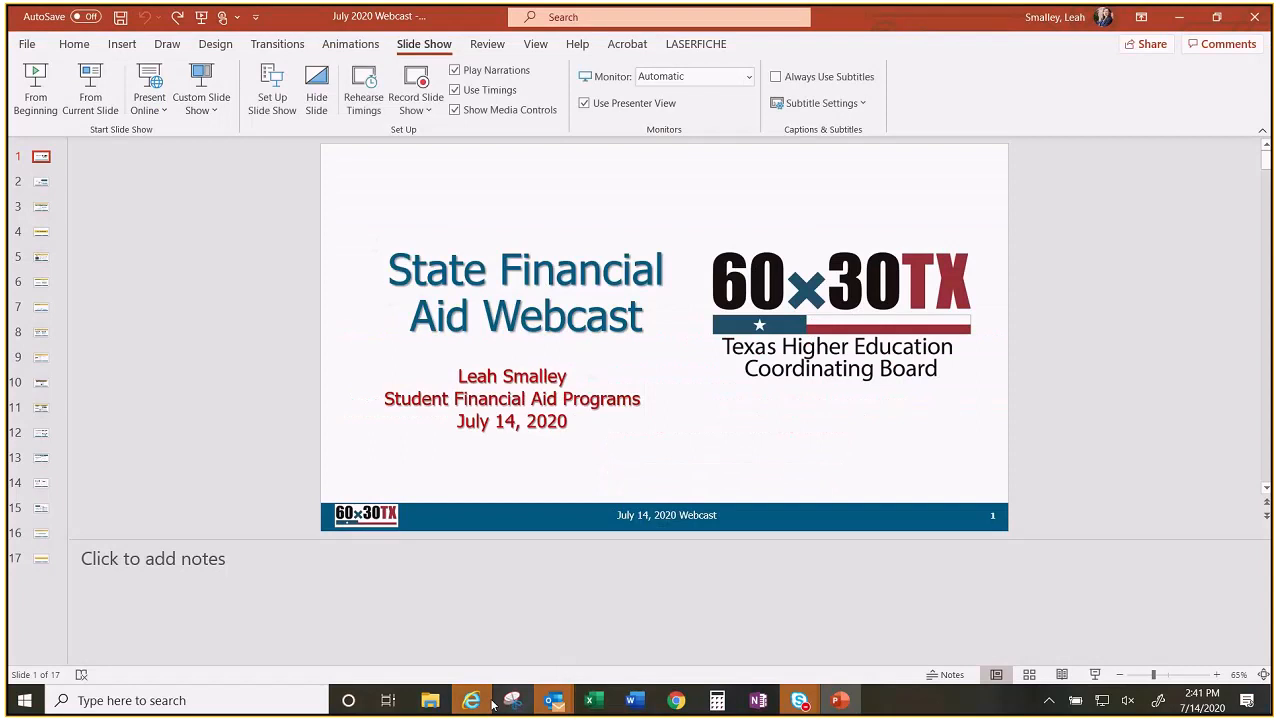
Step: Switch to the Internet Explorer window showing the loan services not-secure warning page
click(472, 700)
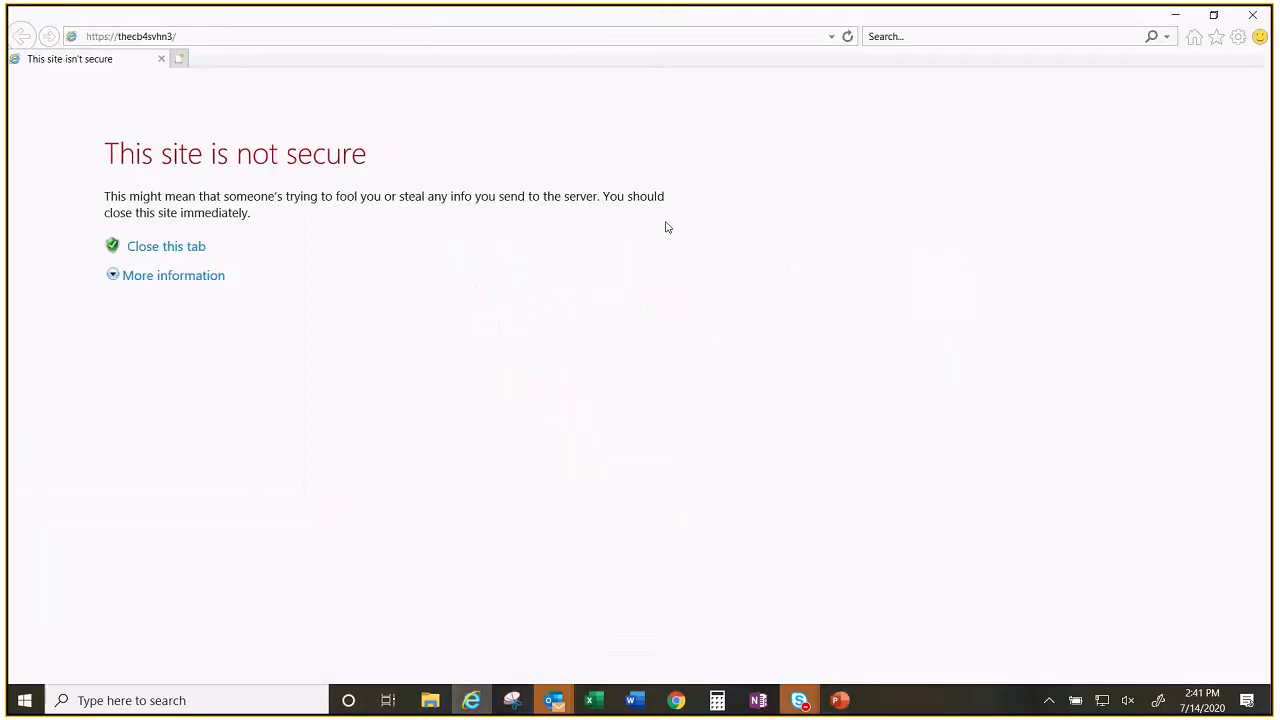
click(136, 32)
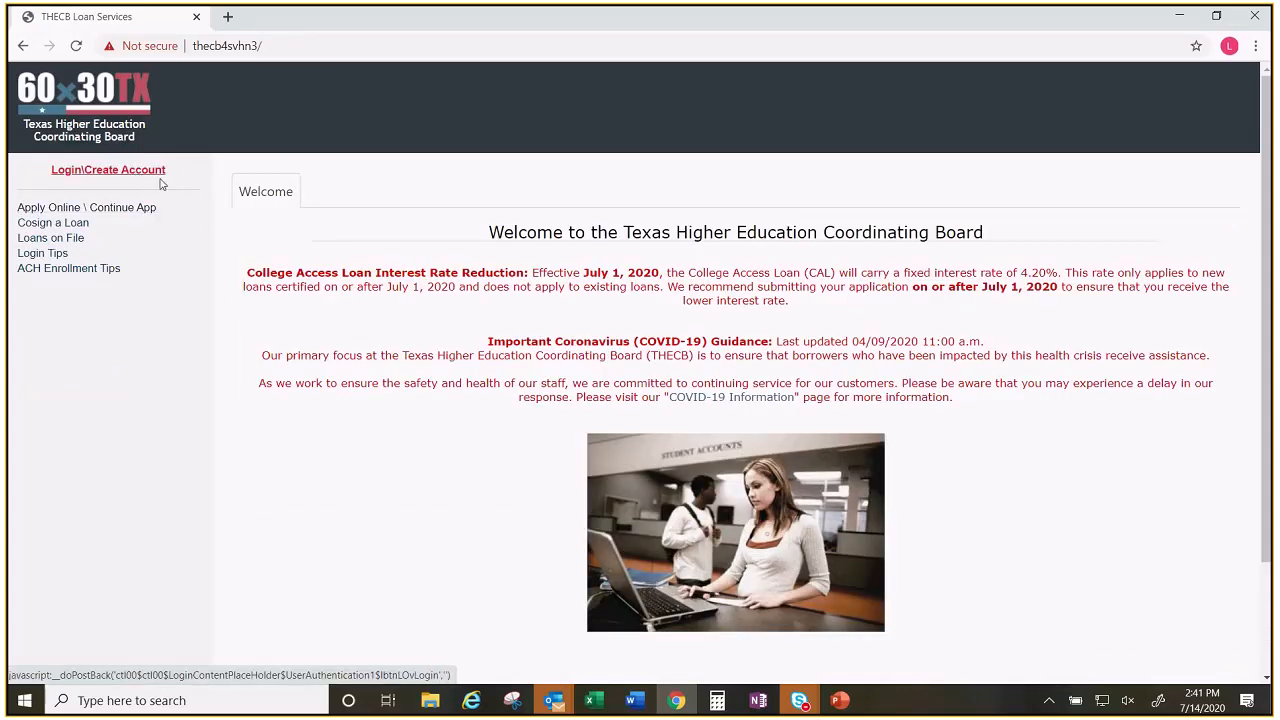
mouse_move(876, 512)
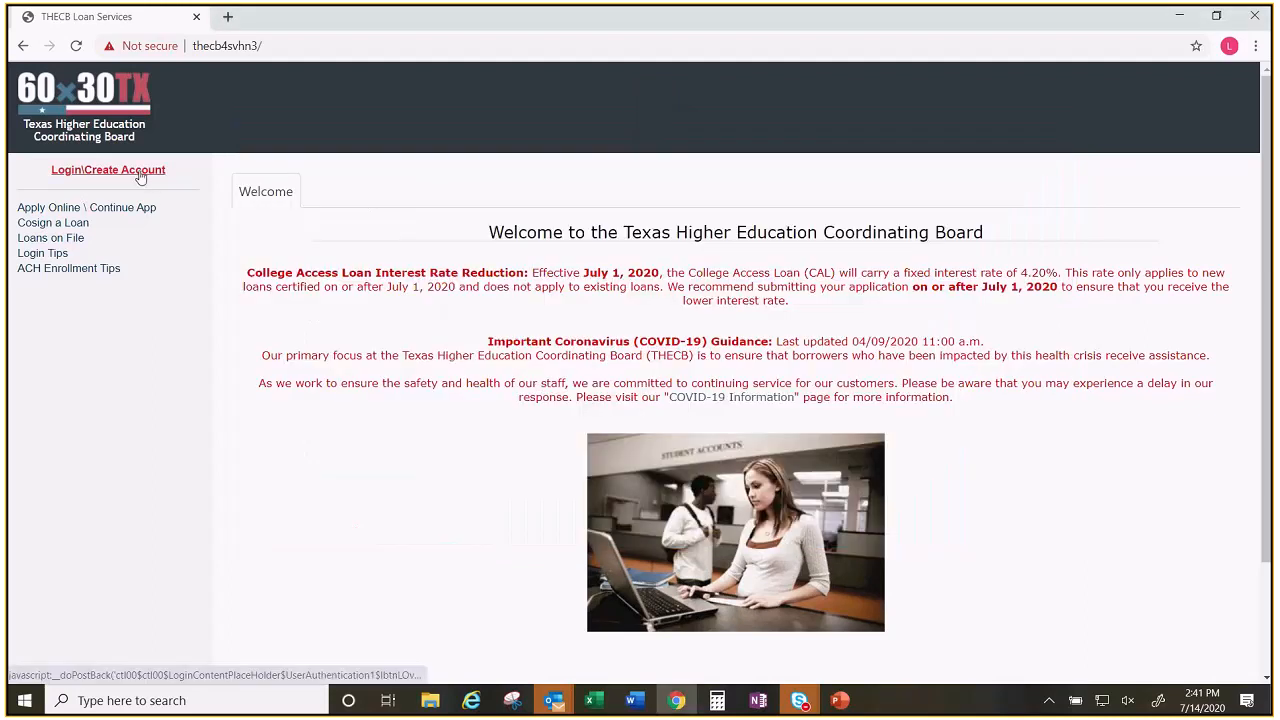
click(108, 168)
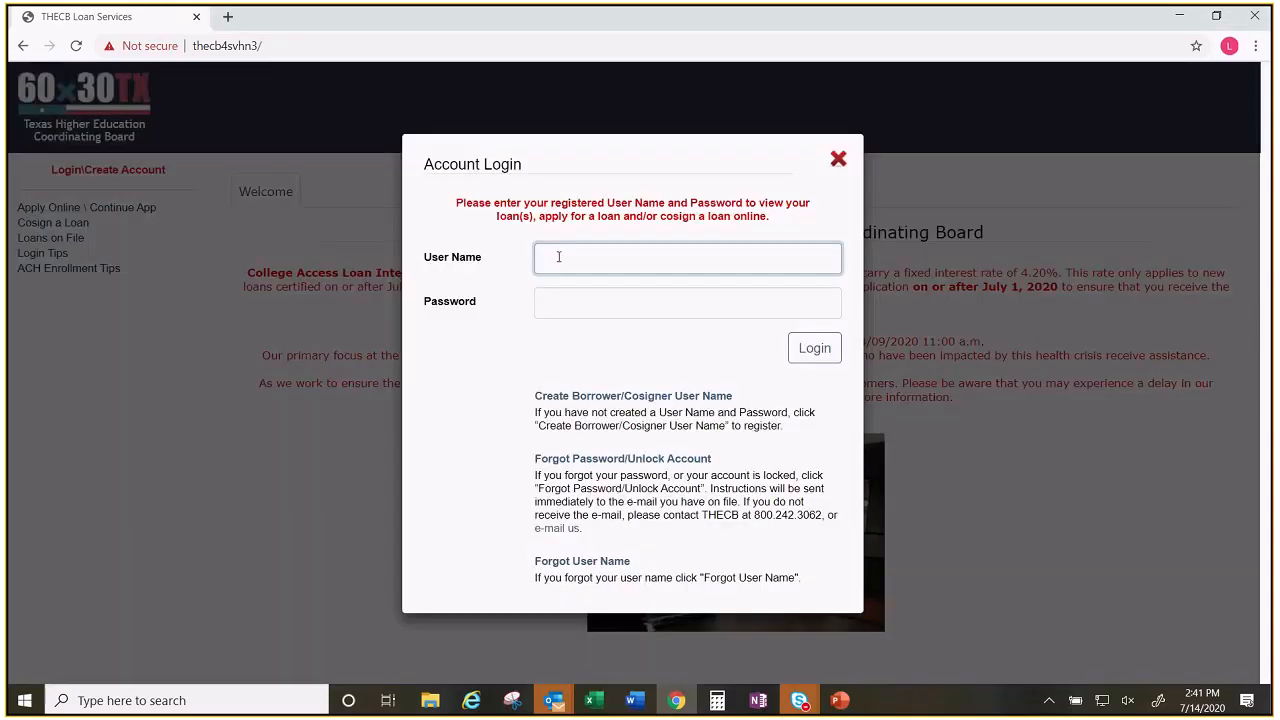
text(thecbuniv)
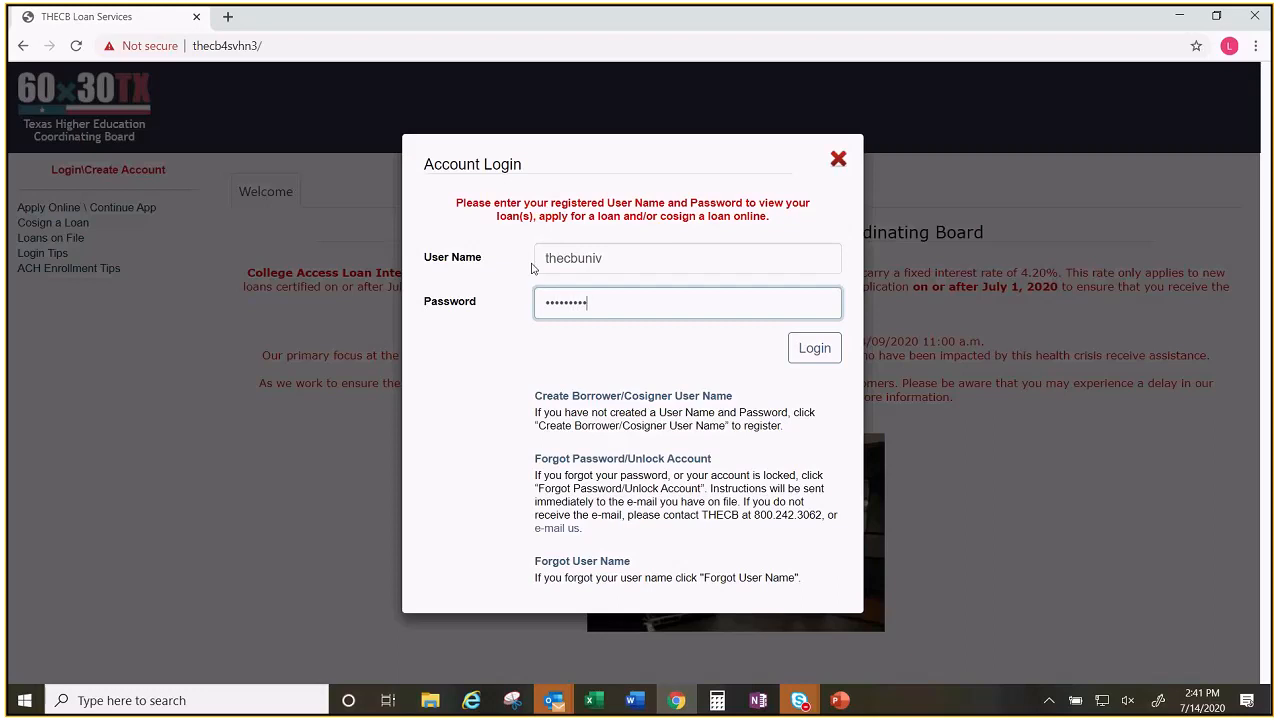
Step: Sign in so the welcome page shows the school account's certification, inquiry and loan reporting menus
click(814, 348)
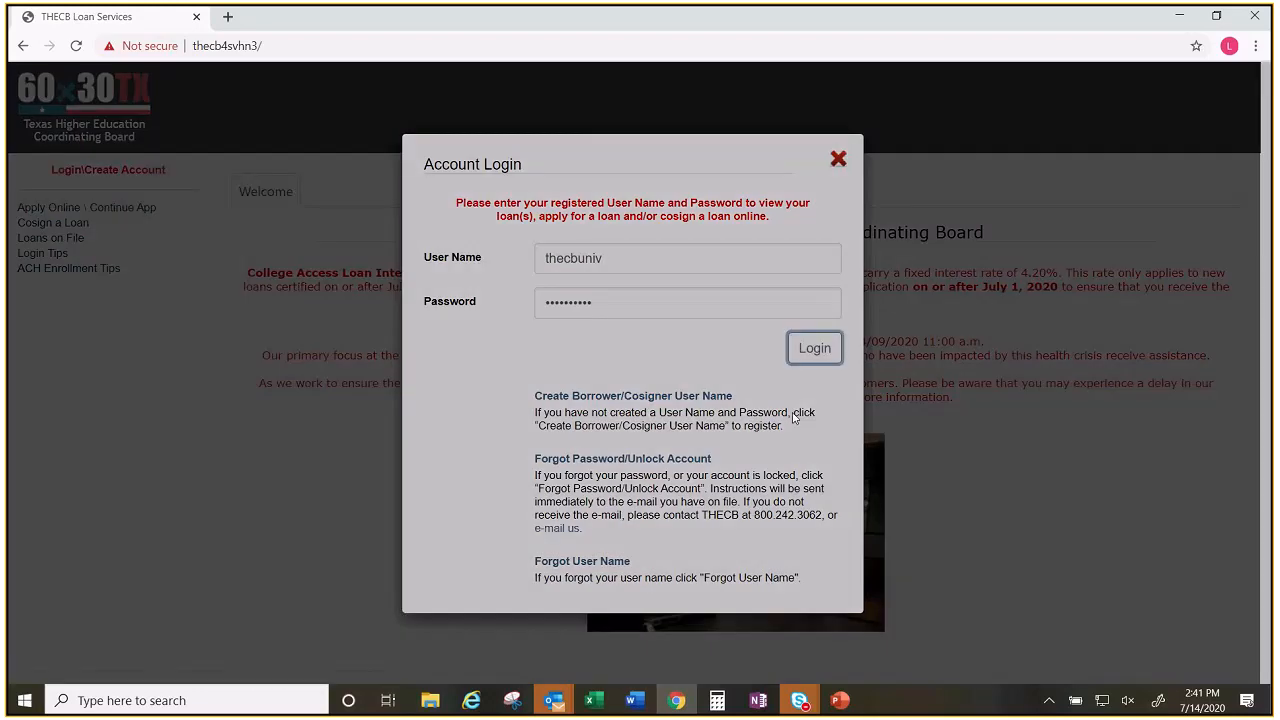
click(814, 348)
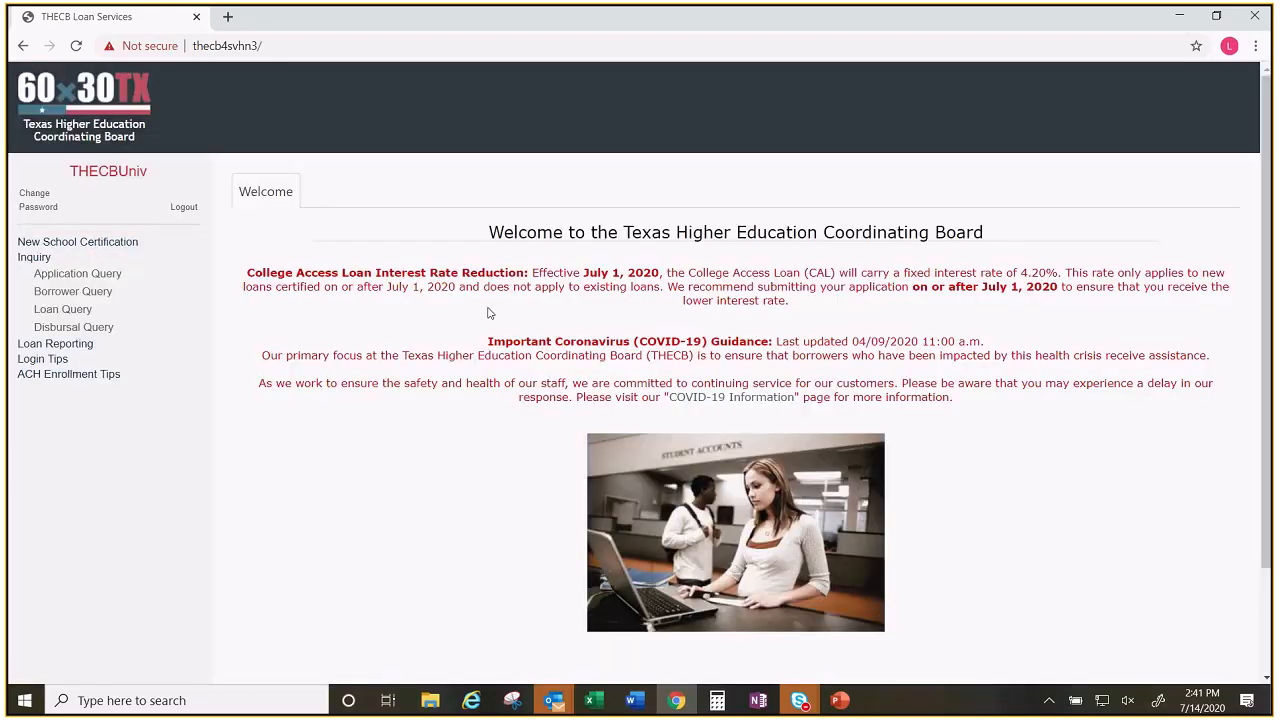
mouse_move(128, 180)
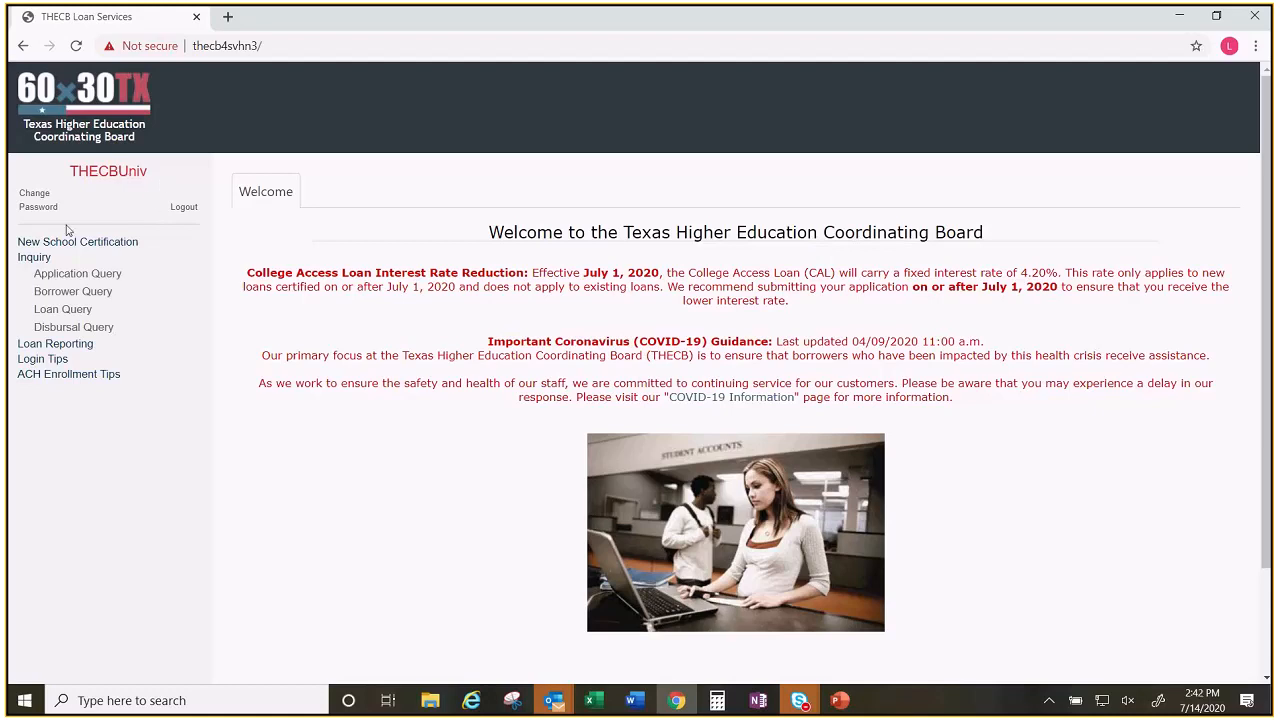
mouse_move(56, 344)
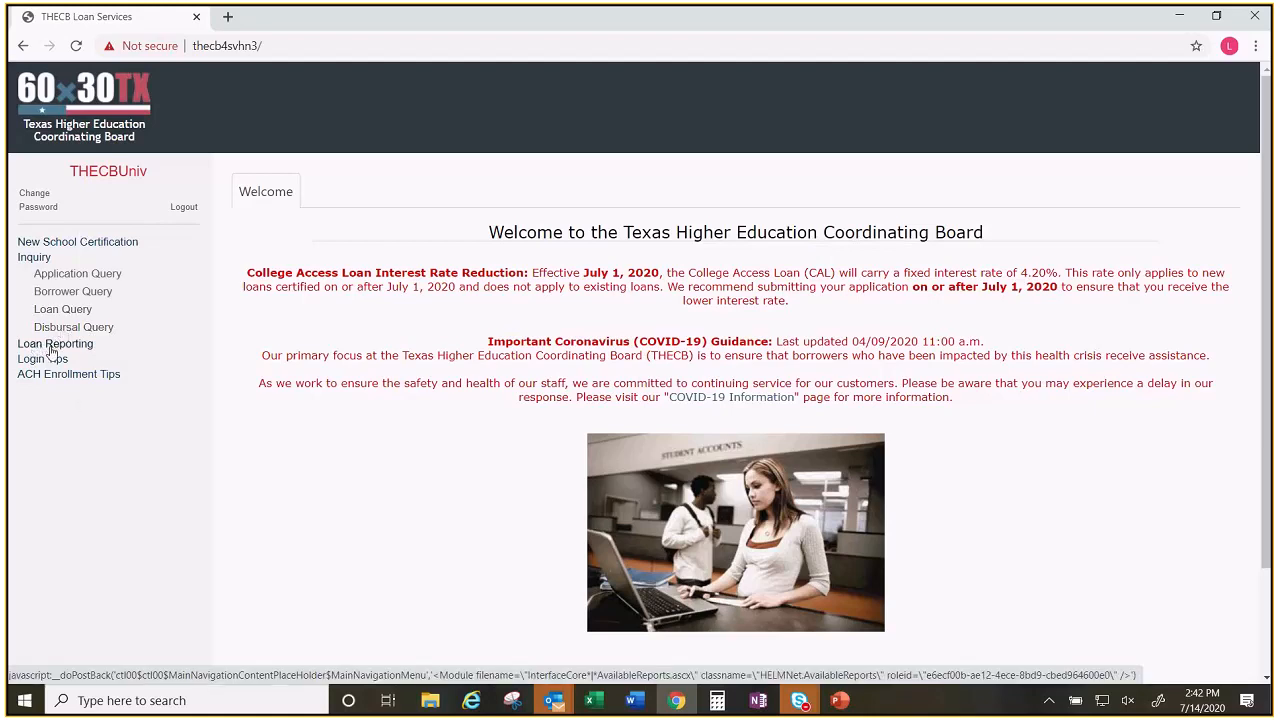
mouse_move(42, 358)
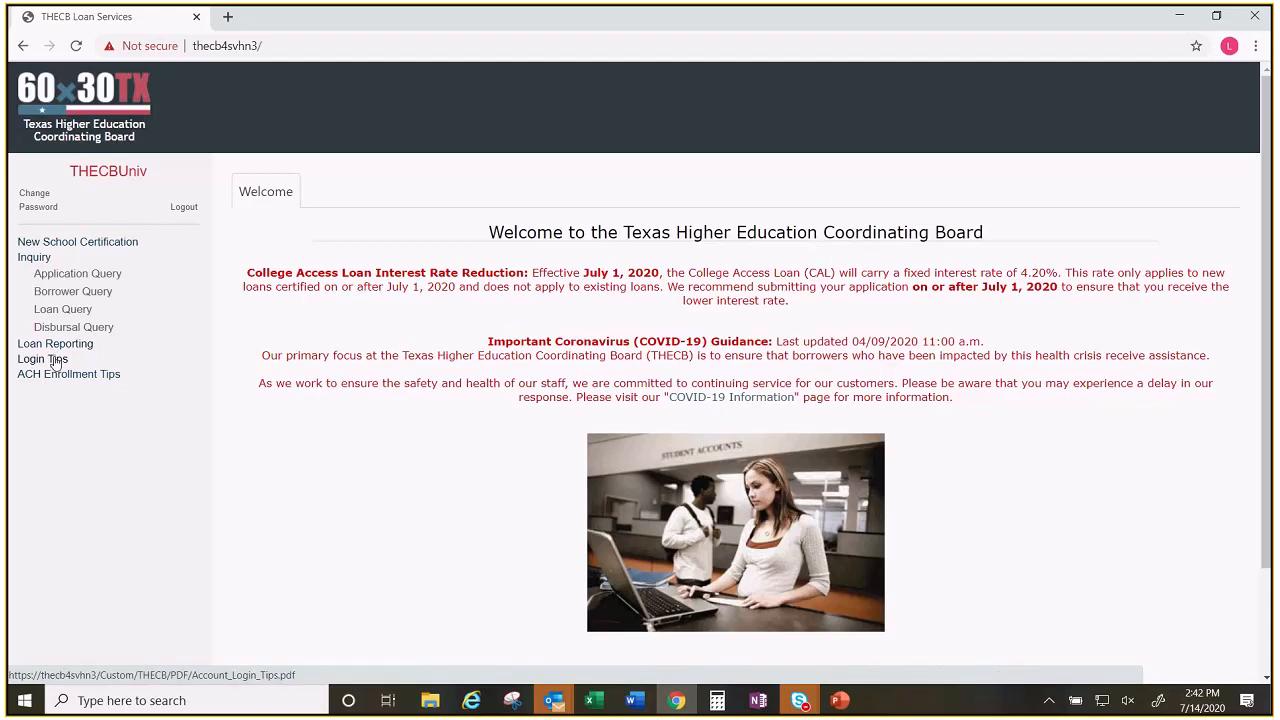
mouse_move(56, 344)
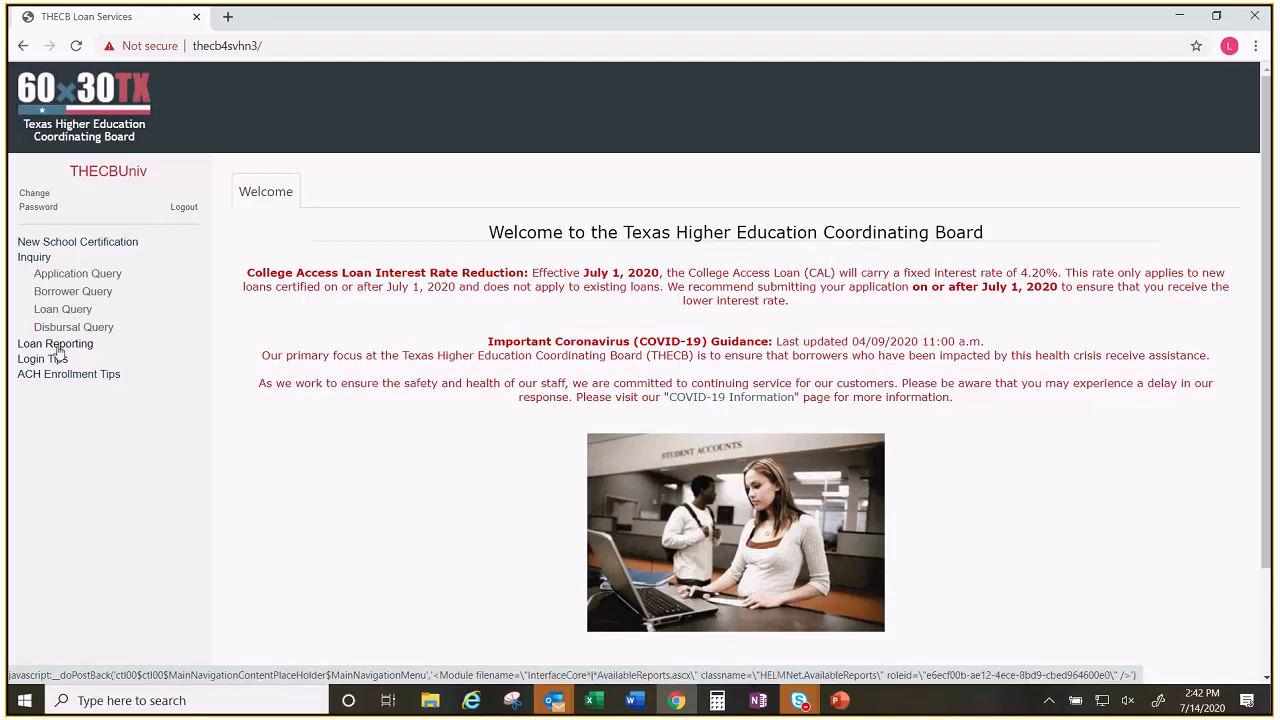
mouse_move(42, 358)
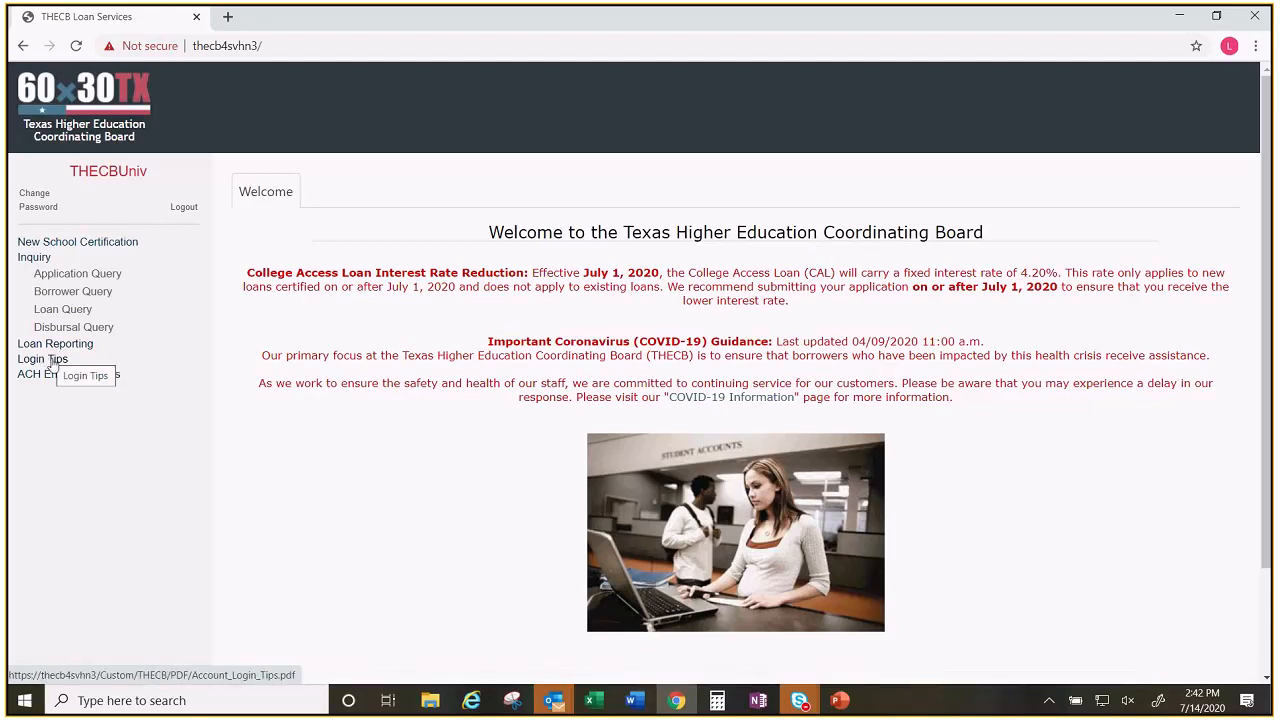
mouse_move(56, 350)
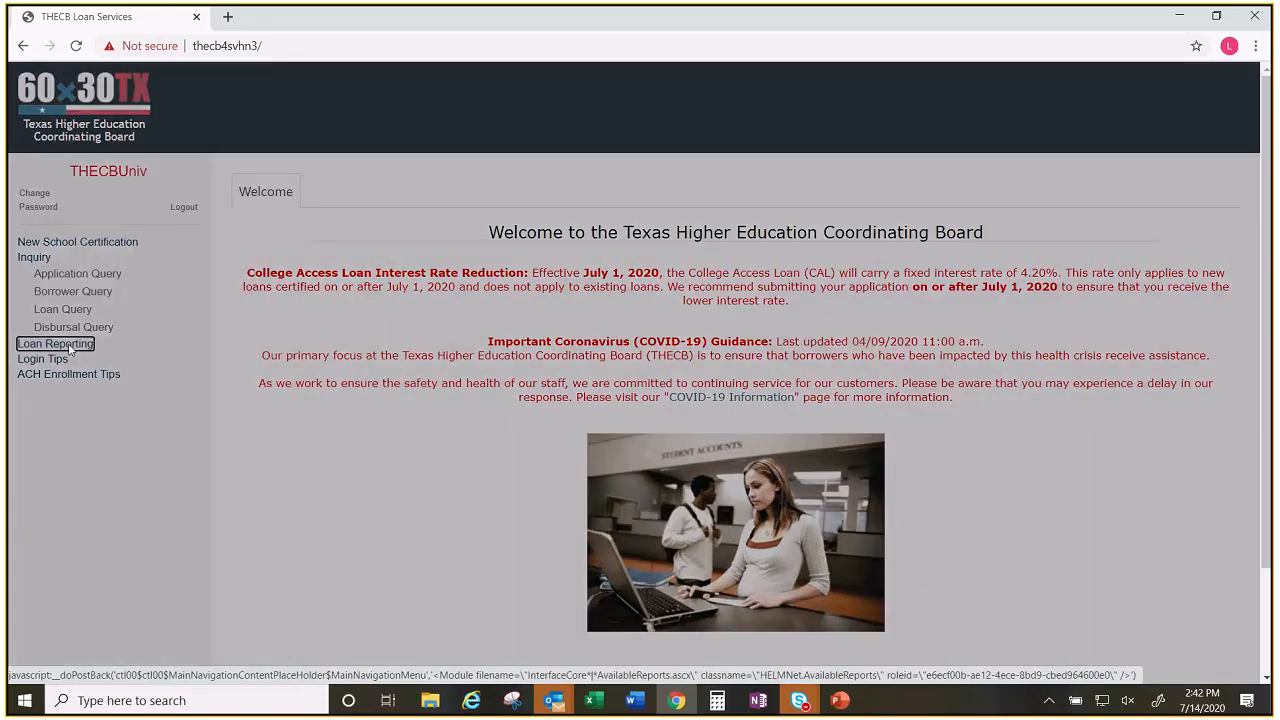
click(56, 344)
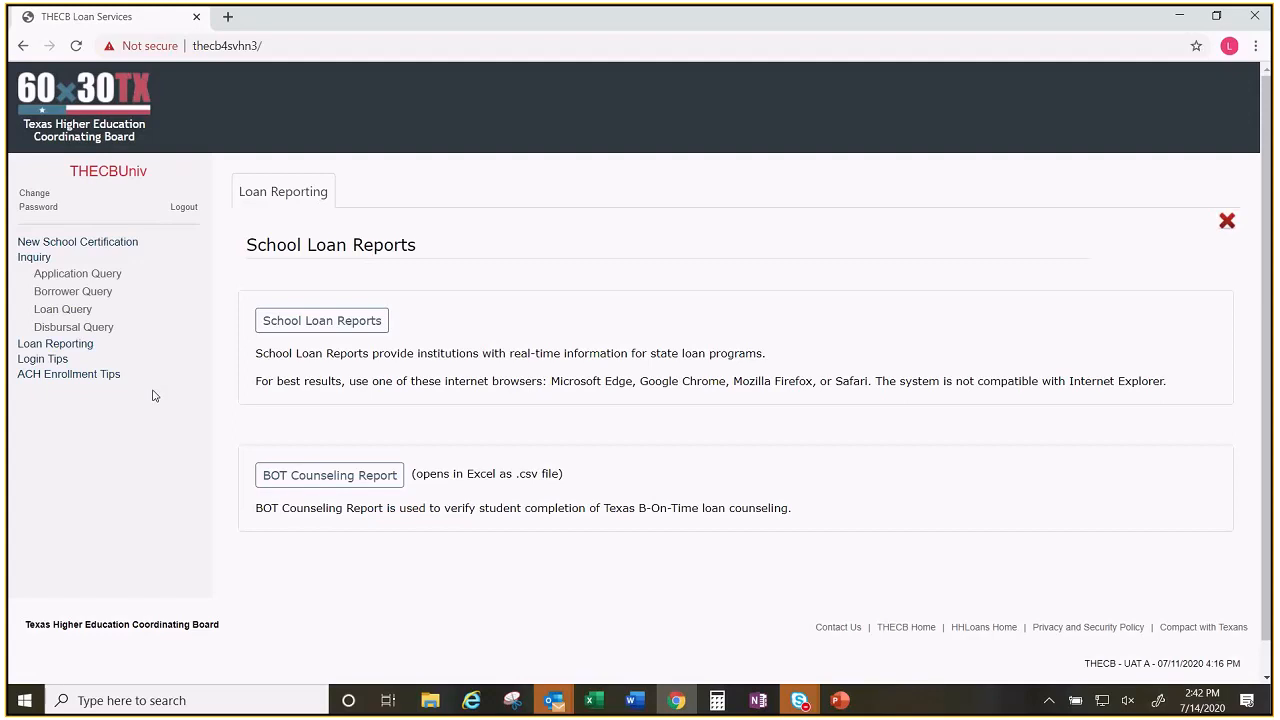
mouse_move(434, 430)
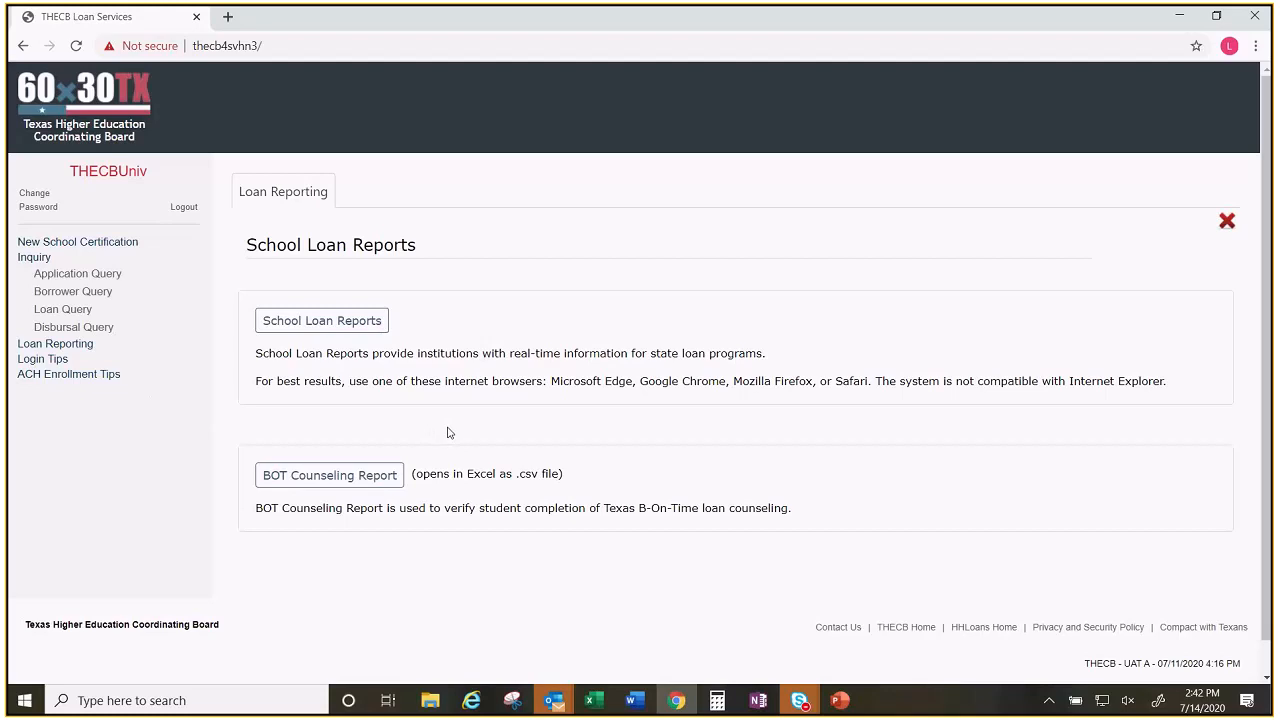
mouse_move(474, 260)
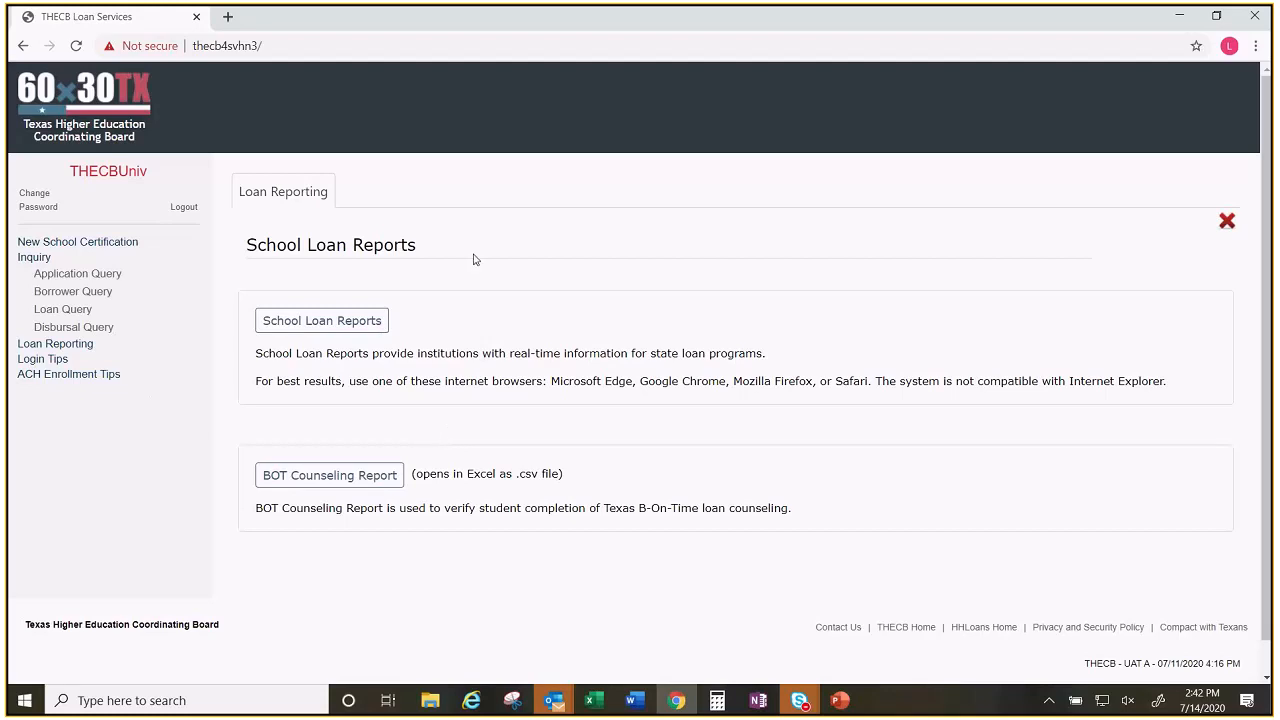
mouse_move(304, 330)
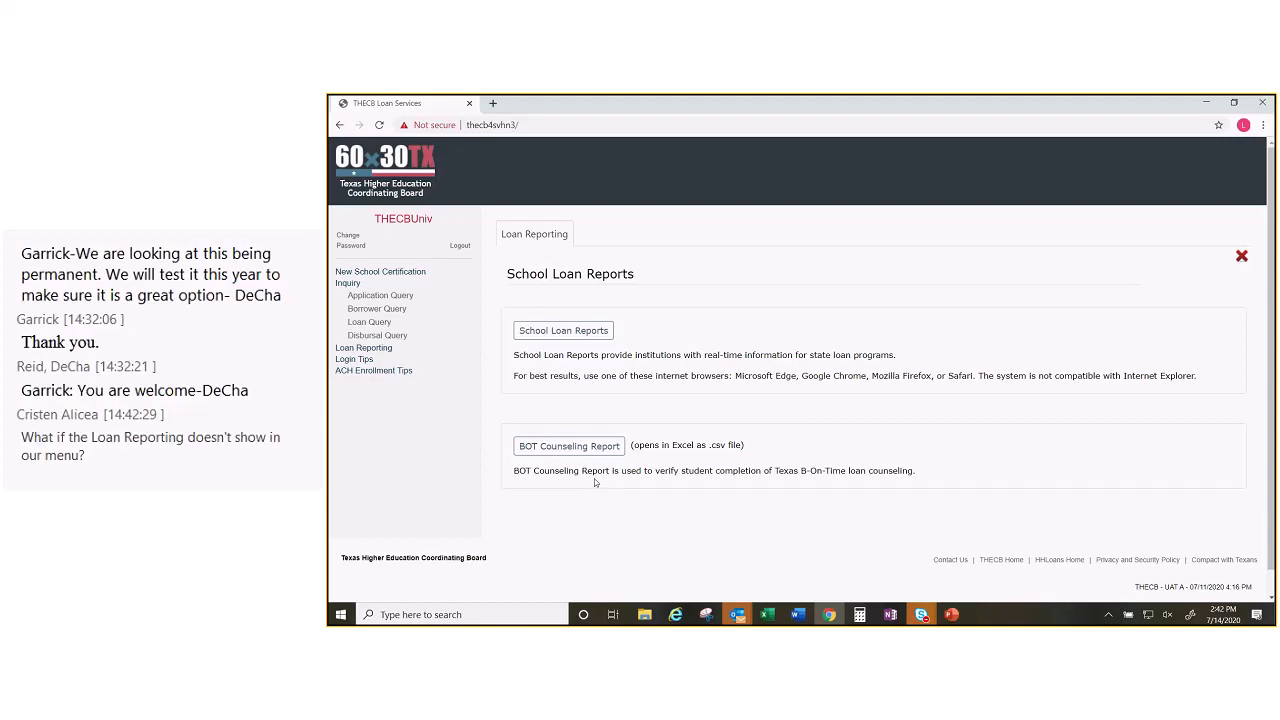
mouse_move(600, 478)
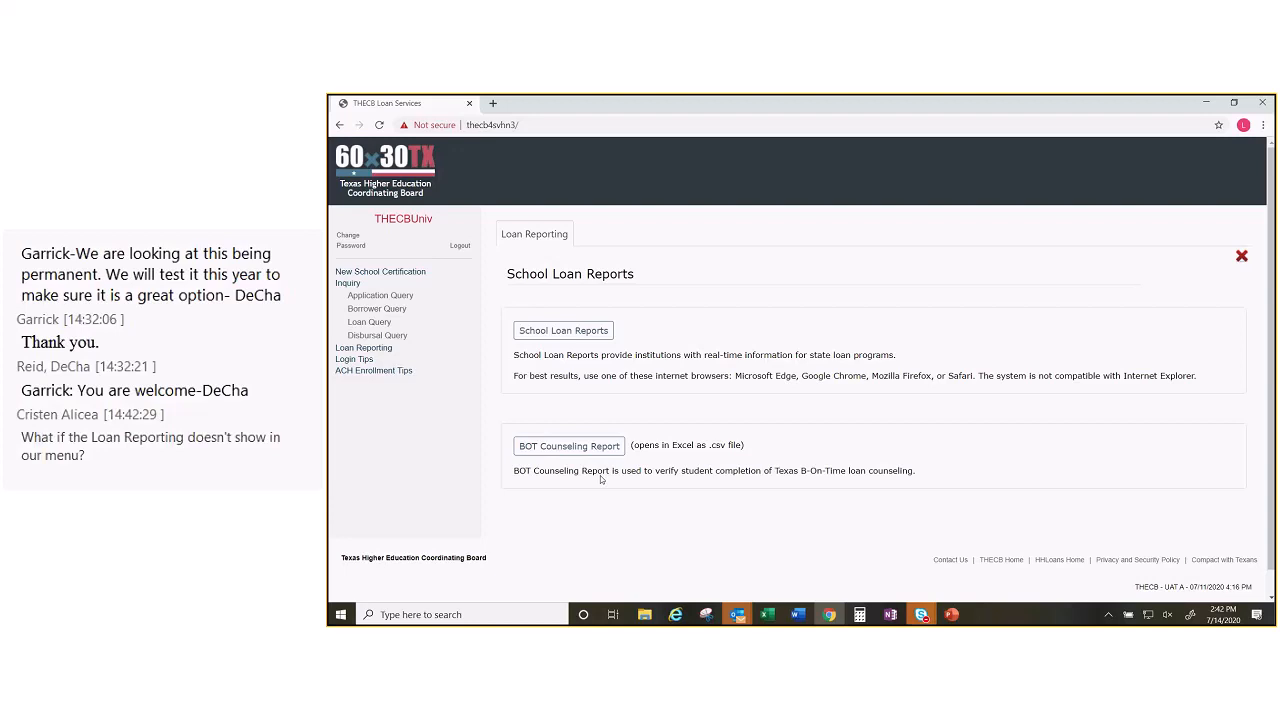
mouse_move(660, 460)
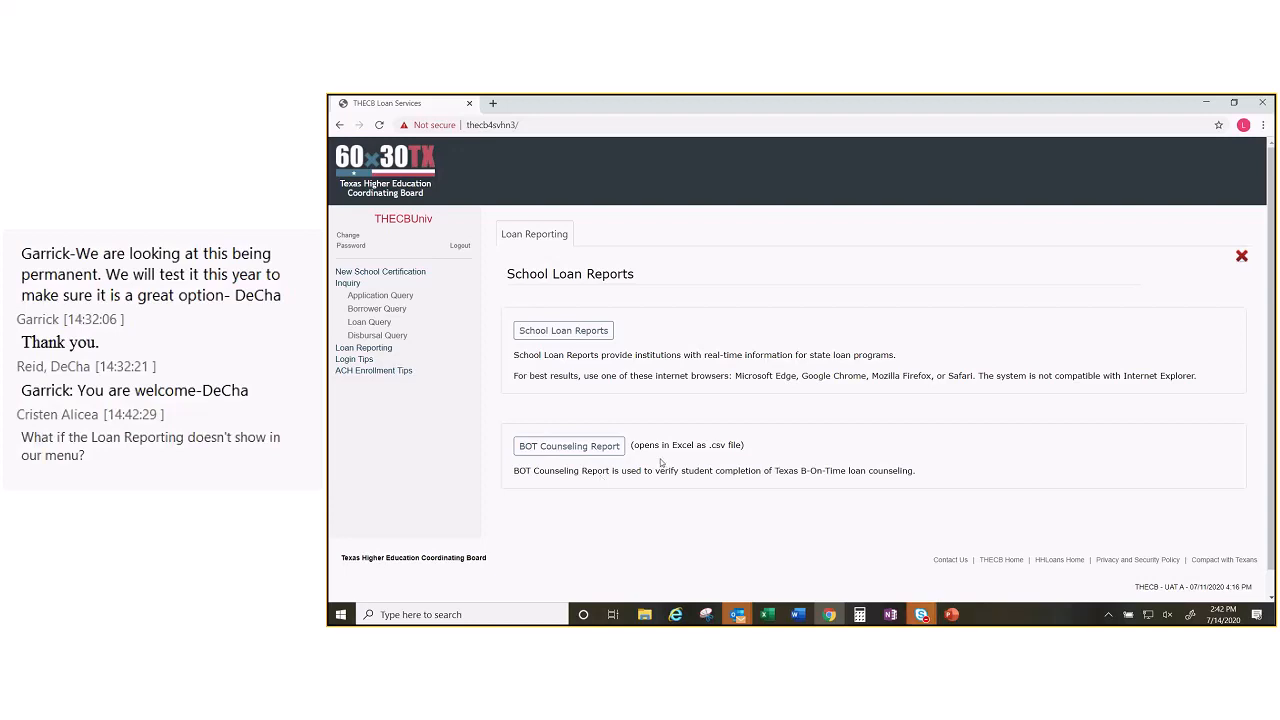
mouse_move(568, 446)
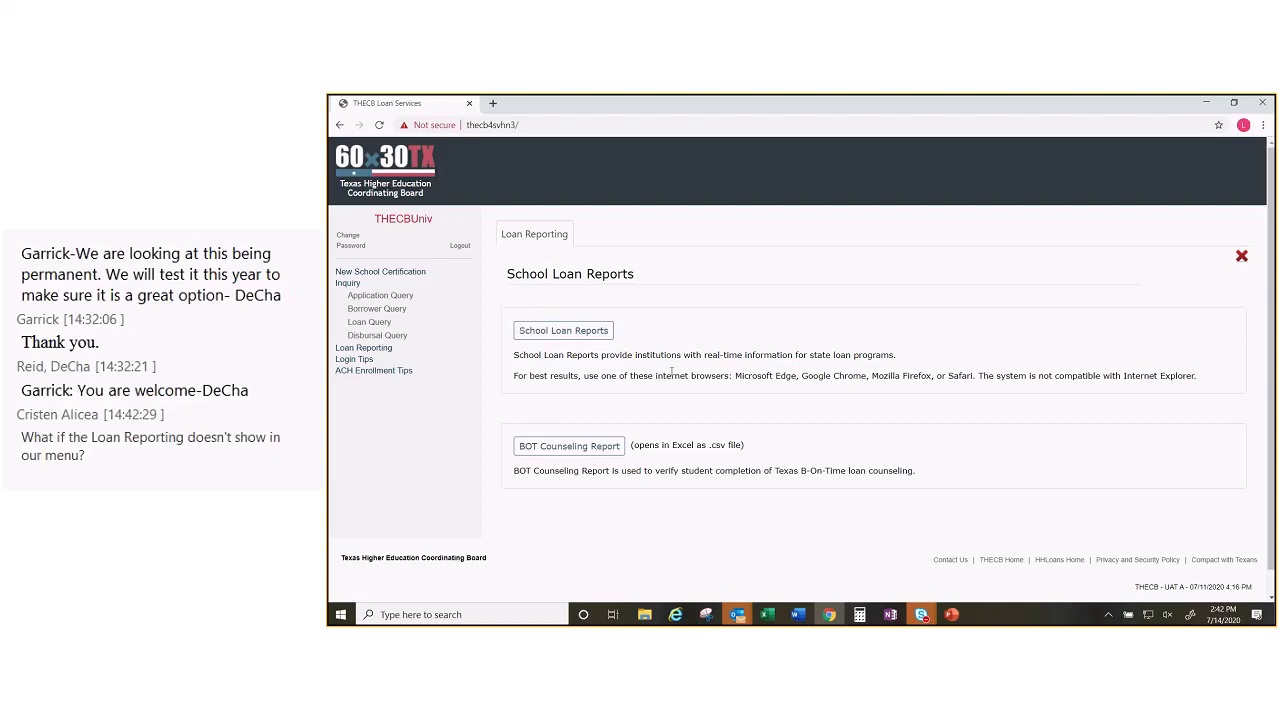
mouse_move(836, 388)
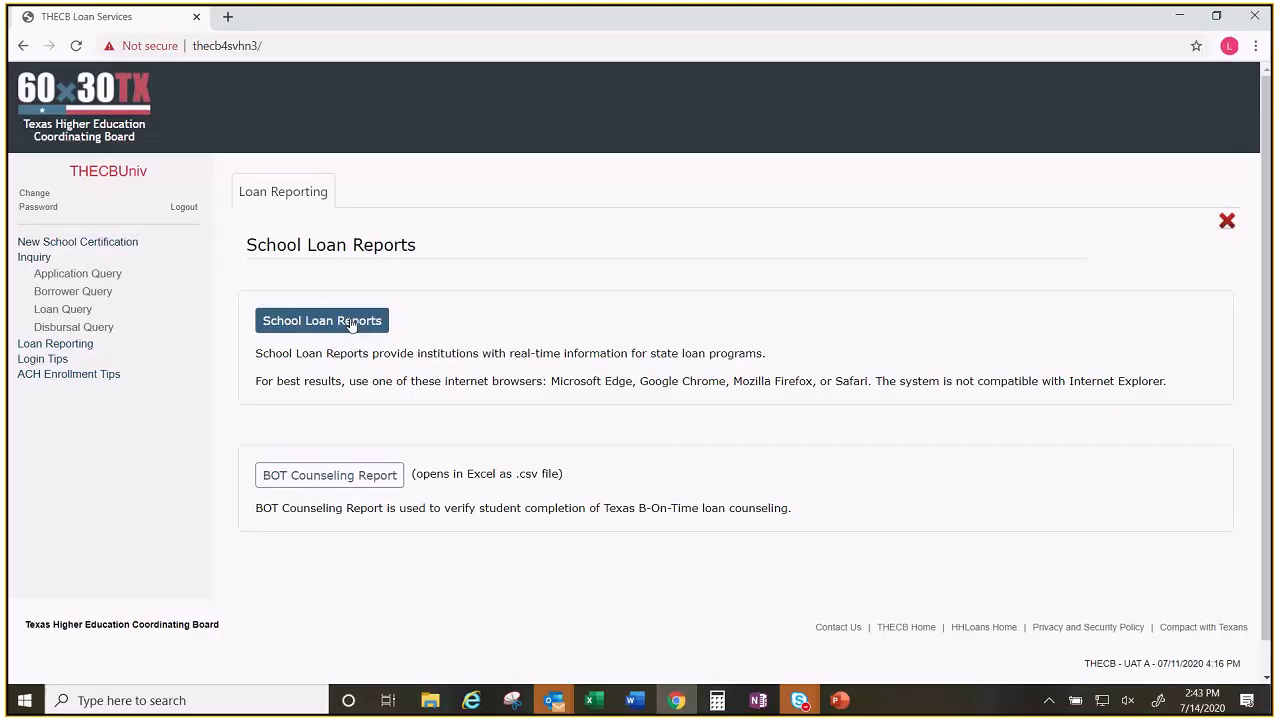
Step: In School Loan Reports, select Program Year 2020, Report Name Disbursed and Loan Type CAL
click(320, 320)
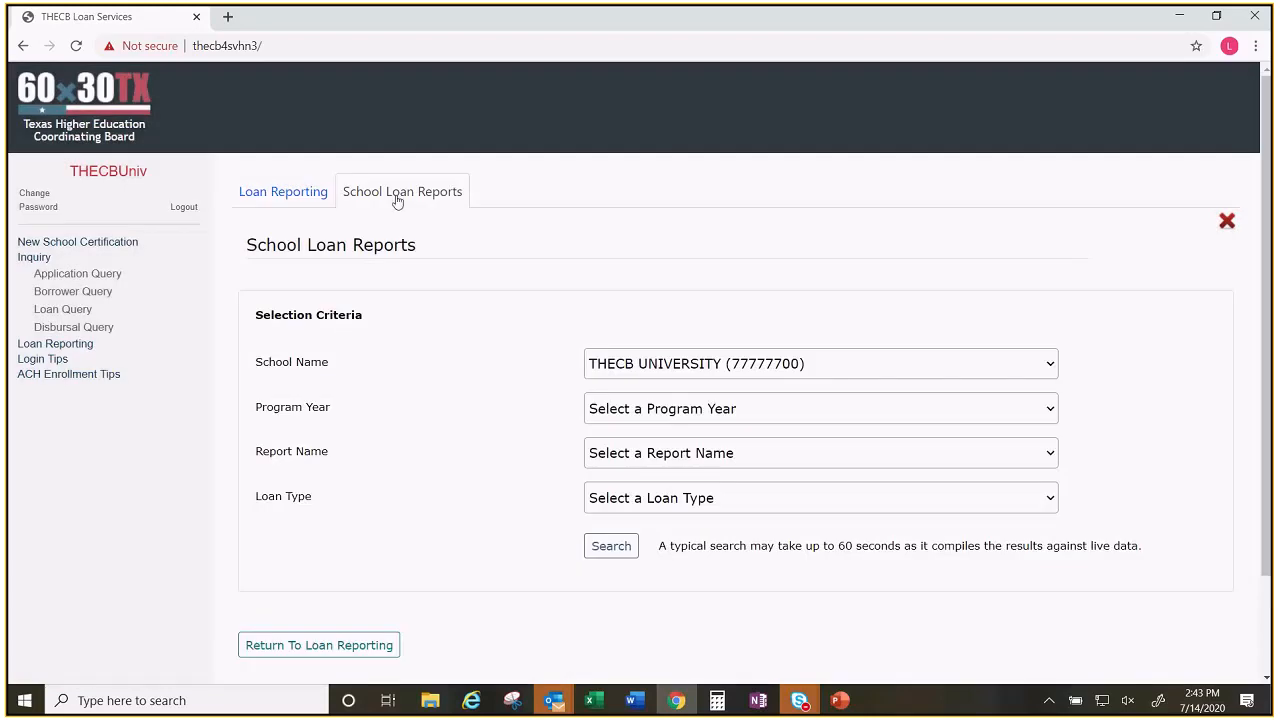
mouse_move(572, 436)
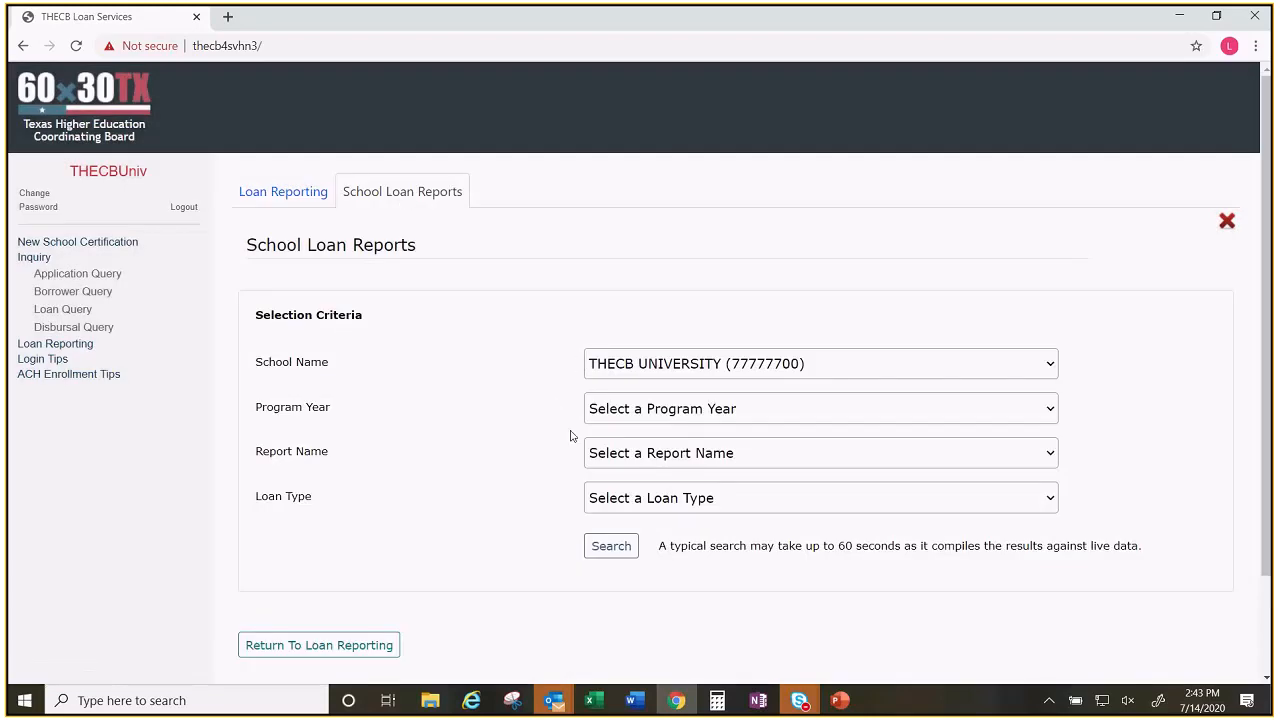
mouse_move(584, 364)
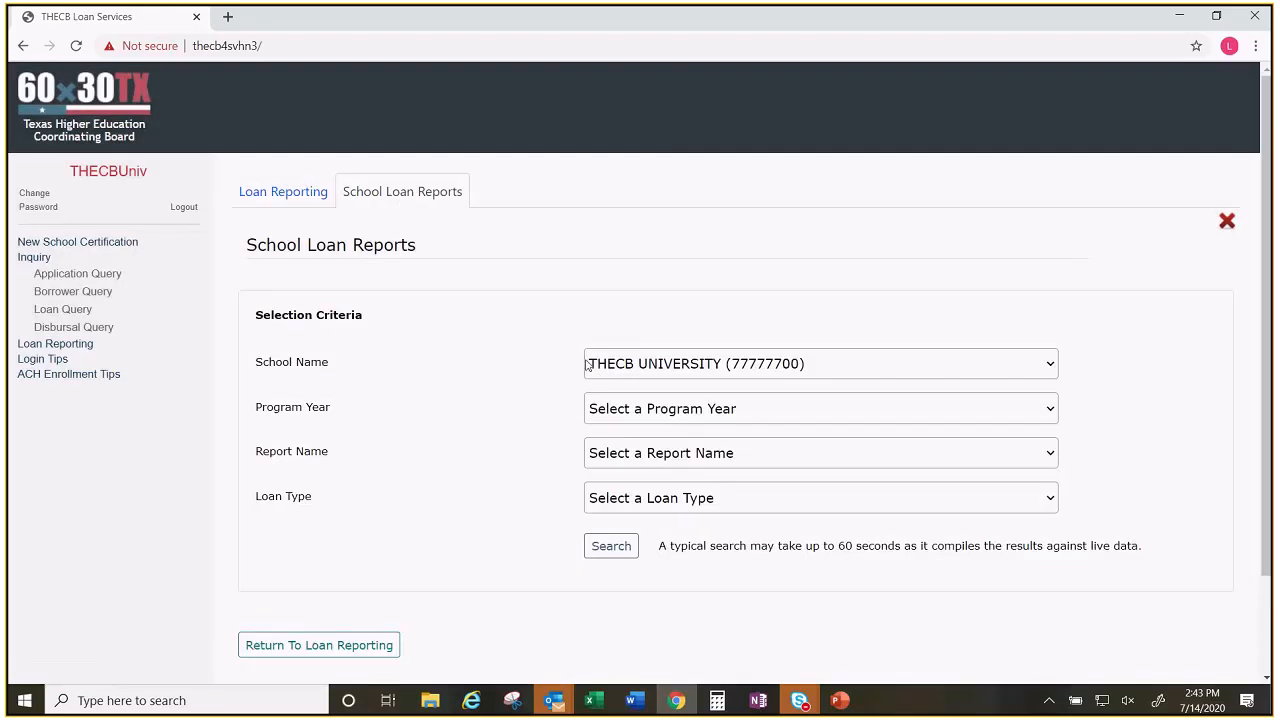
mouse_move(710, 372)
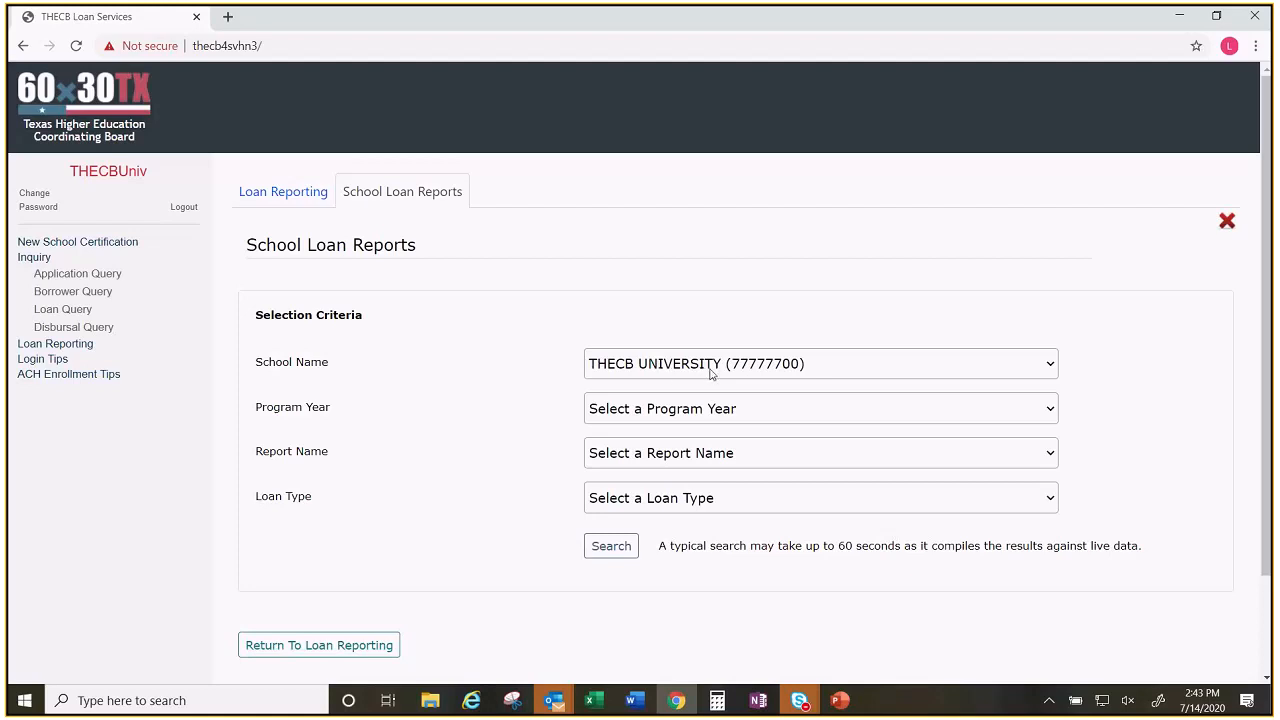
click(820, 408)
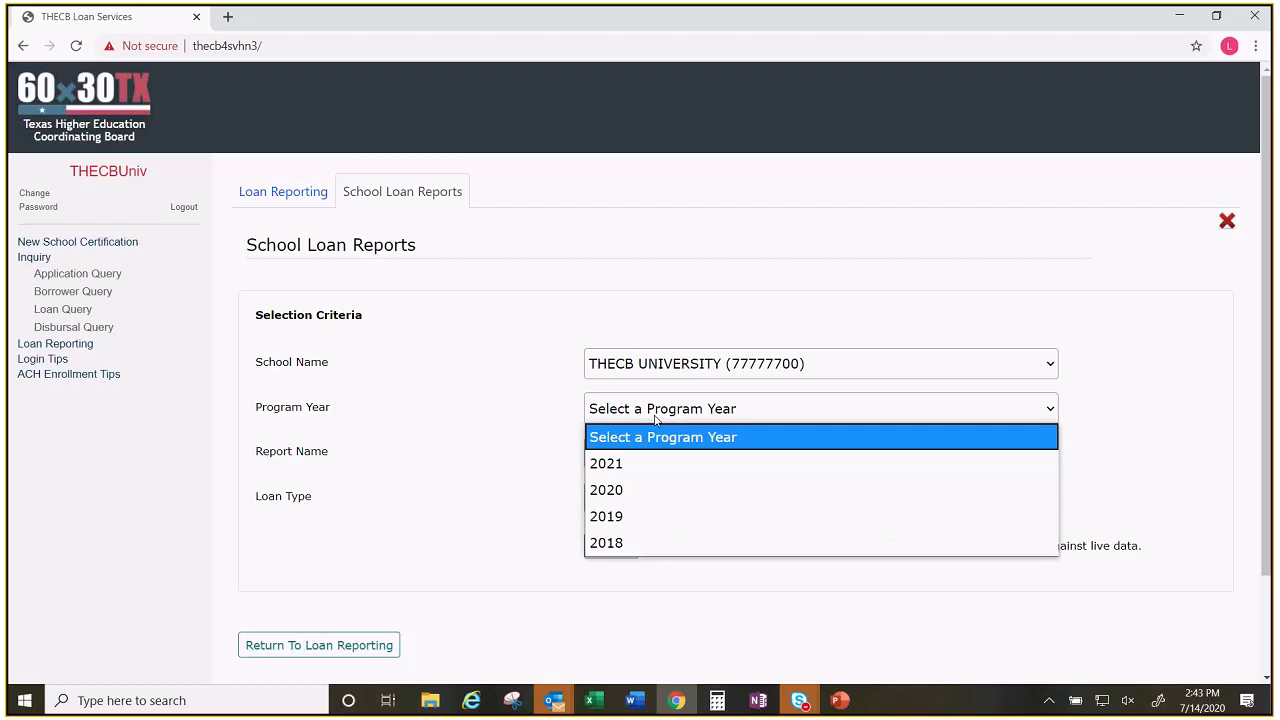
mouse_move(624, 464)
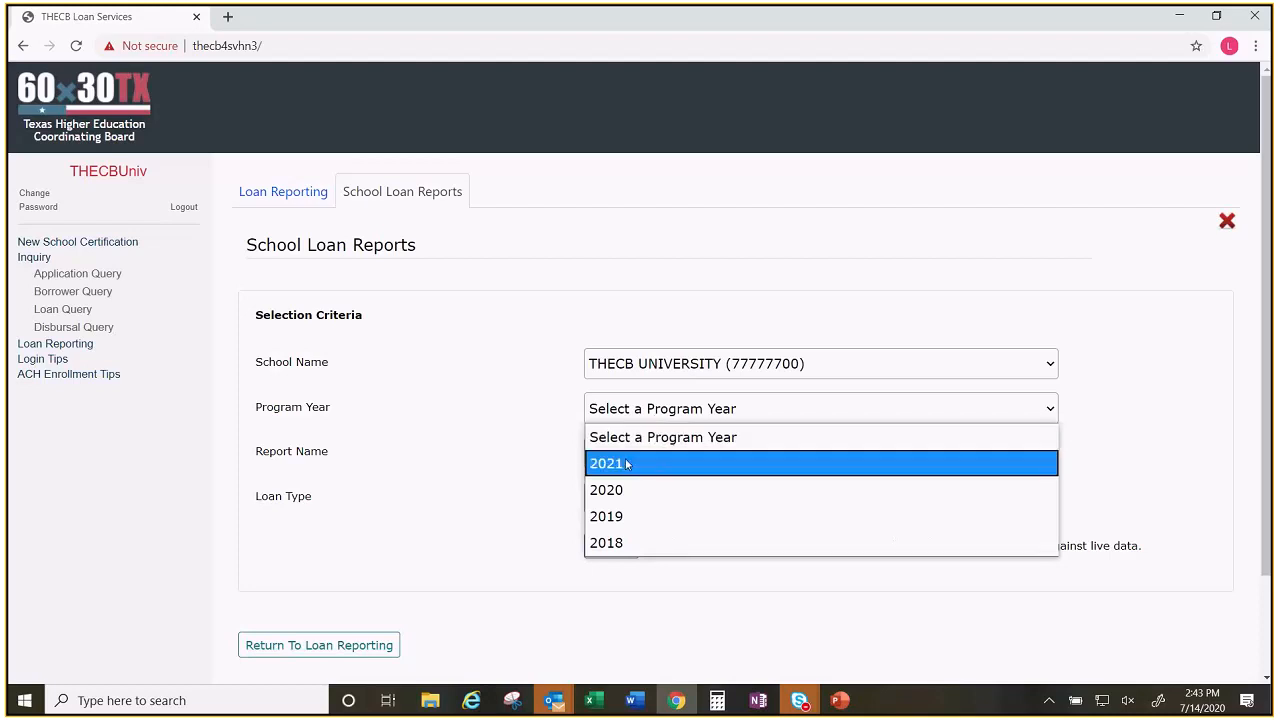
mouse_move(622, 496)
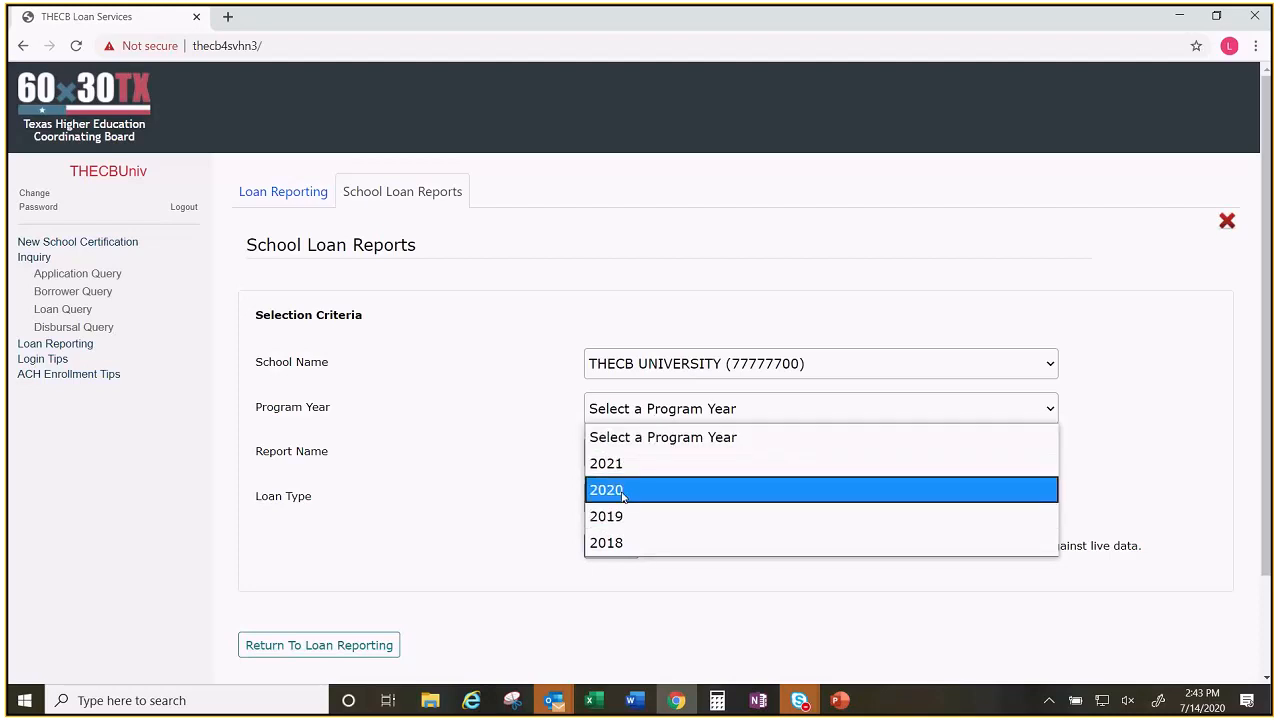
click(606, 488)
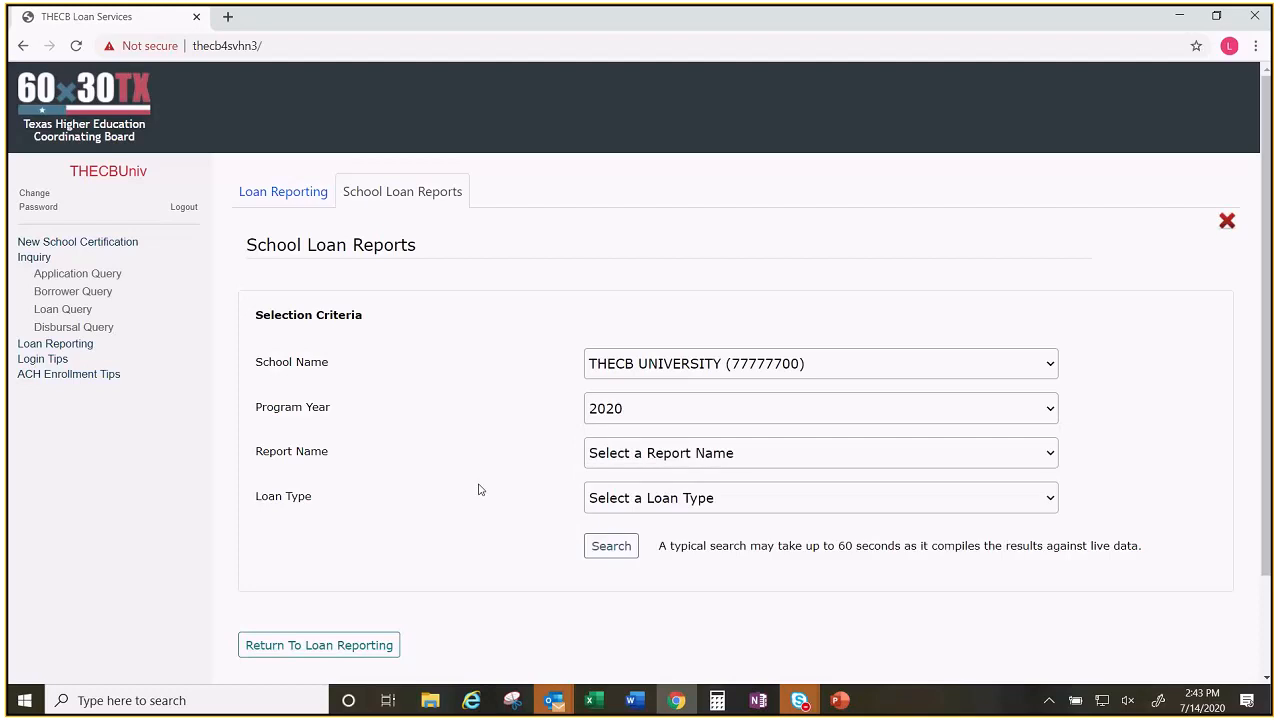
mouse_move(464, 496)
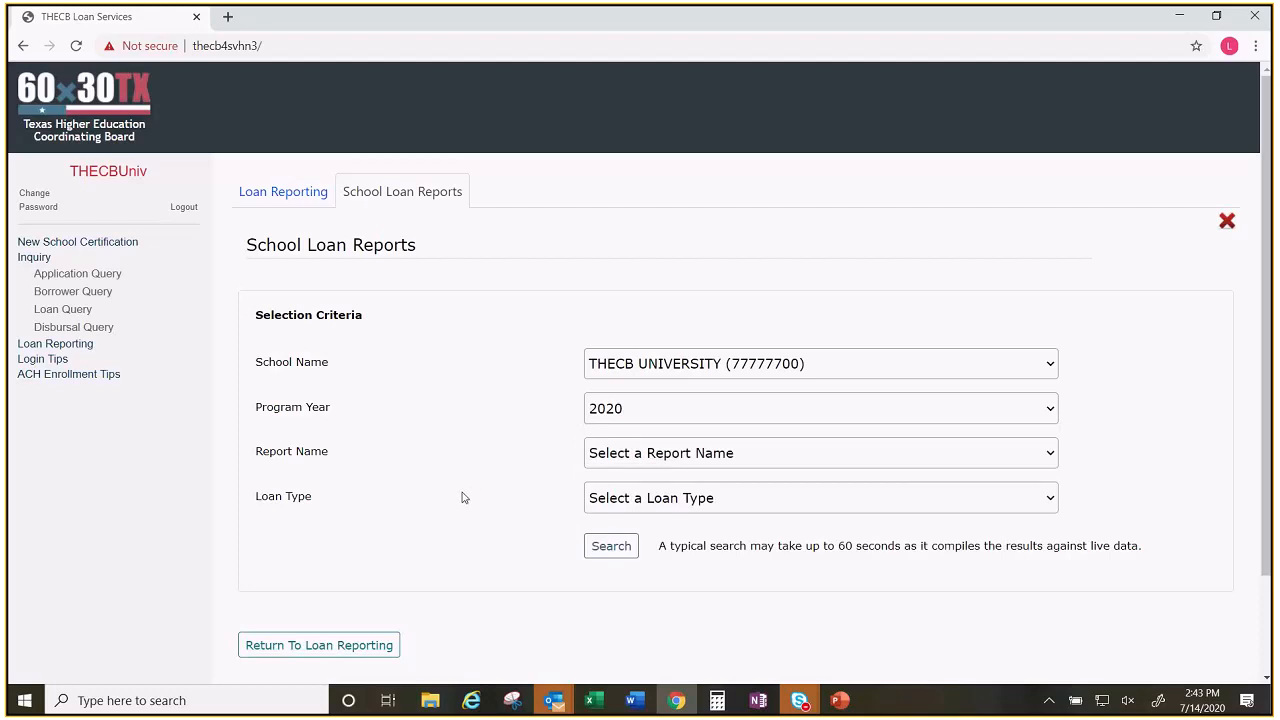
click(820, 452)
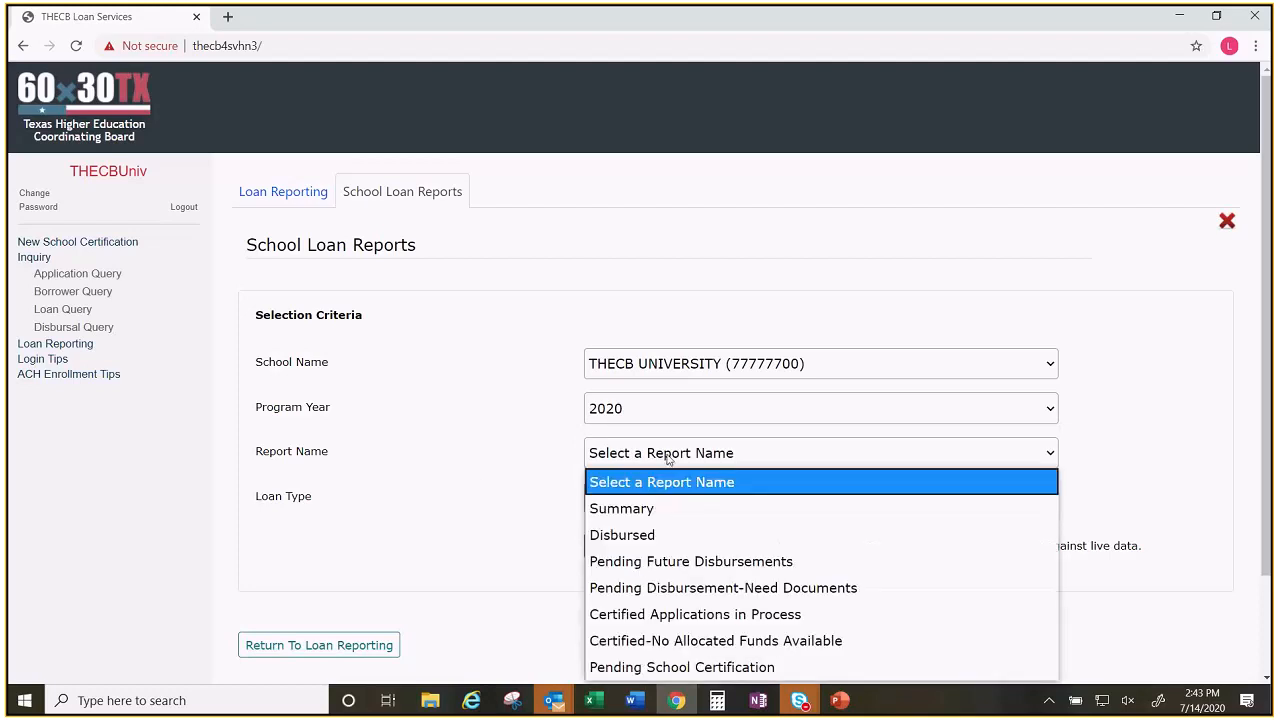
click(622, 536)
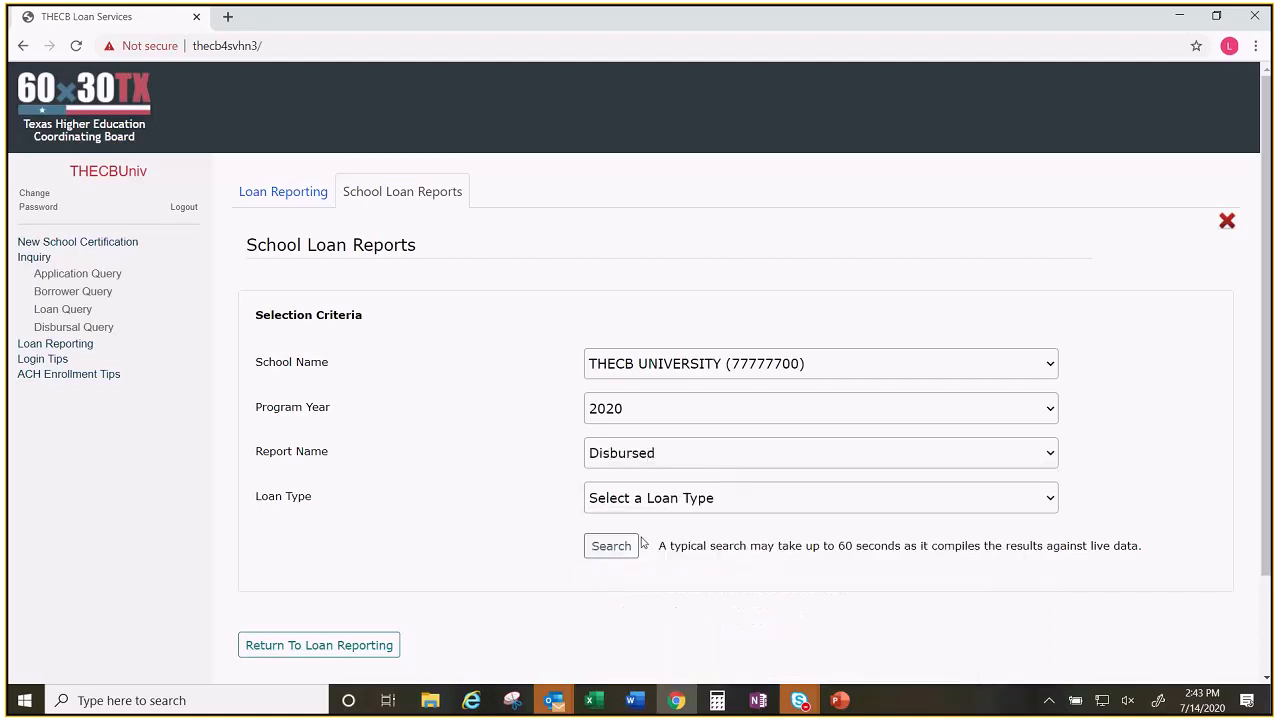
click(820, 498)
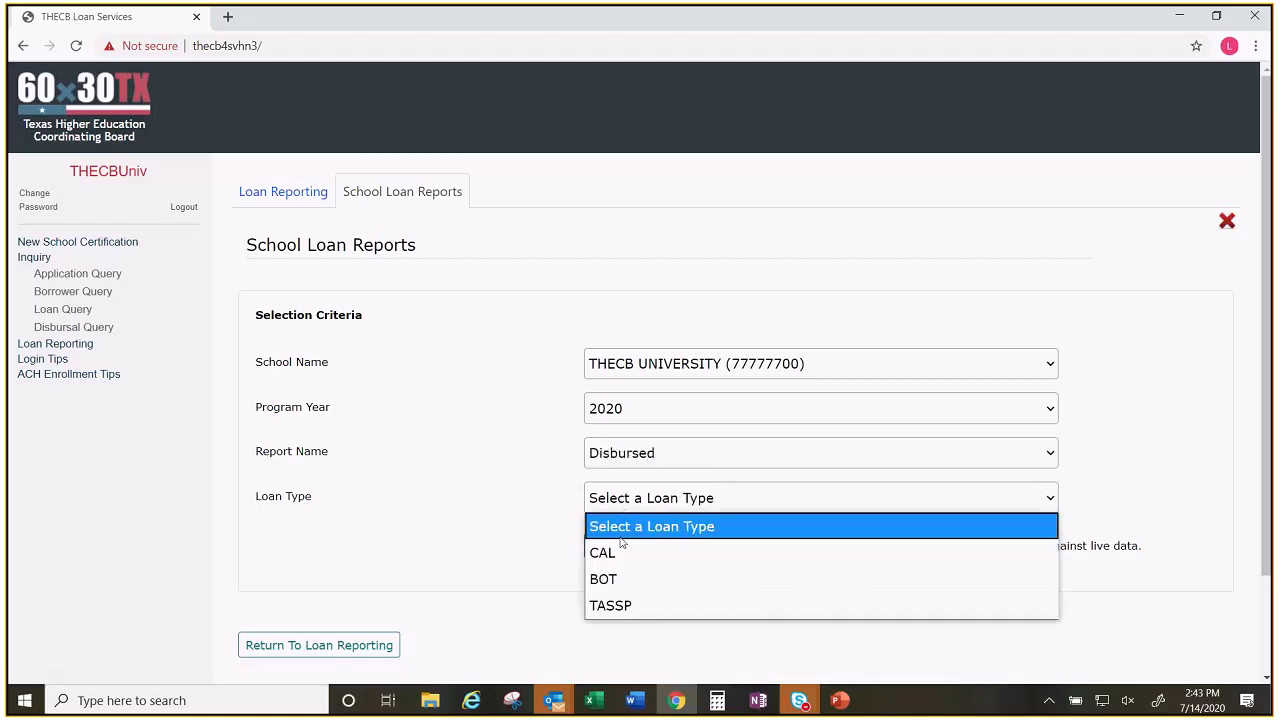
click(600, 552)
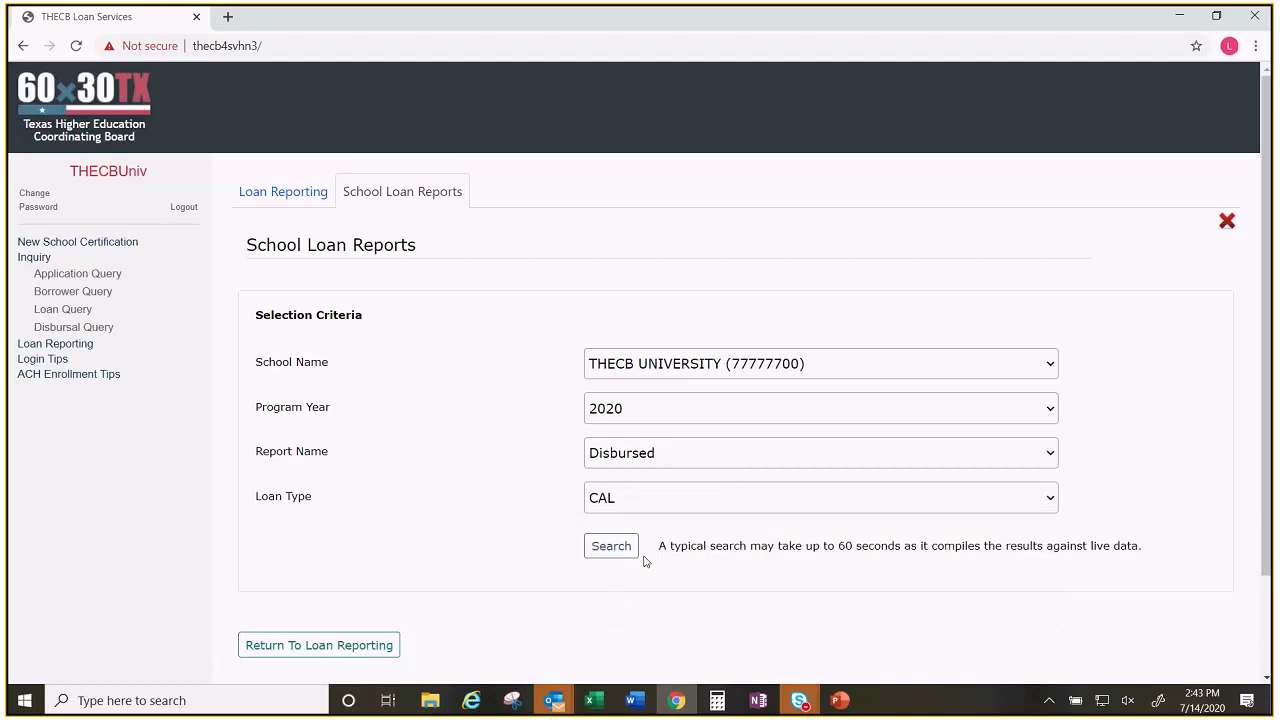
Step: Run the search to display the 2020 Disbursed - CAL report for THECB University
click(612, 546)
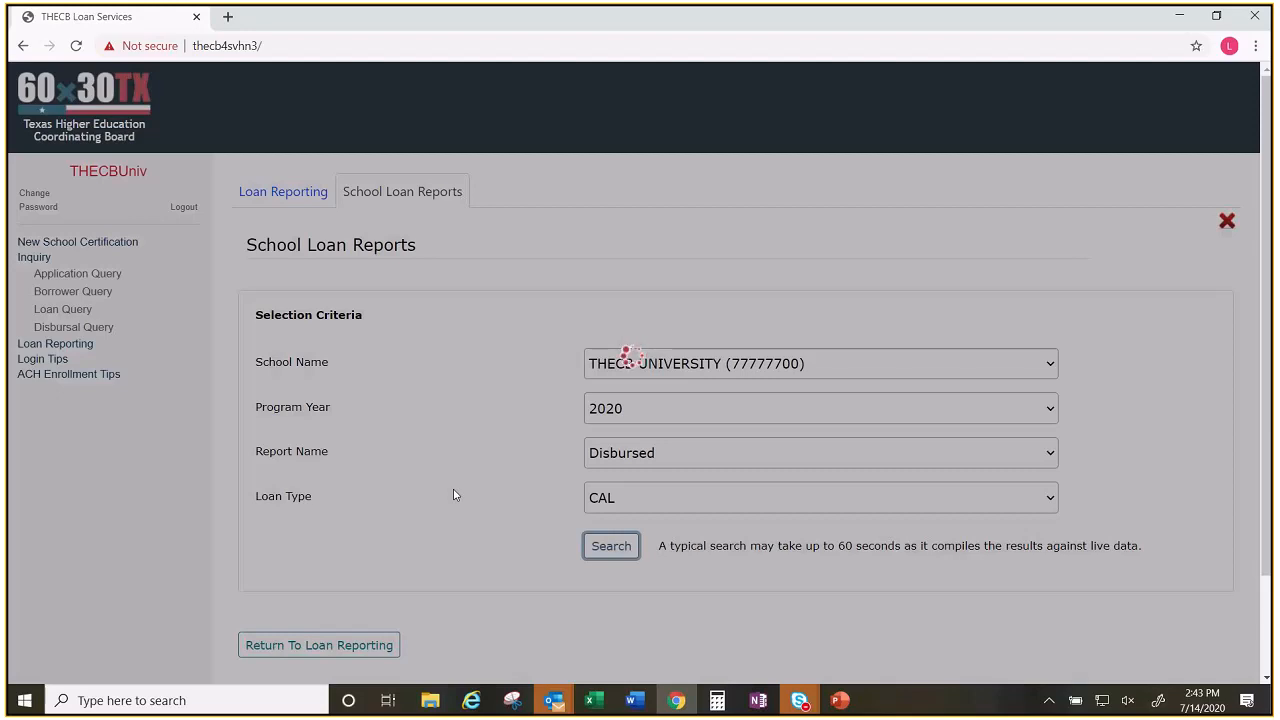
click(612, 544)
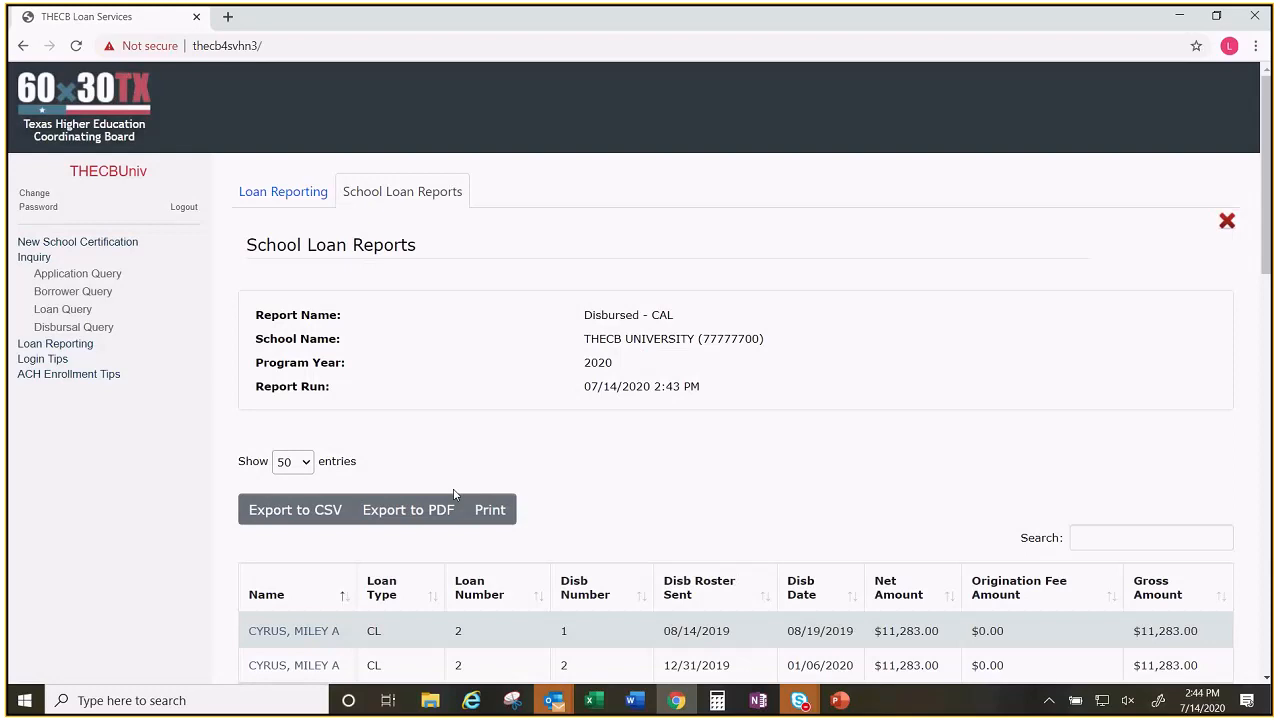
mouse_move(490, 510)
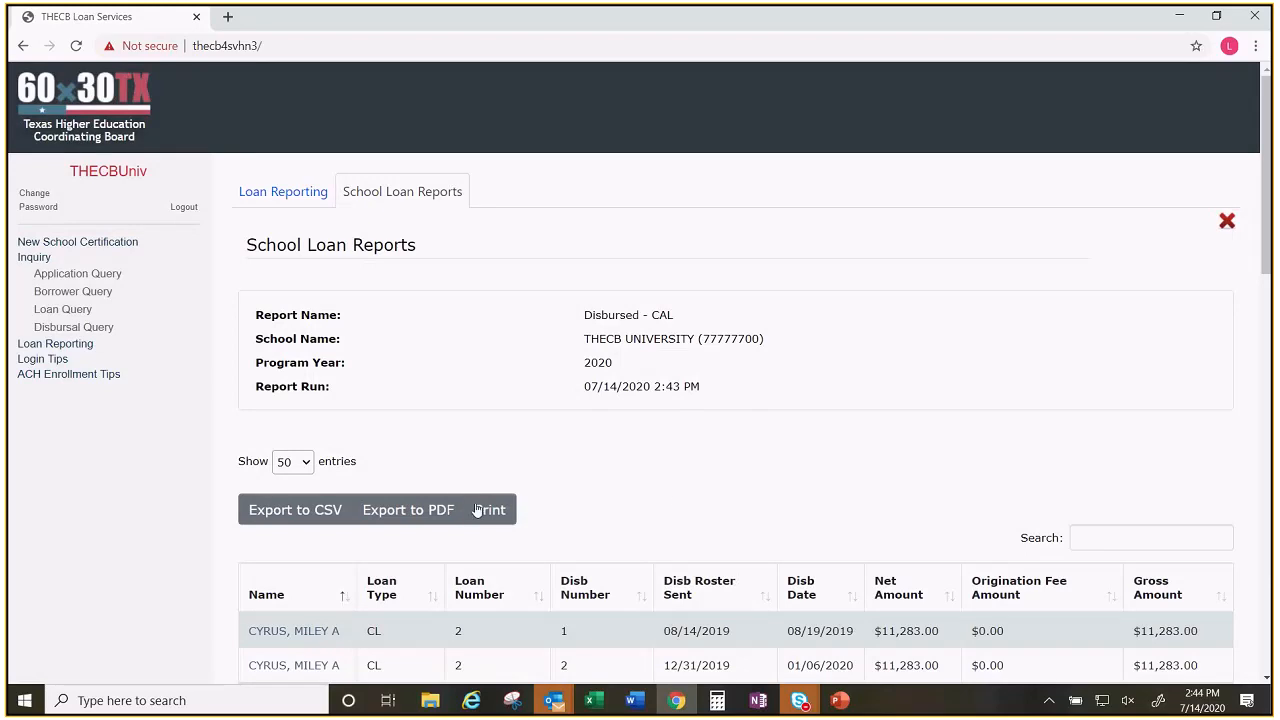
mouse_move(720, 492)
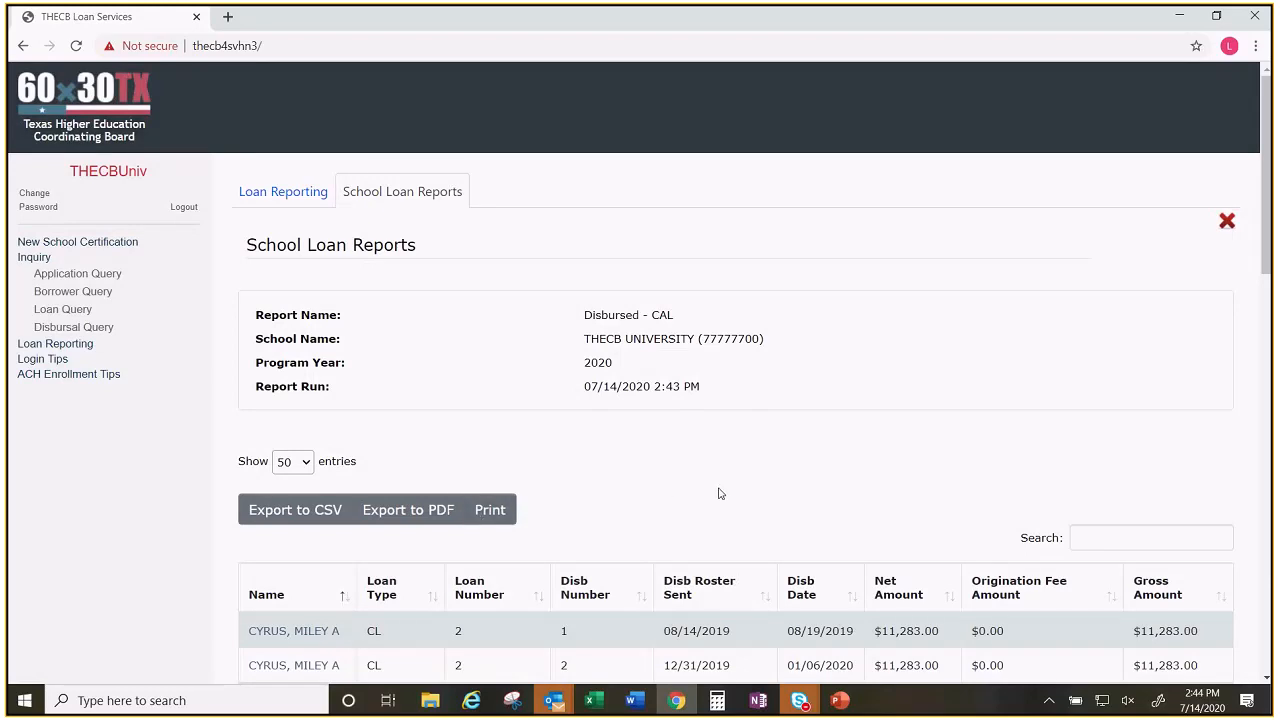
scroll(down, 3)
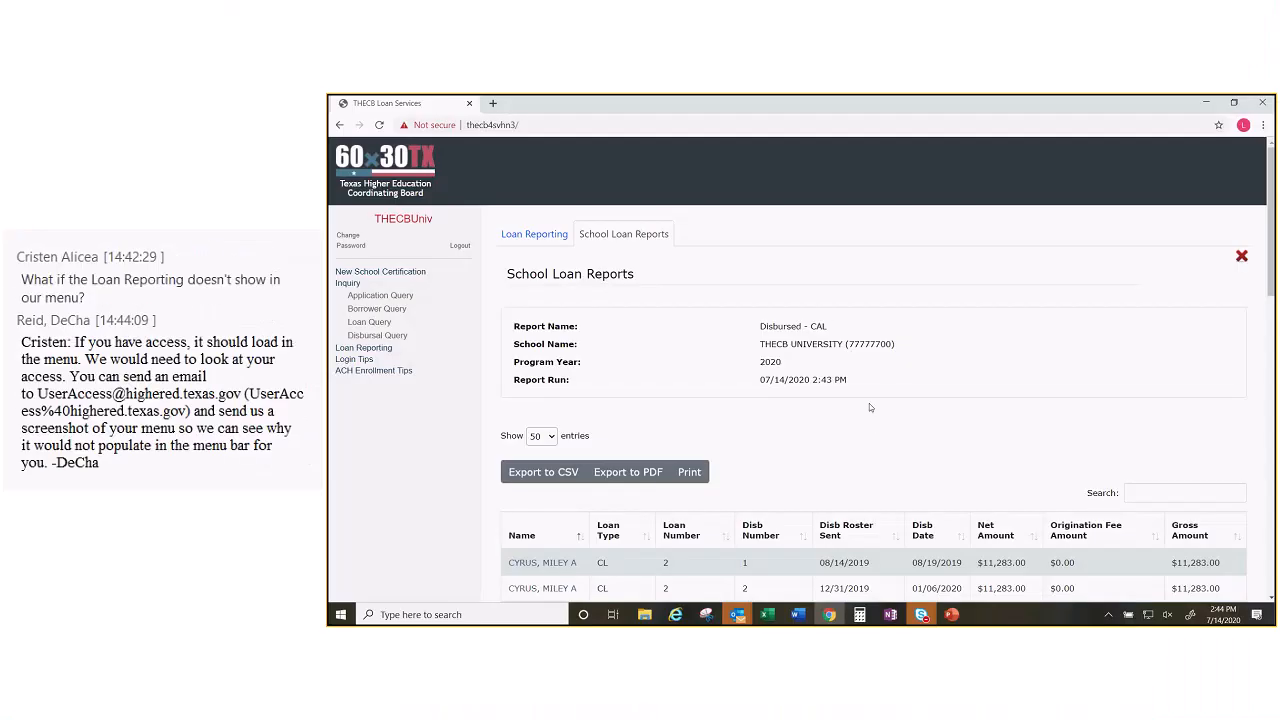
mouse_move(794, 330)
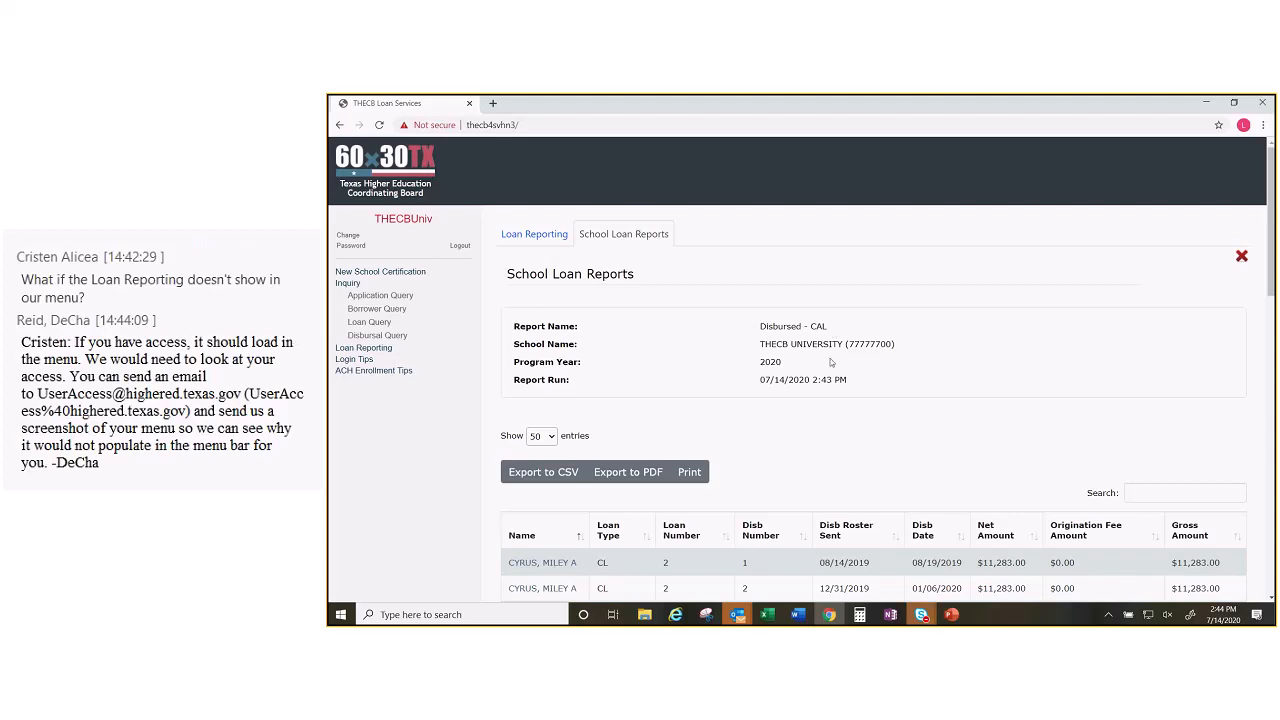
mouse_move(782, 374)
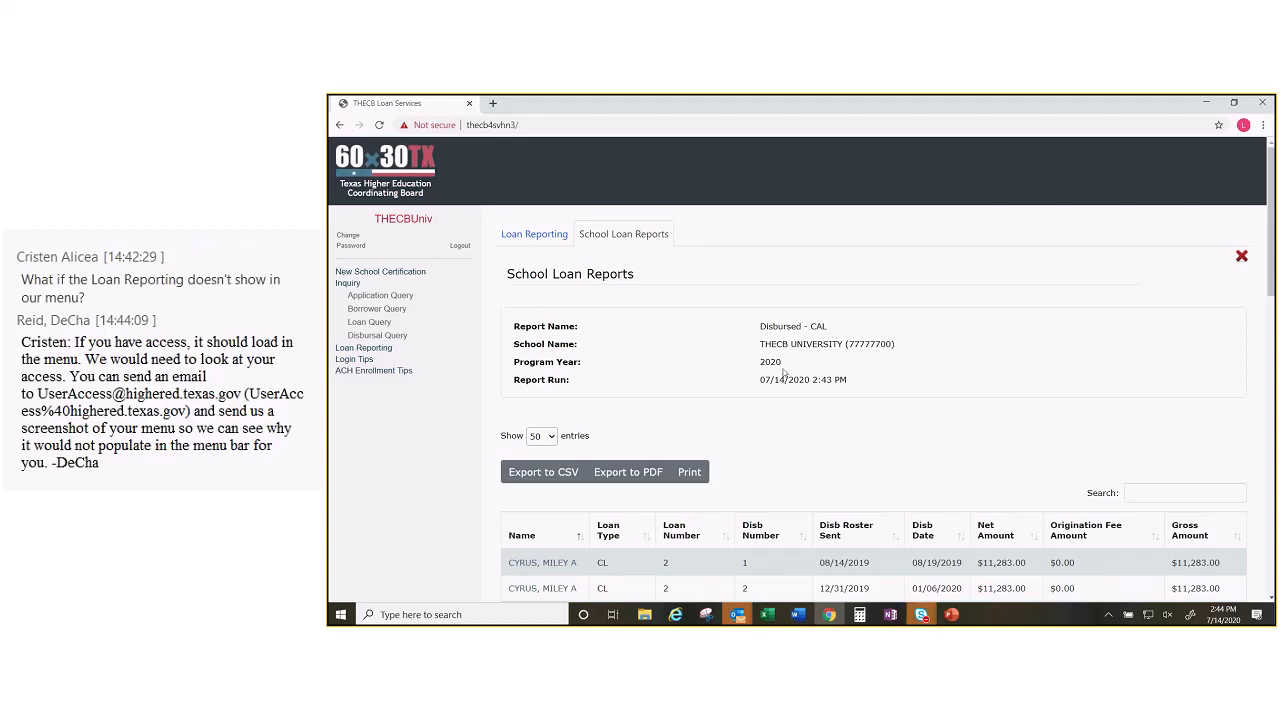
mouse_move(776, 388)
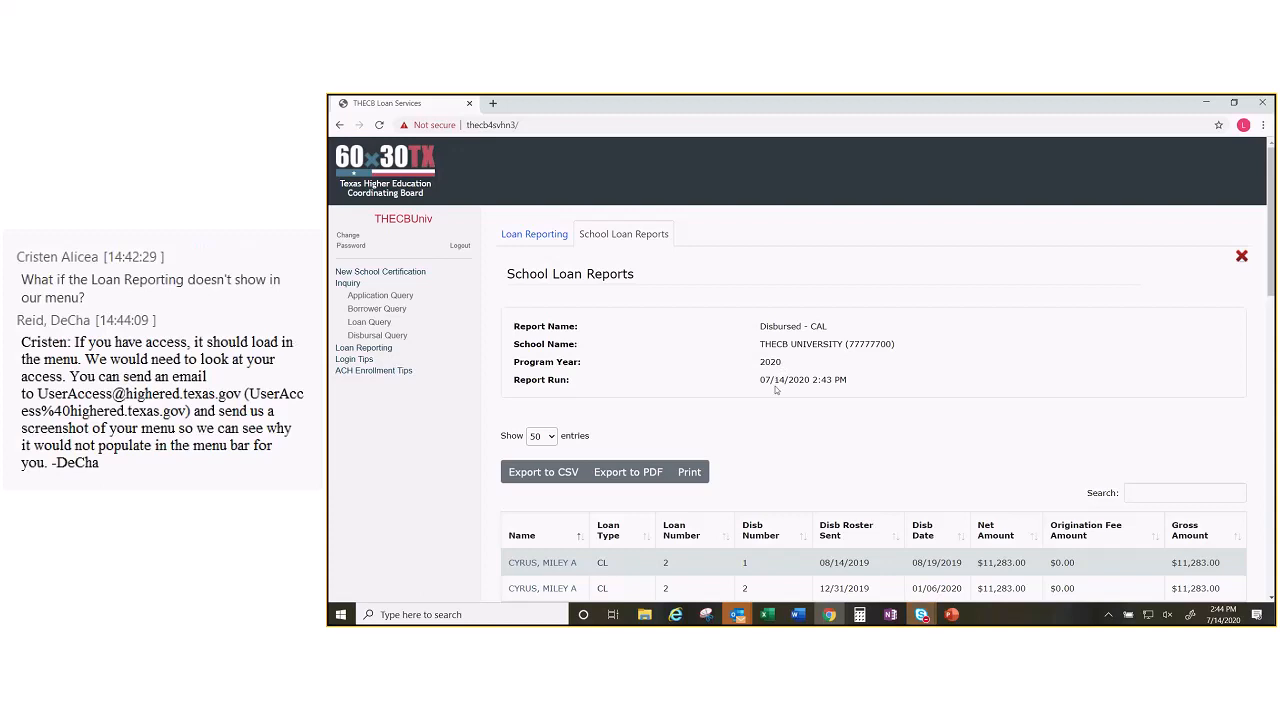
mouse_move(816, 392)
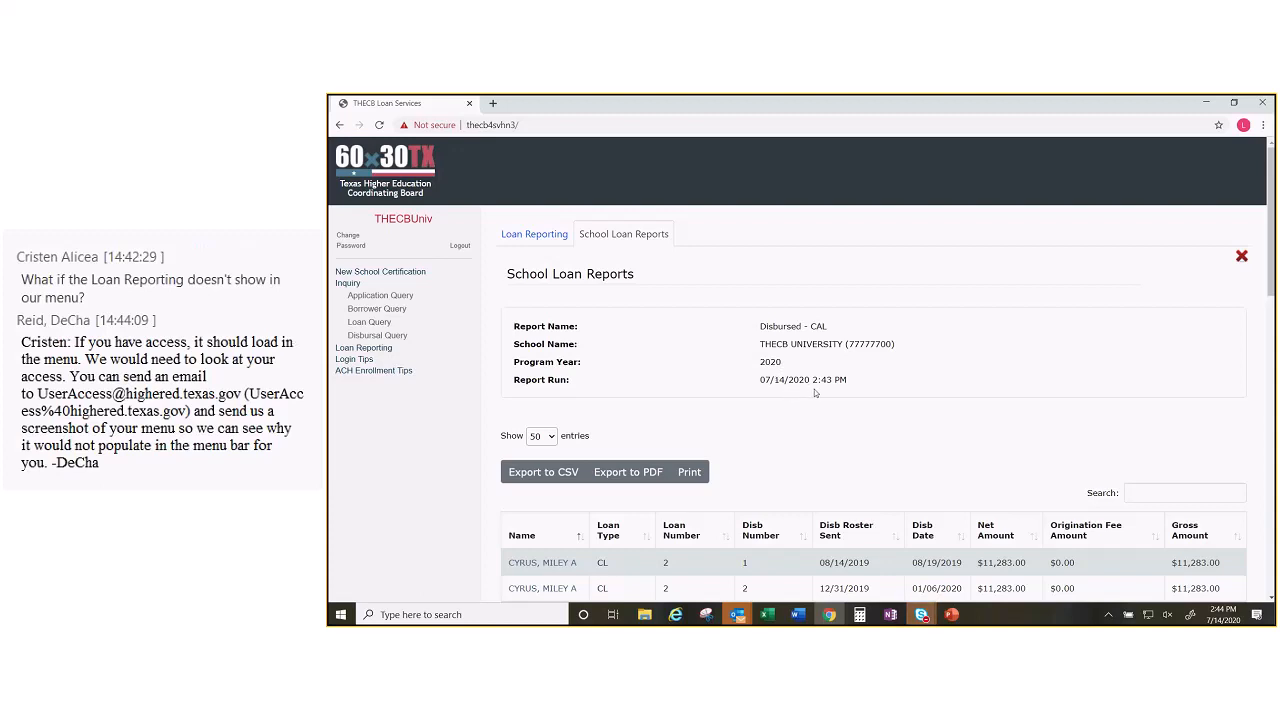
scroll(down, 3)
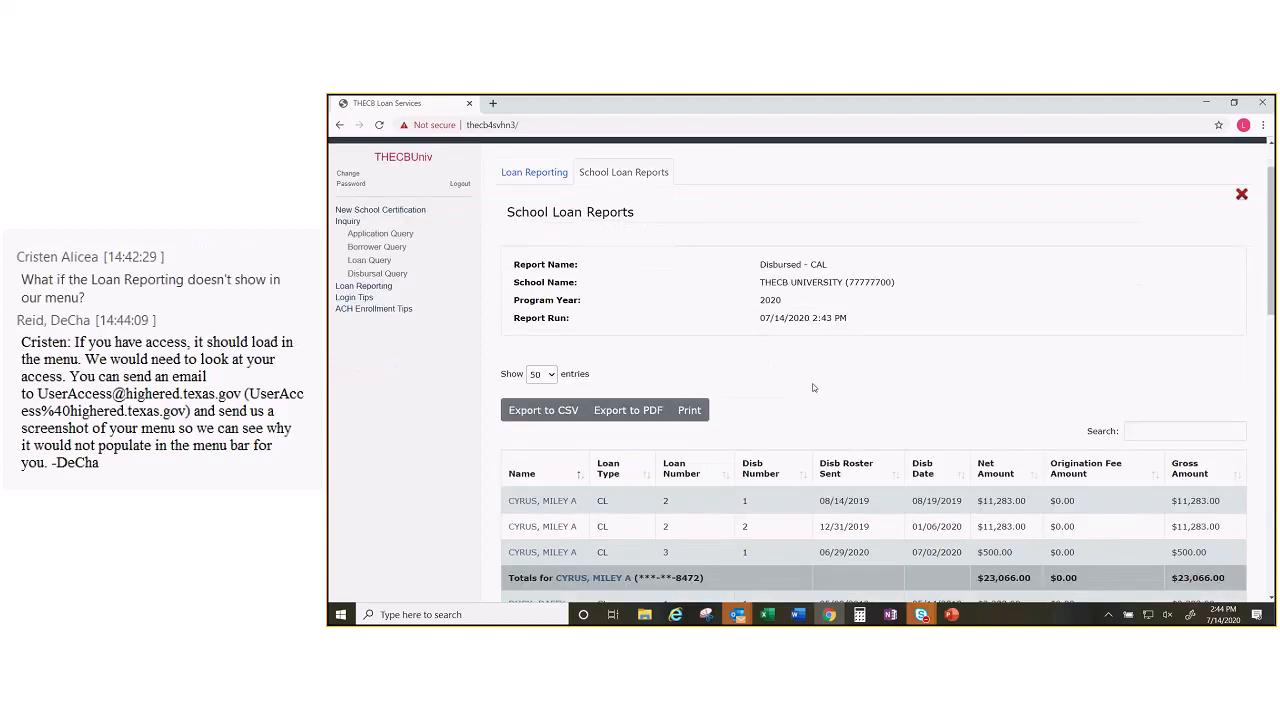
click(530, 374)
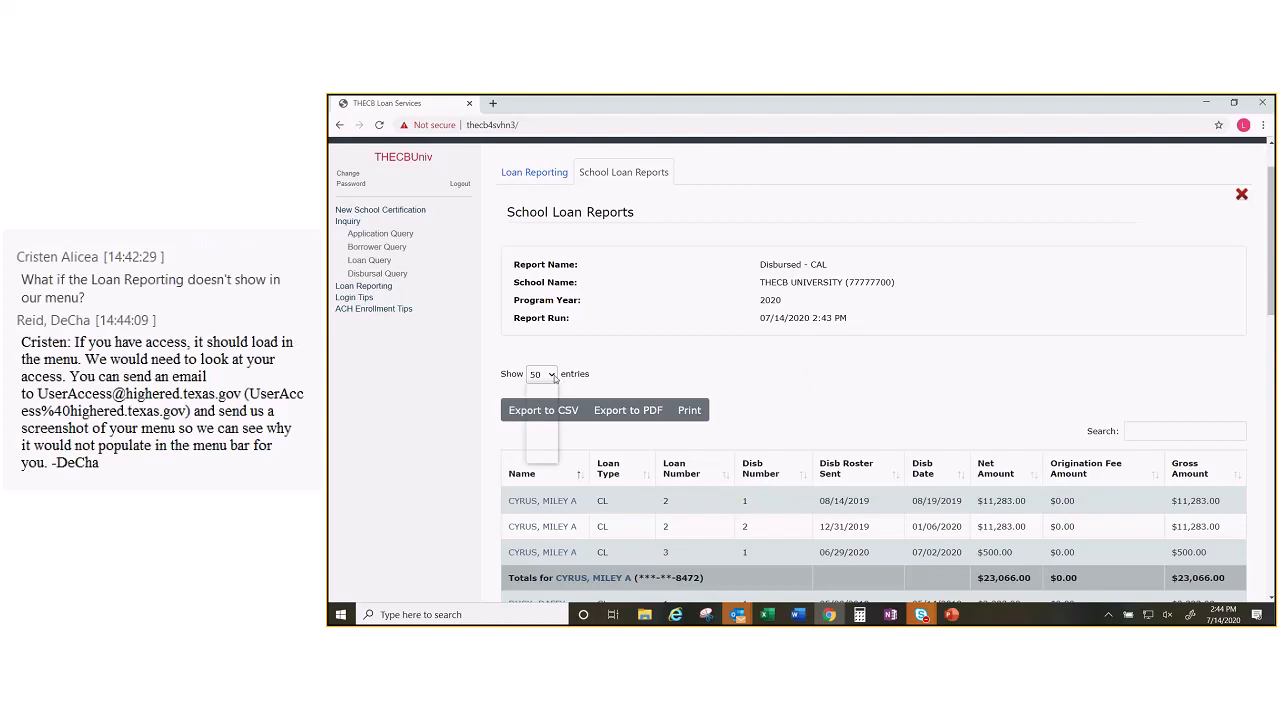
click(536, 374)
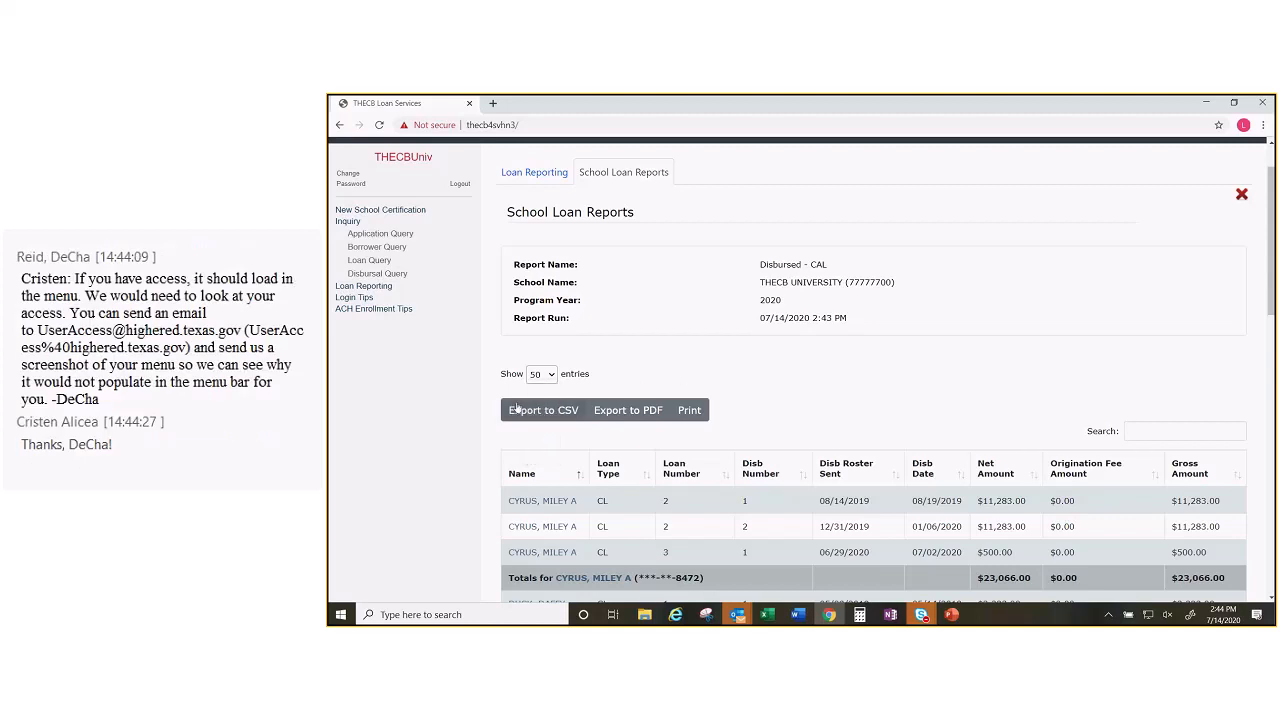
mouse_move(762, 404)
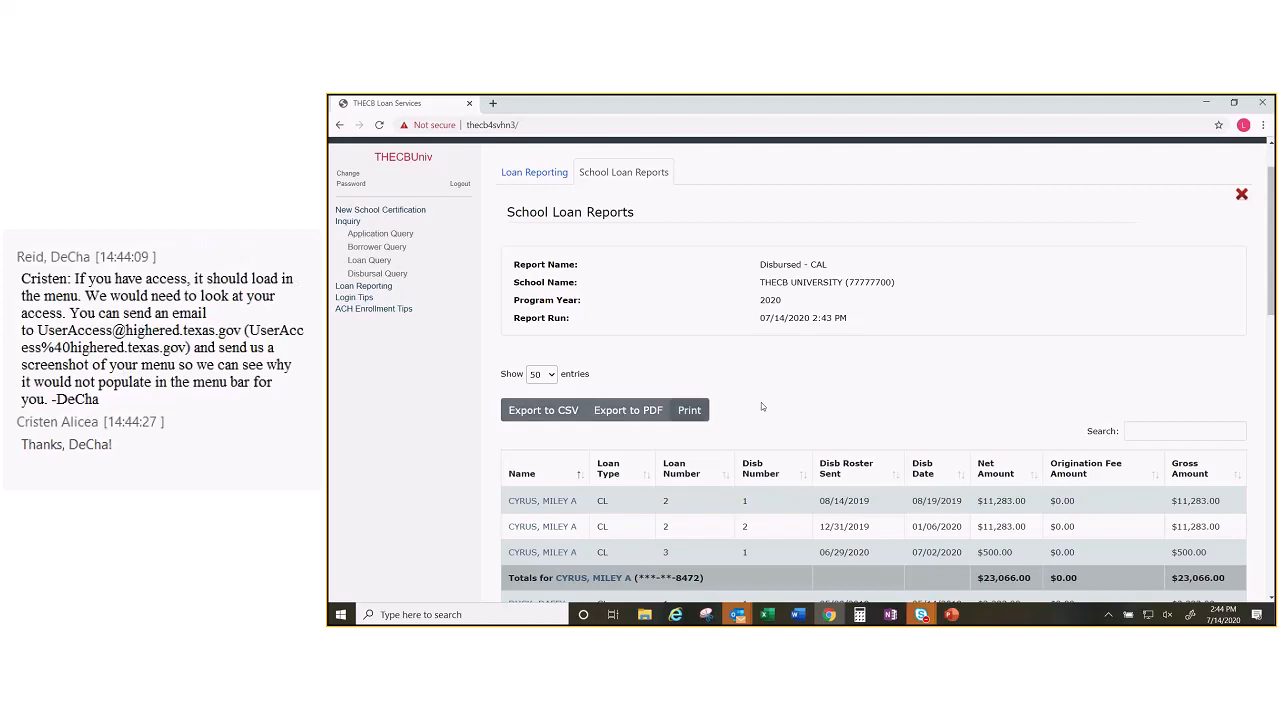
mouse_move(832, 388)
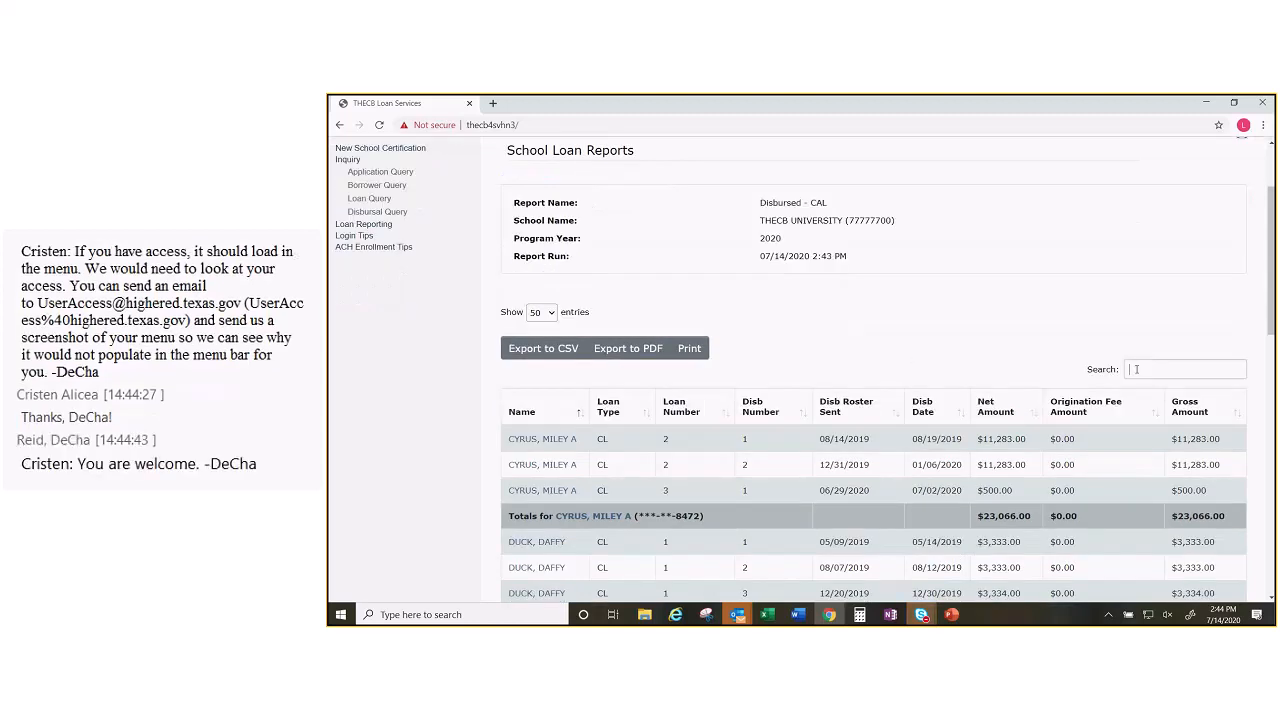
Step: Filter the Disbursed - CAL report table by 7500, leaving two borrowers with $15,000.00 totals
click(1184, 368)
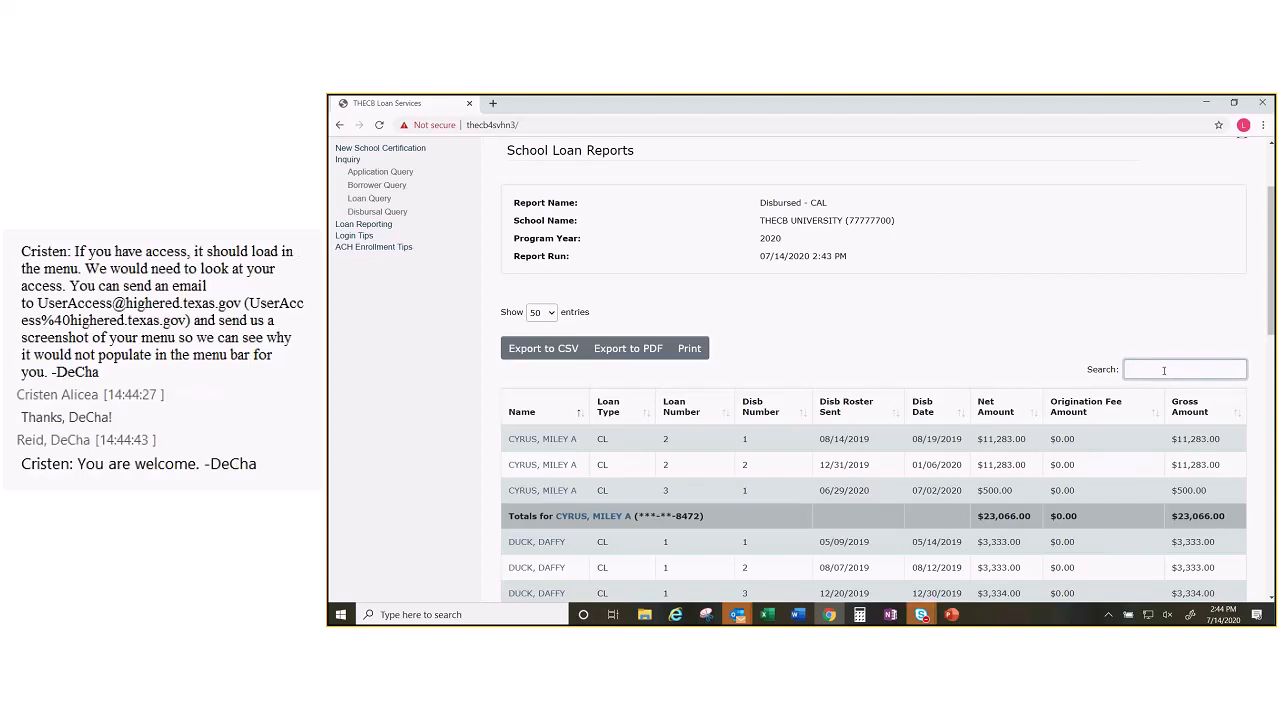
click(1184, 368)
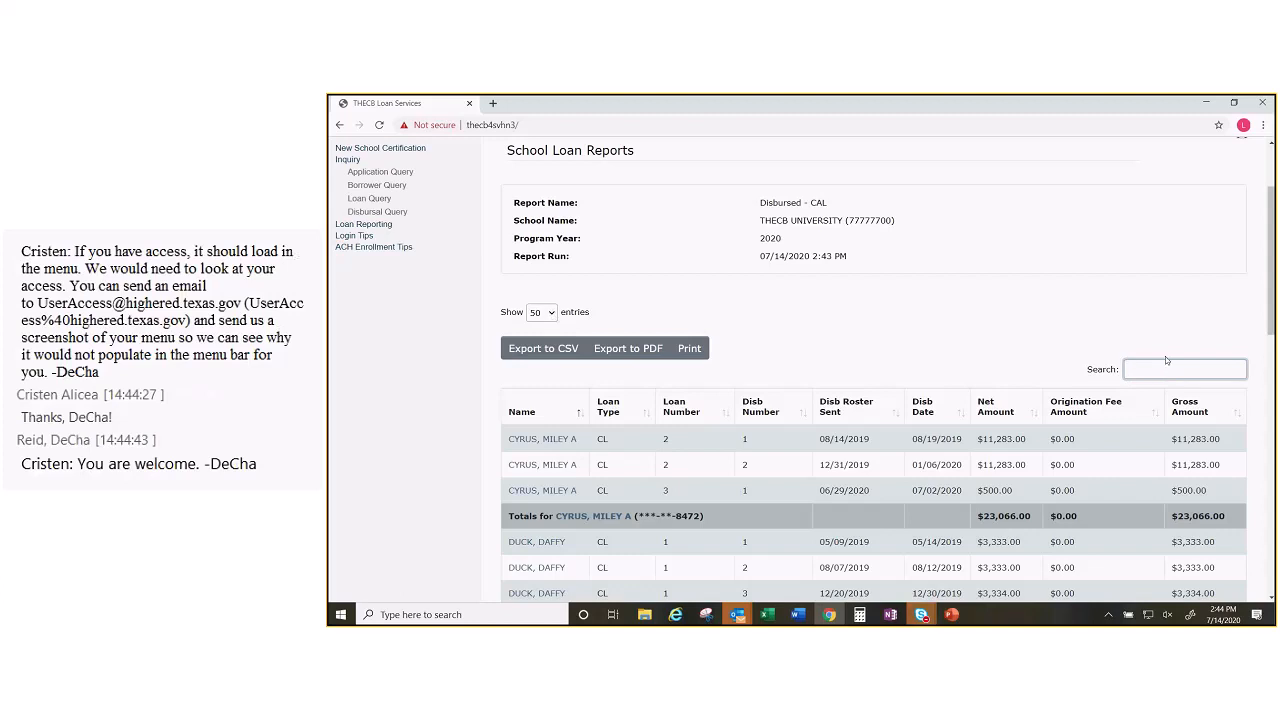
click(1184, 368)
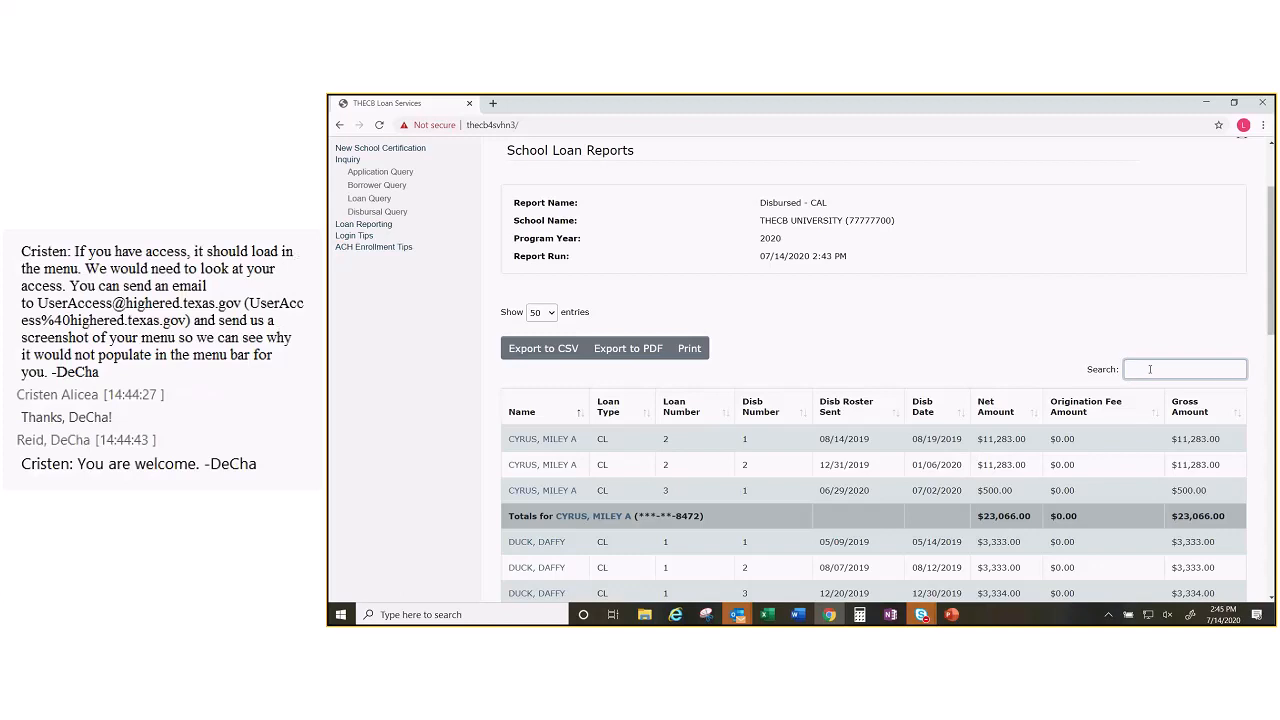
scroll(down, 3)
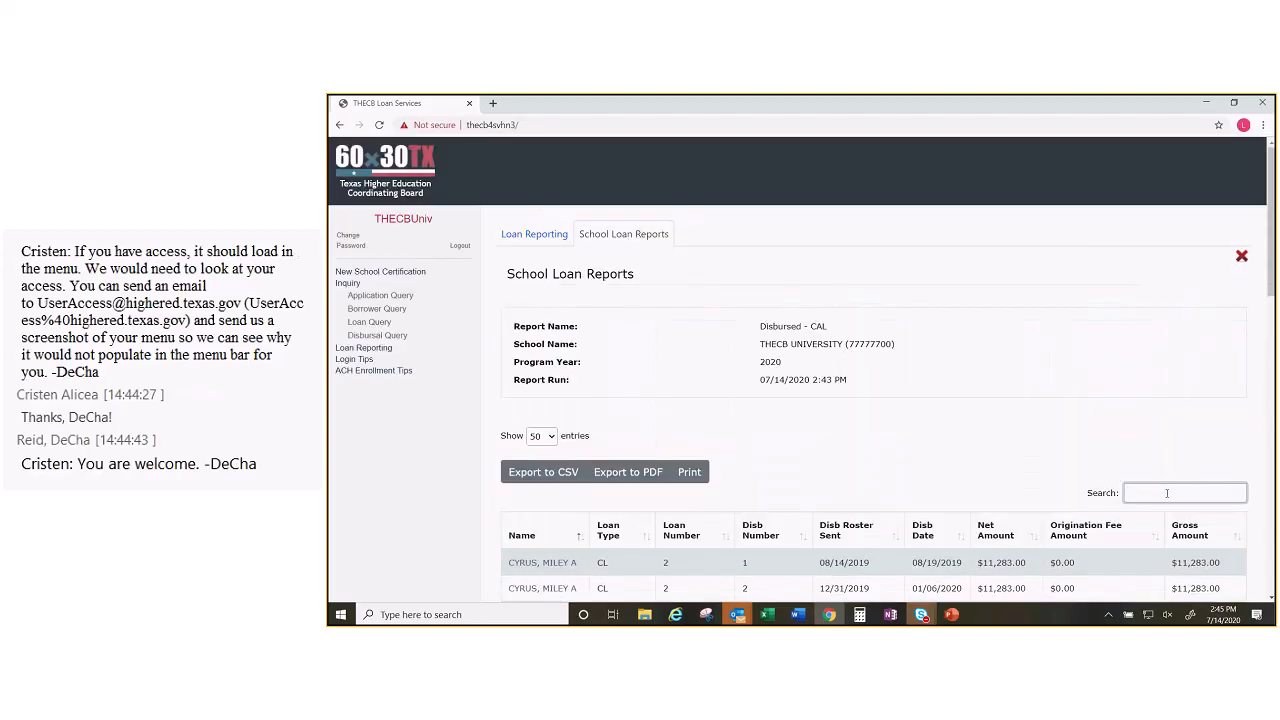
text(7500)
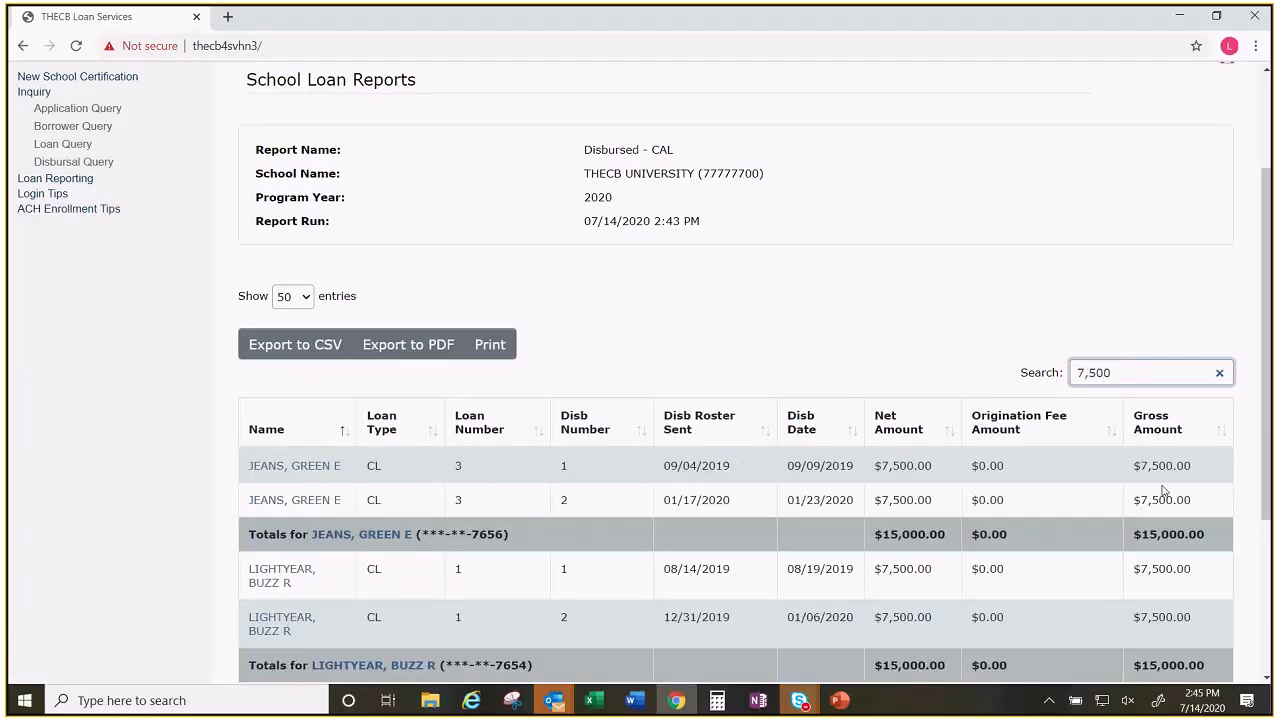
mouse_move(1160, 592)
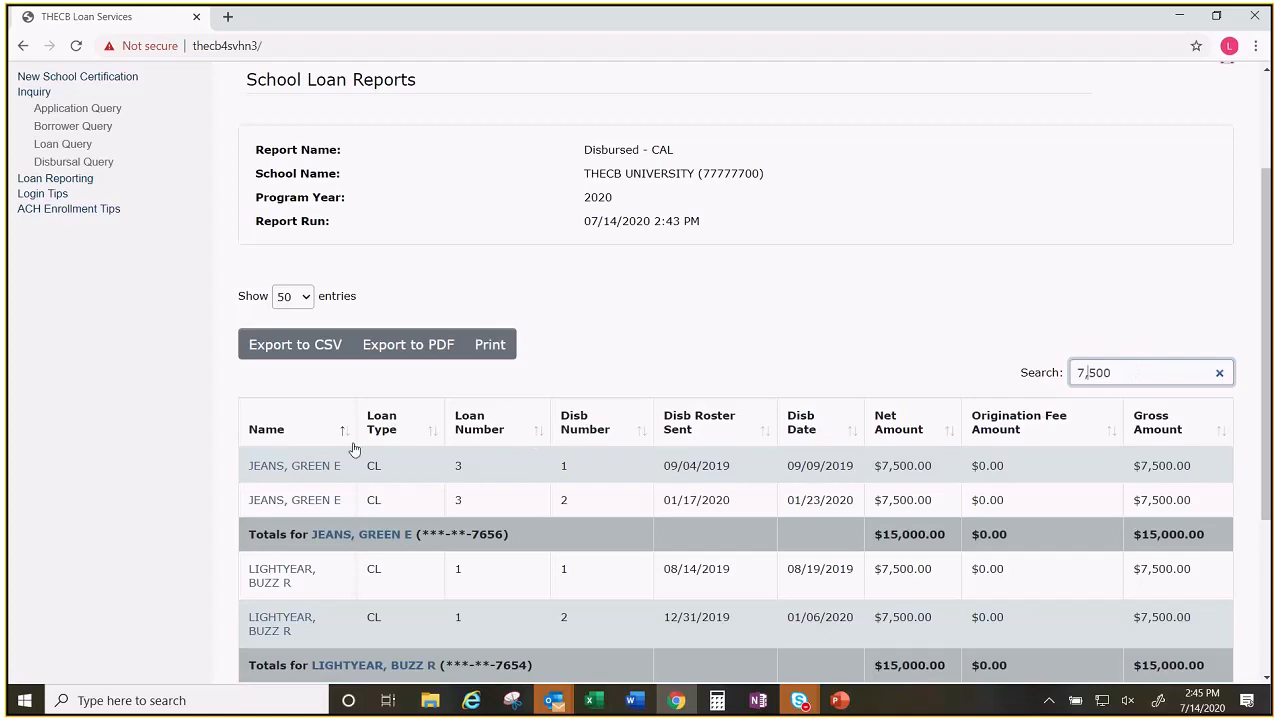
mouse_move(936, 450)
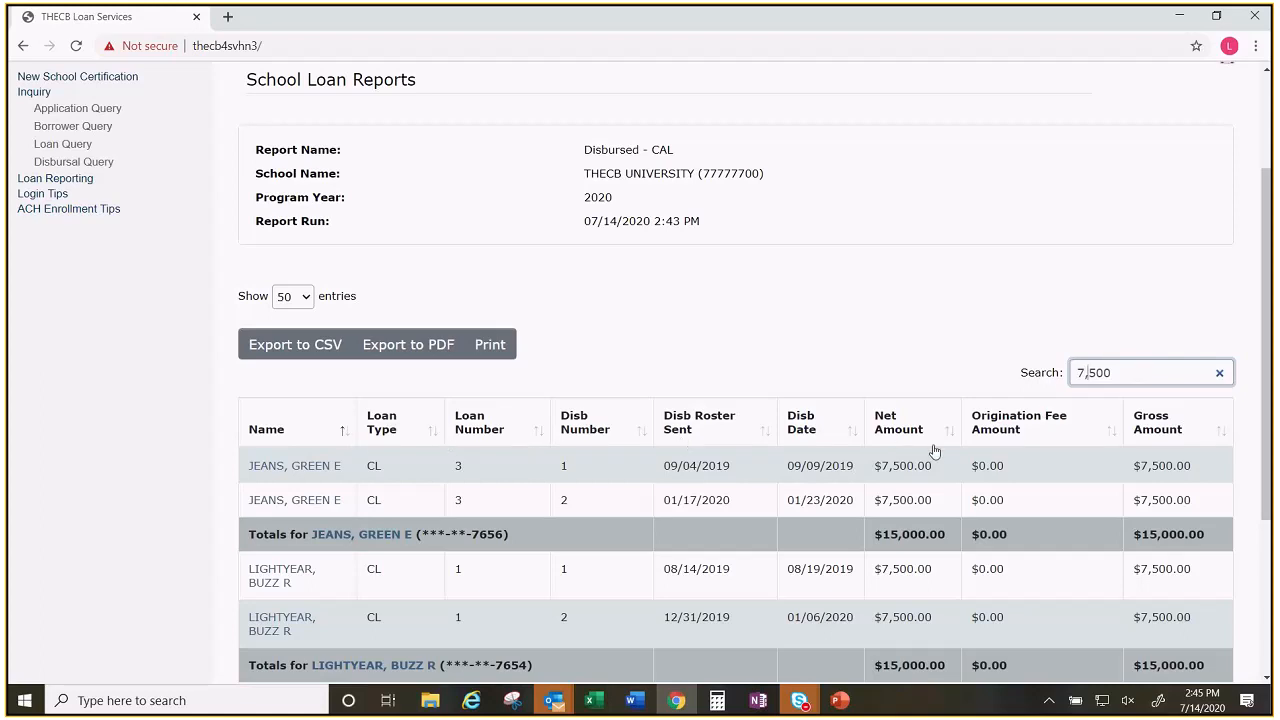
mouse_move(344, 434)
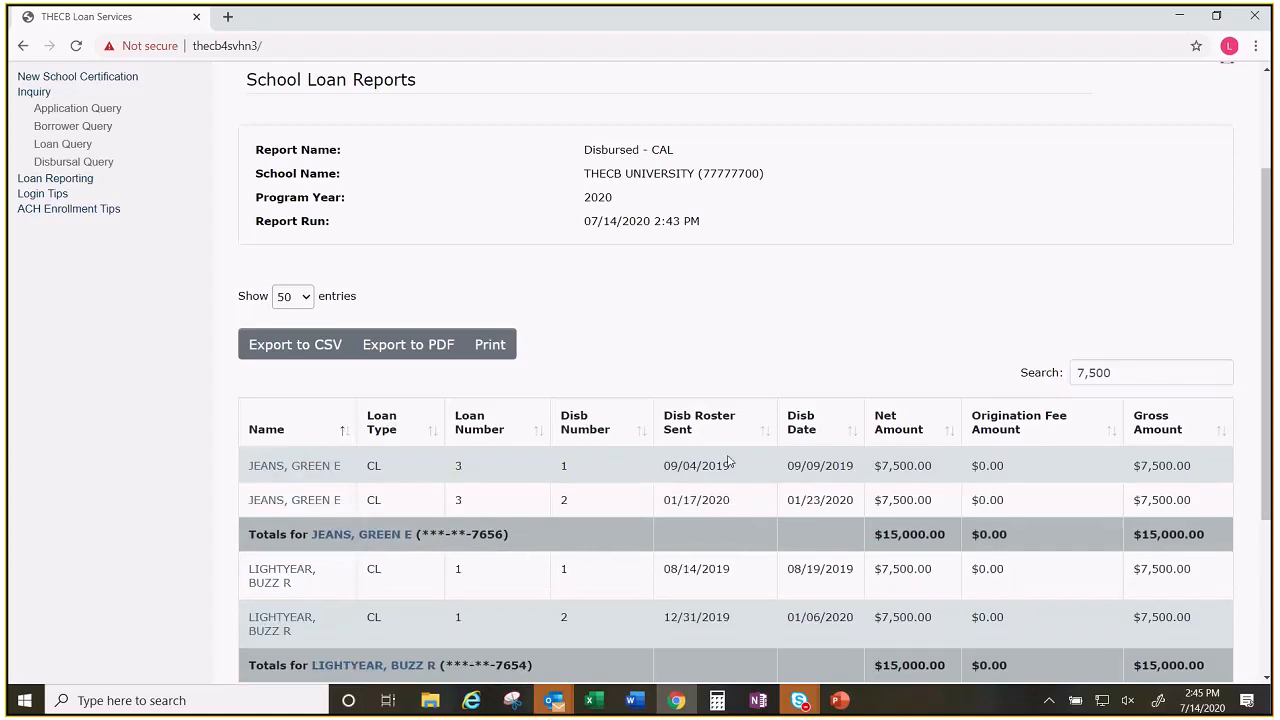
mouse_move(740, 442)
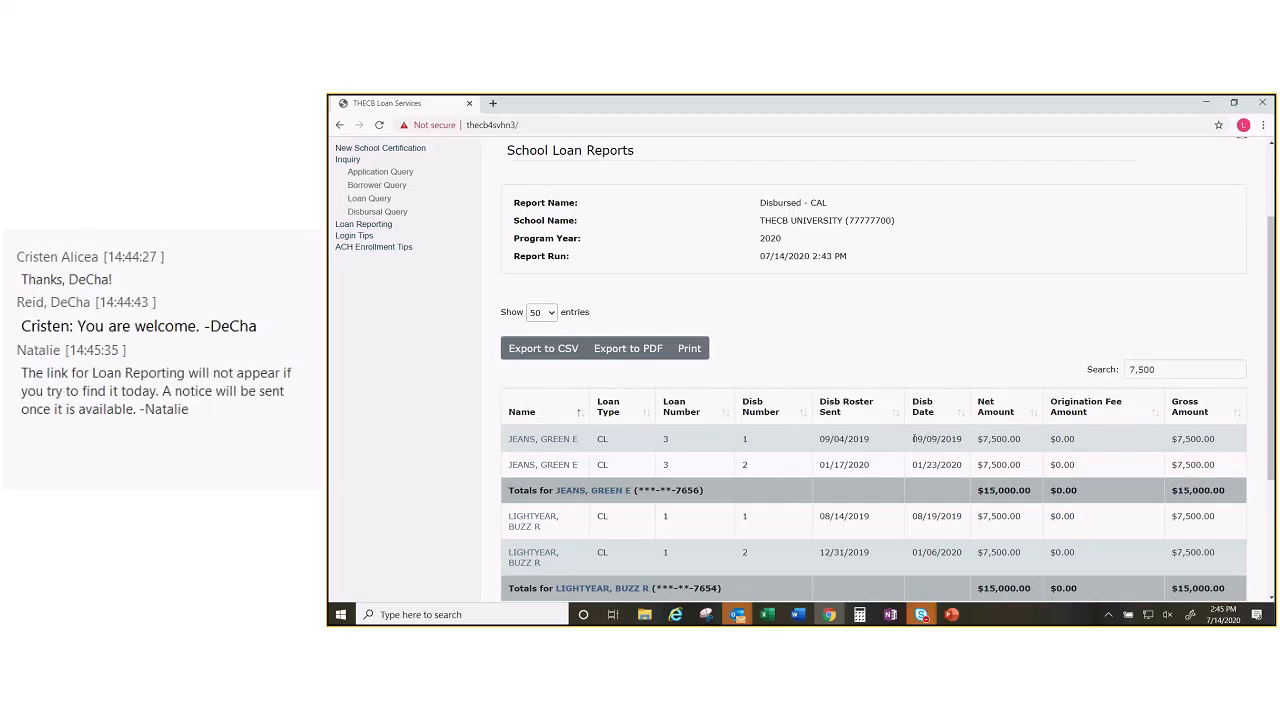
mouse_move(908, 428)
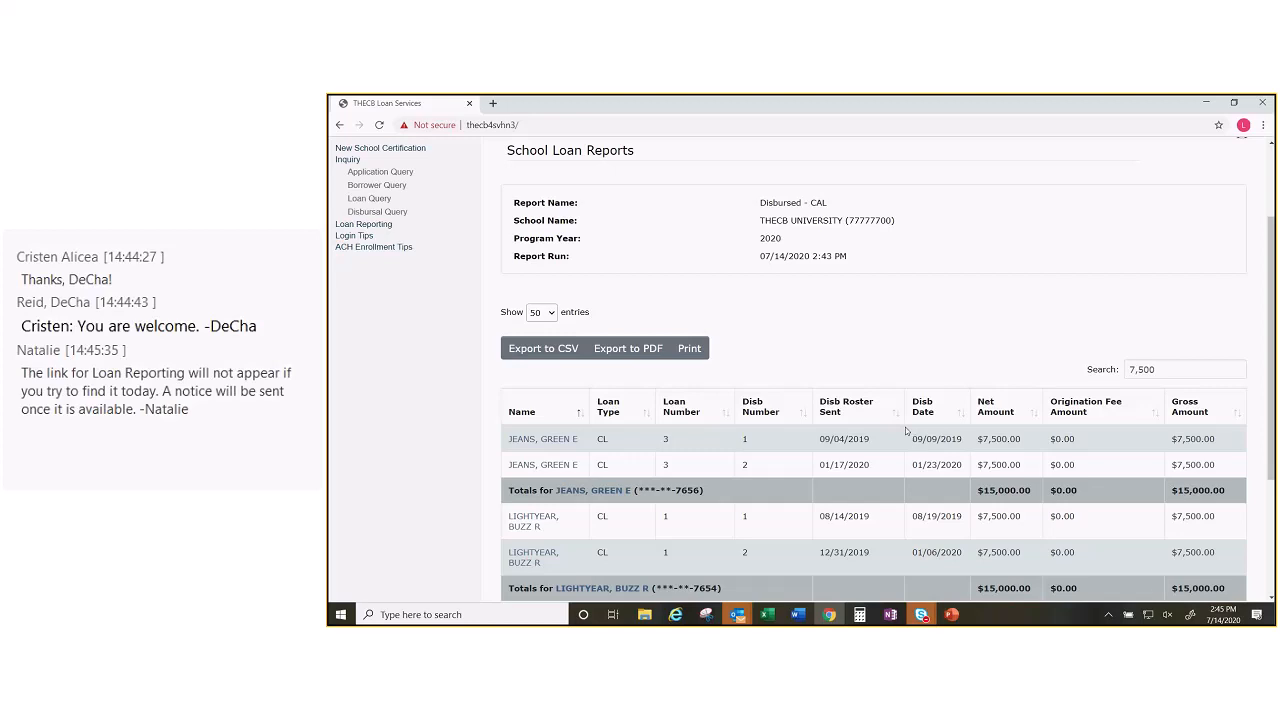
scroll(down, 3)
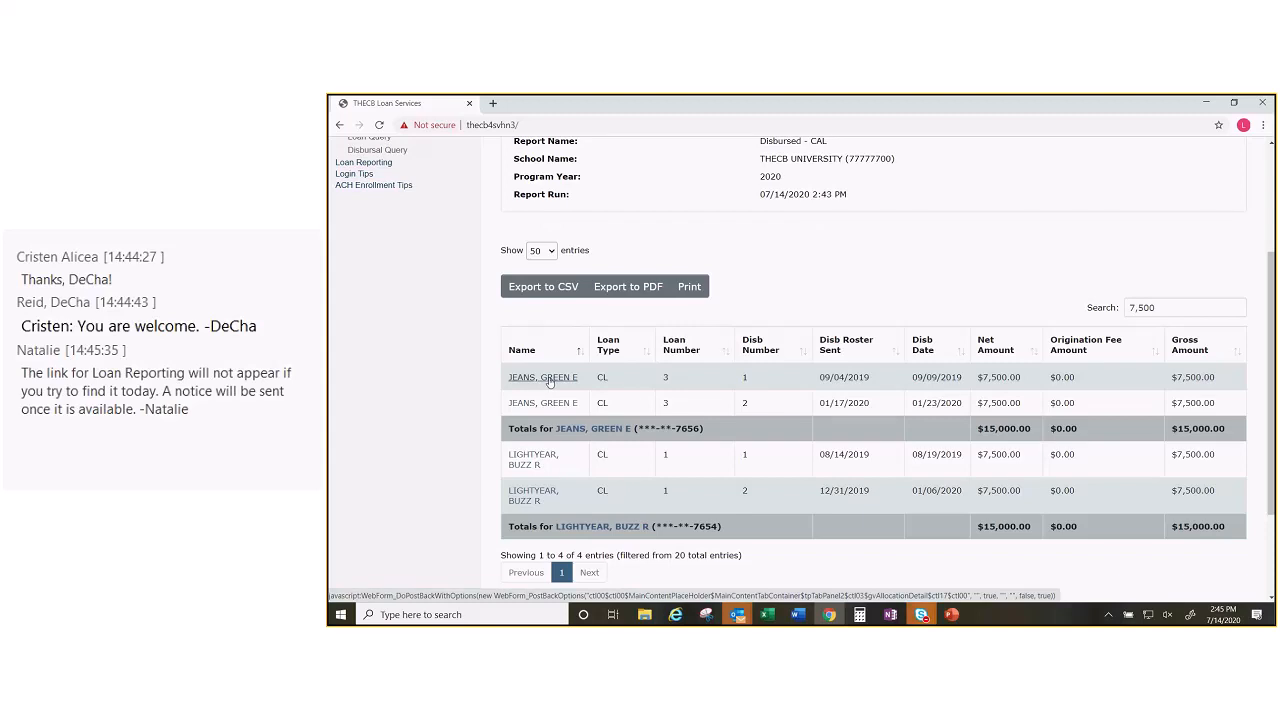
Step: Review the borrower's $20,000 College Access Loan application status checklist, then return to the school loan report
scroll(down, 3)
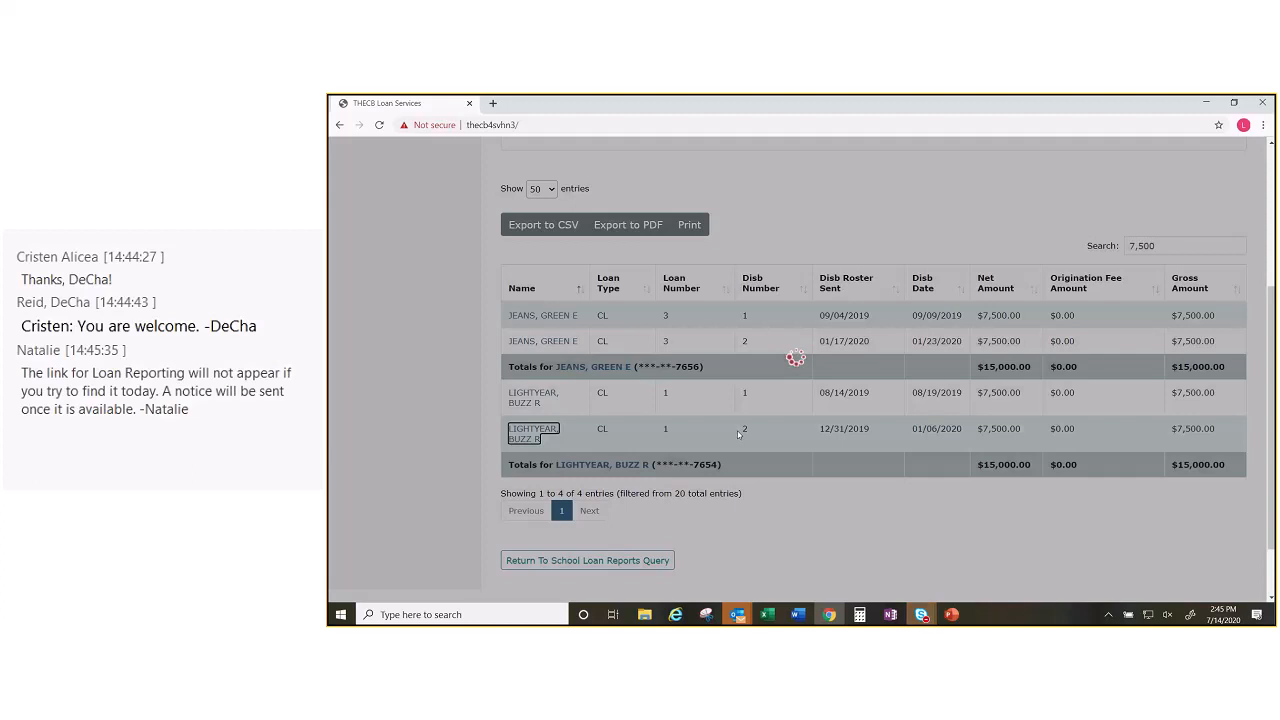
mouse_move(760, 428)
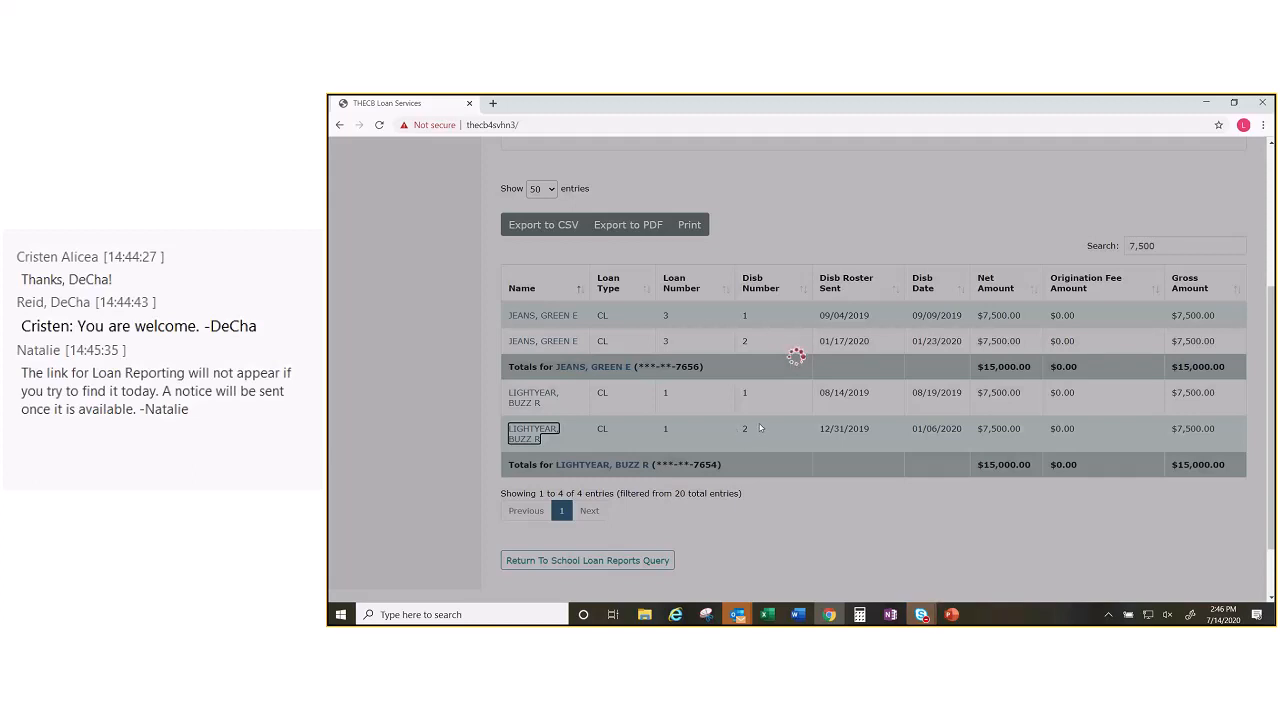
mouse_move(760, 424)
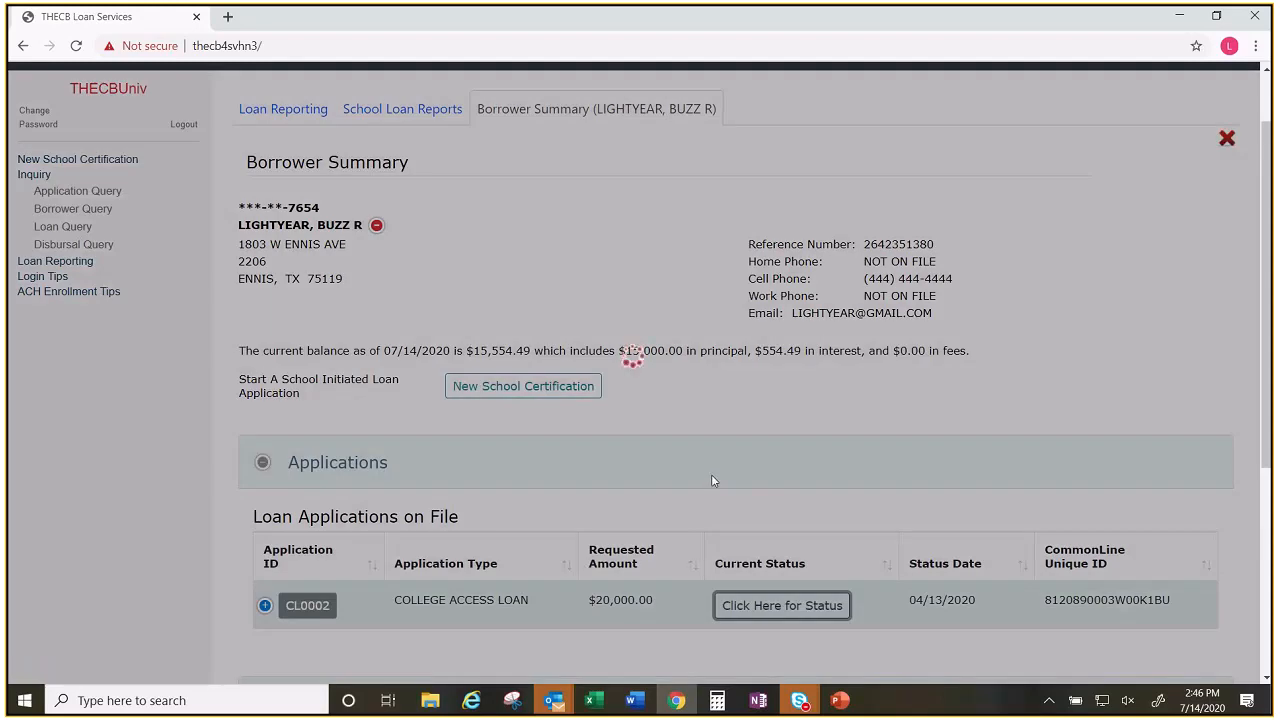
click(780, 604)
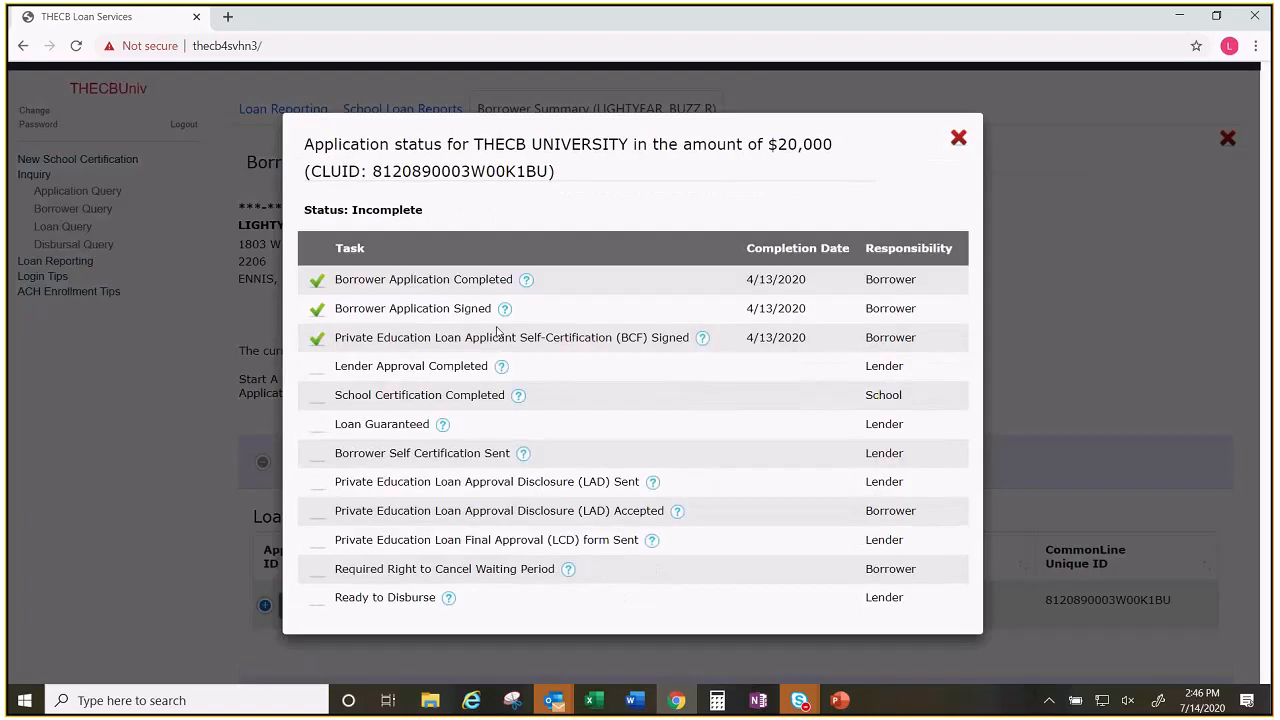
mouse_move(964, 160)
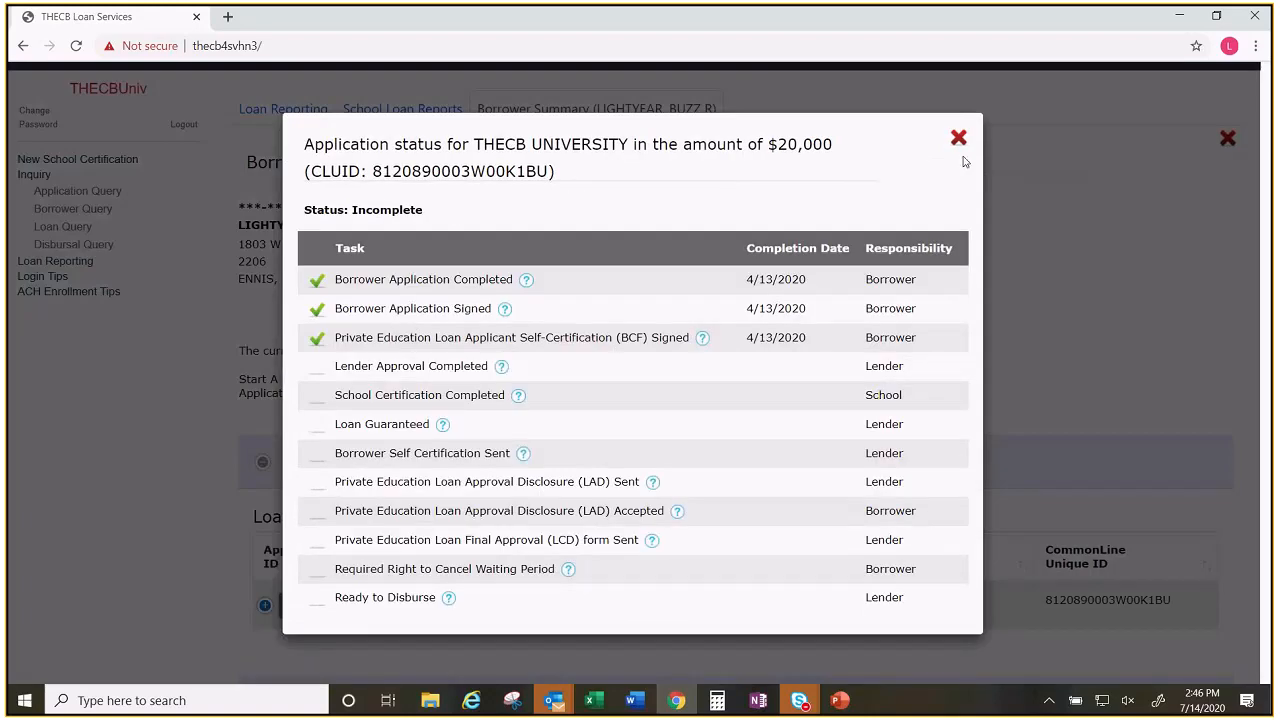
click(956, 136)
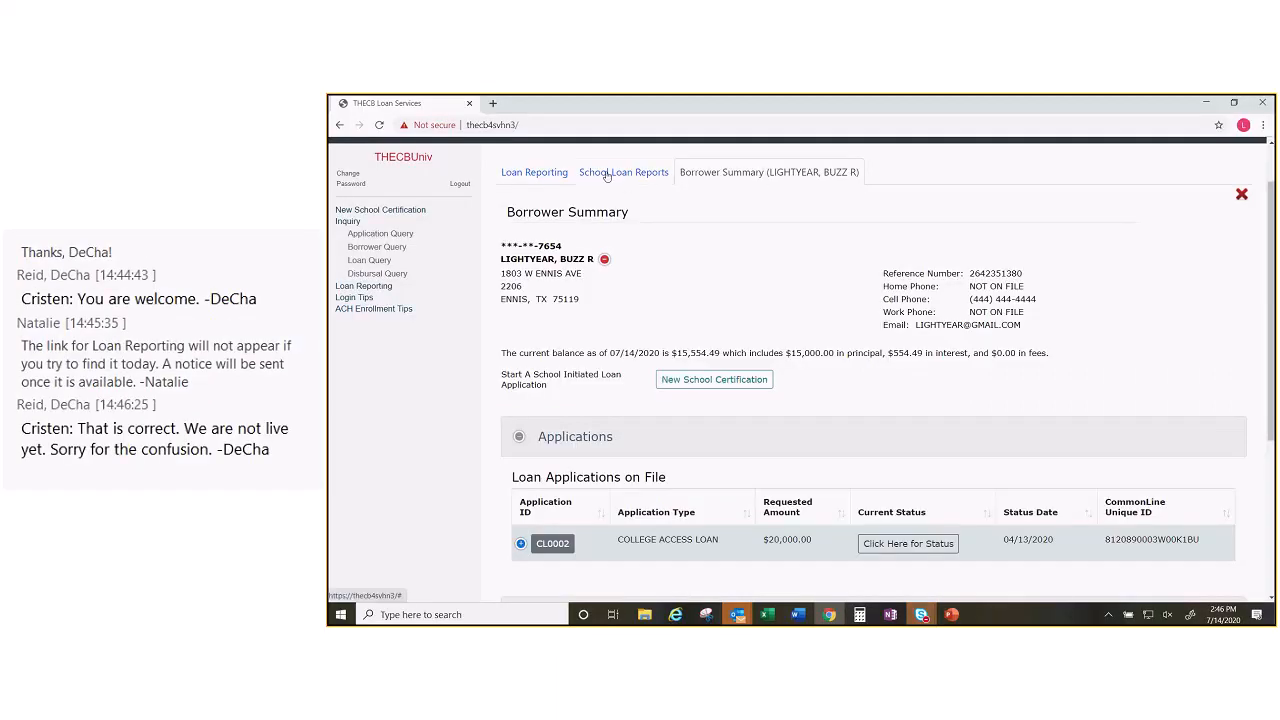
click(624, 172)
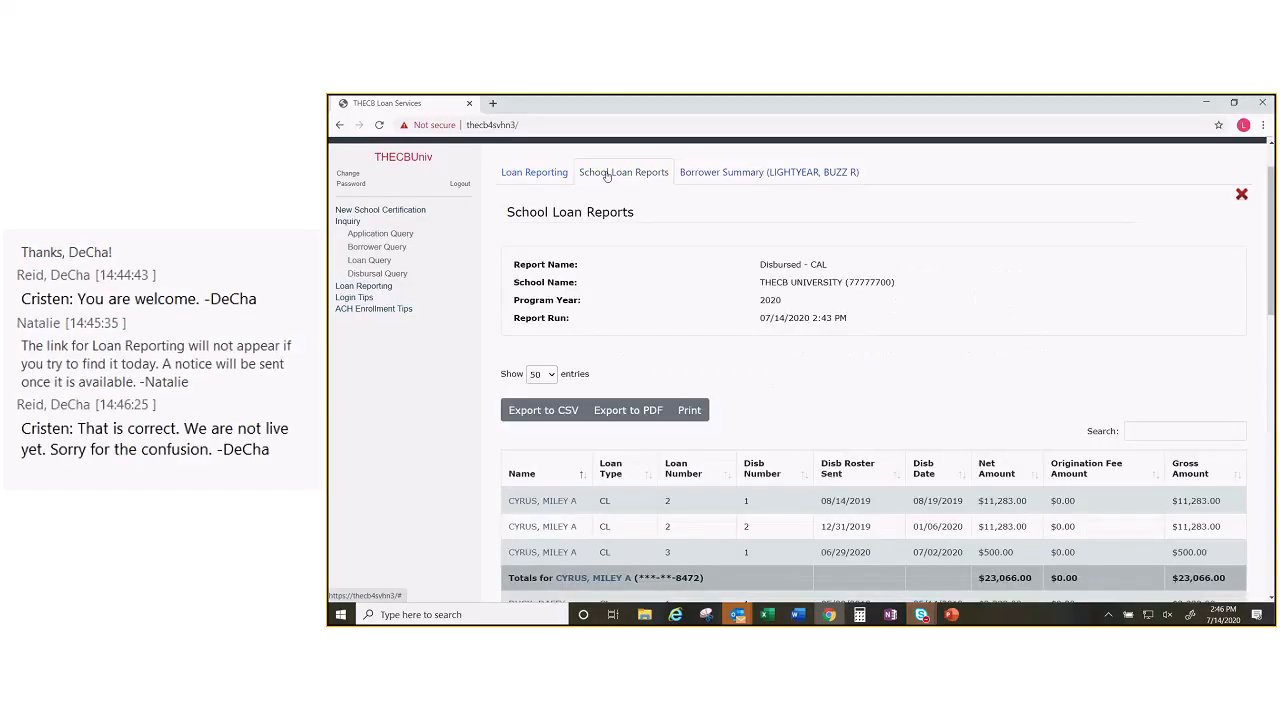
click(768, 172)
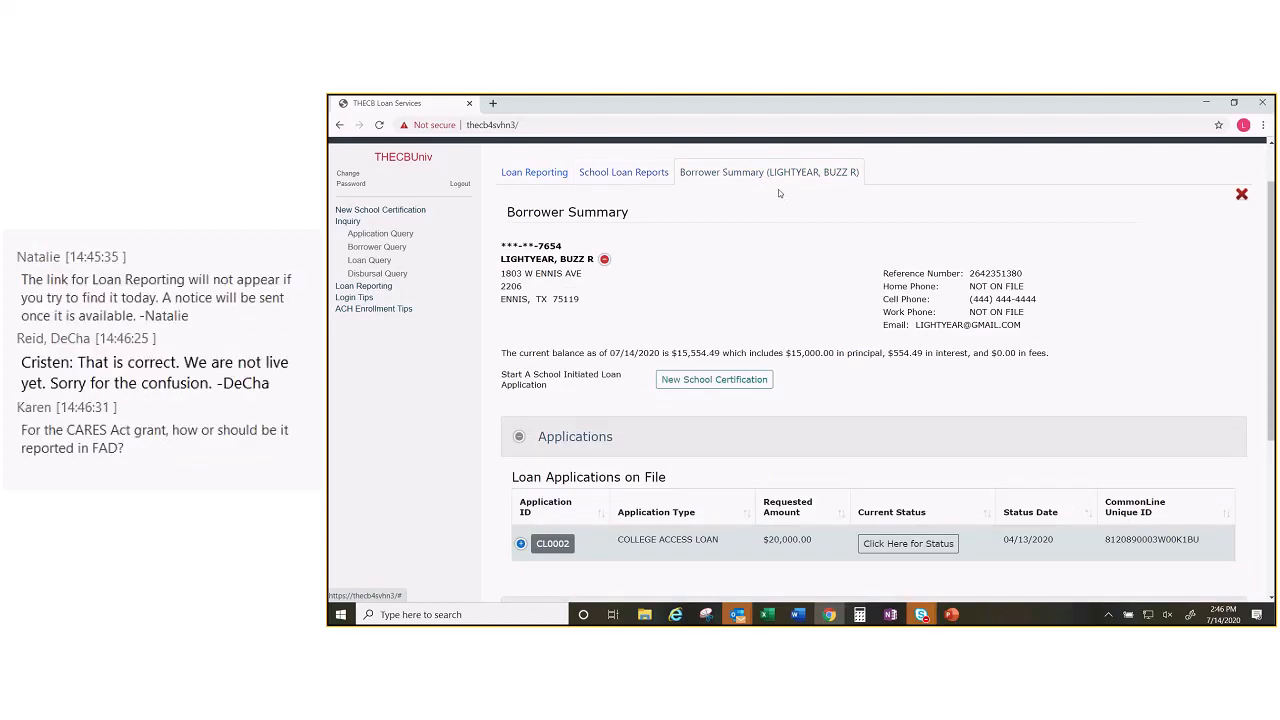
mouse_move(782, 186)
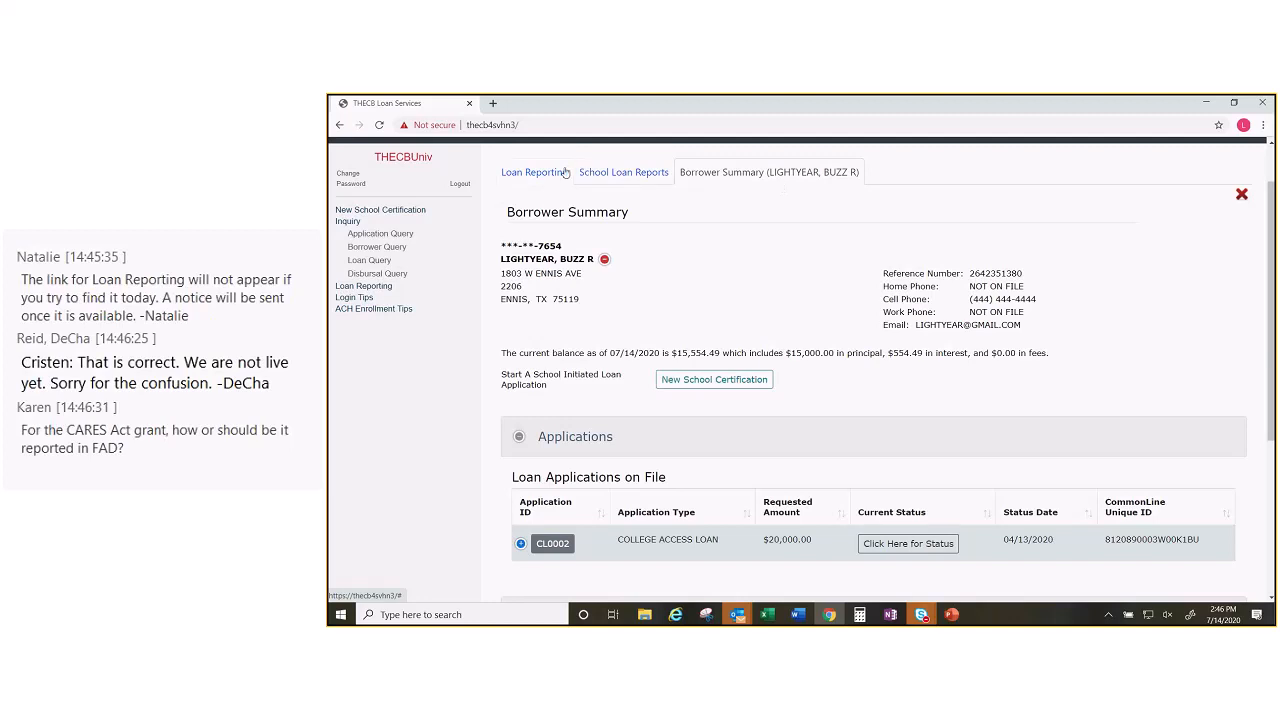
mouse_move(620, 180)
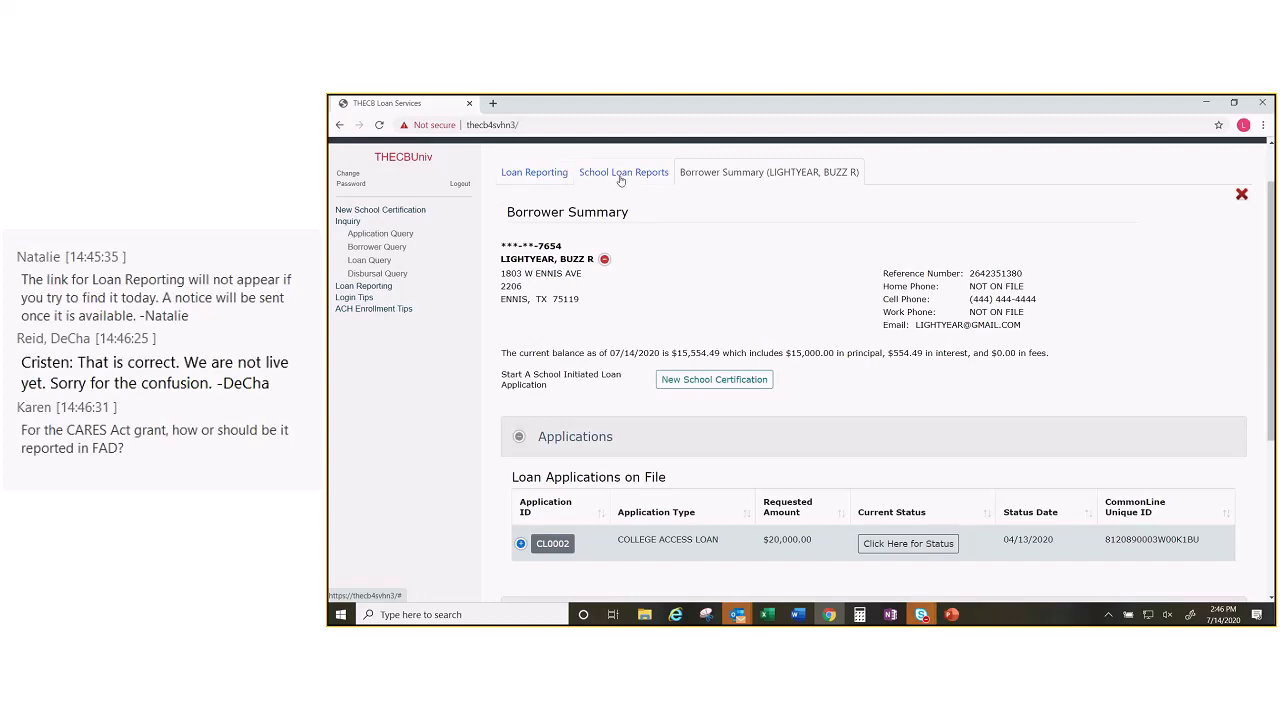
mouse_move(752, 186)
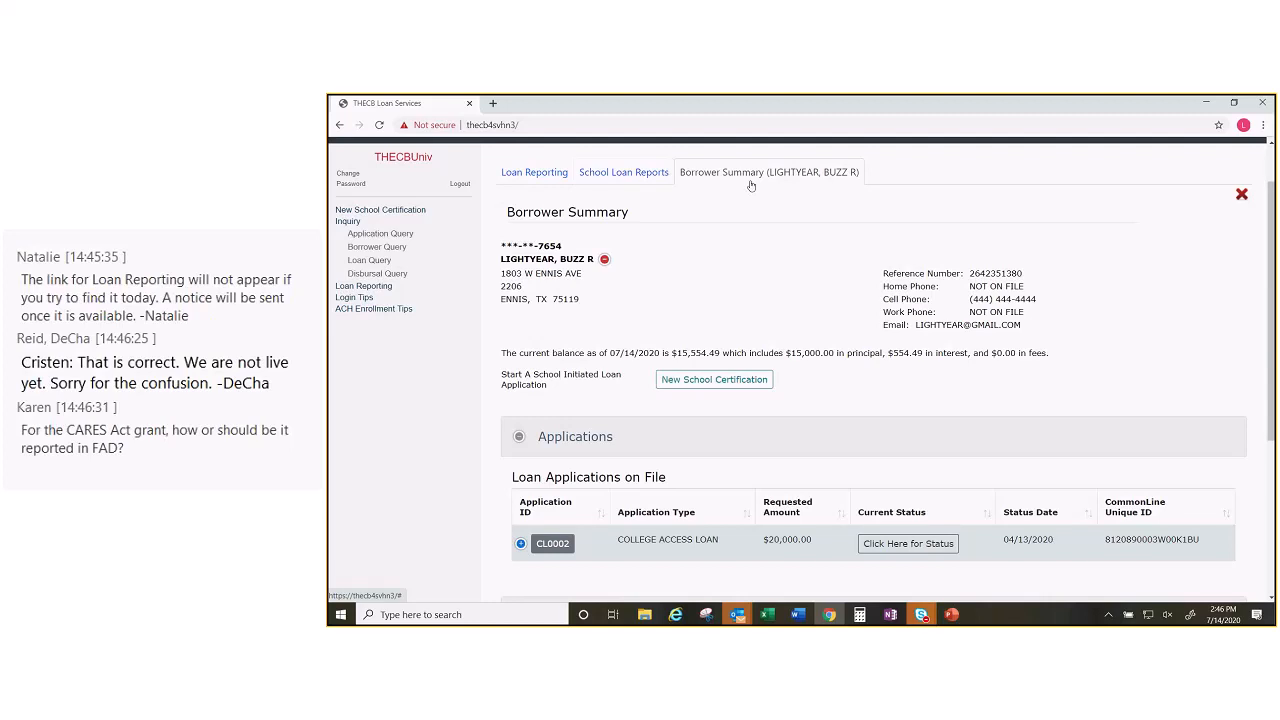
mouse_move(756, 184)
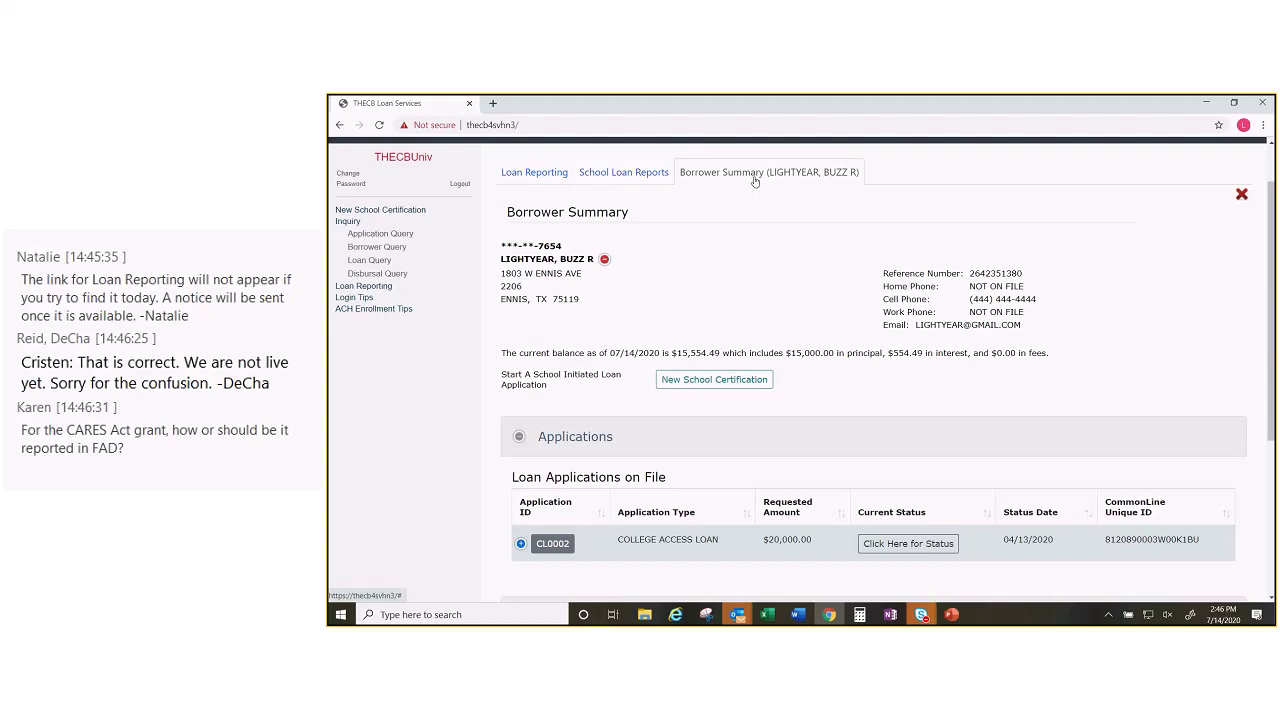
mouse_move(980, 220)
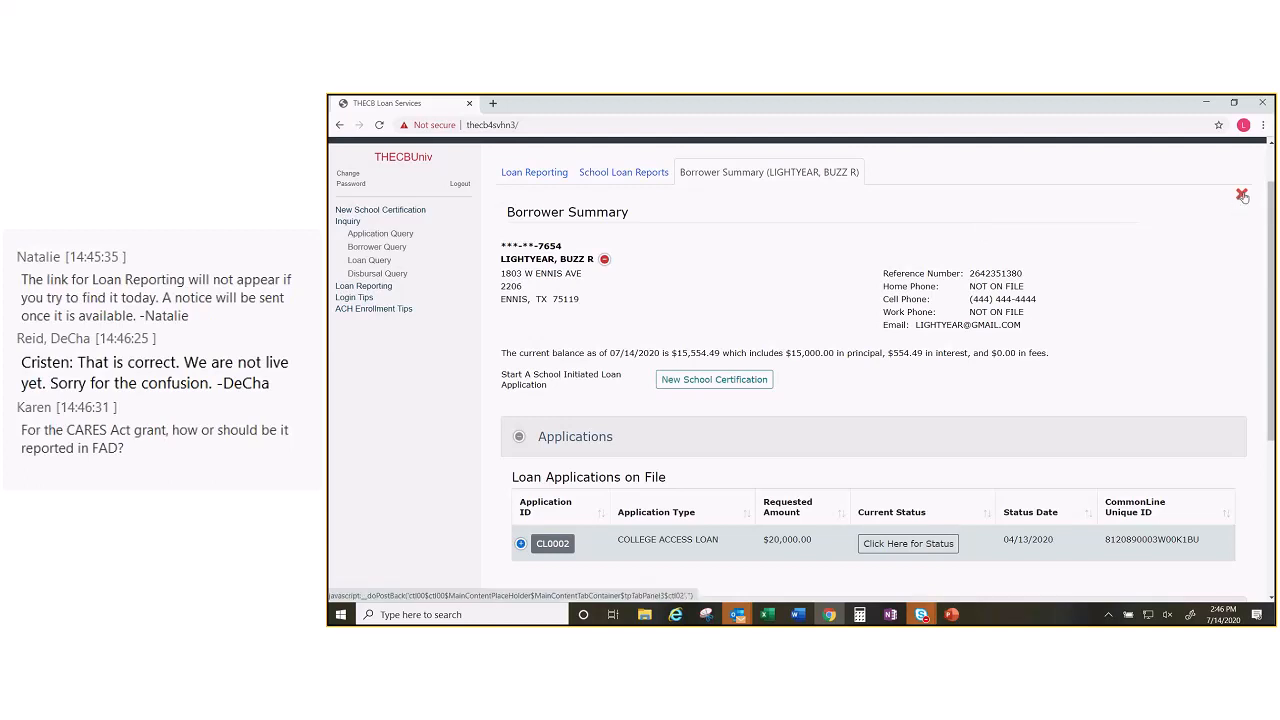
Step: Leave the Borrower Summary and export the disbursed school loan report to CSV, opening it in Excel
click(624, 172)
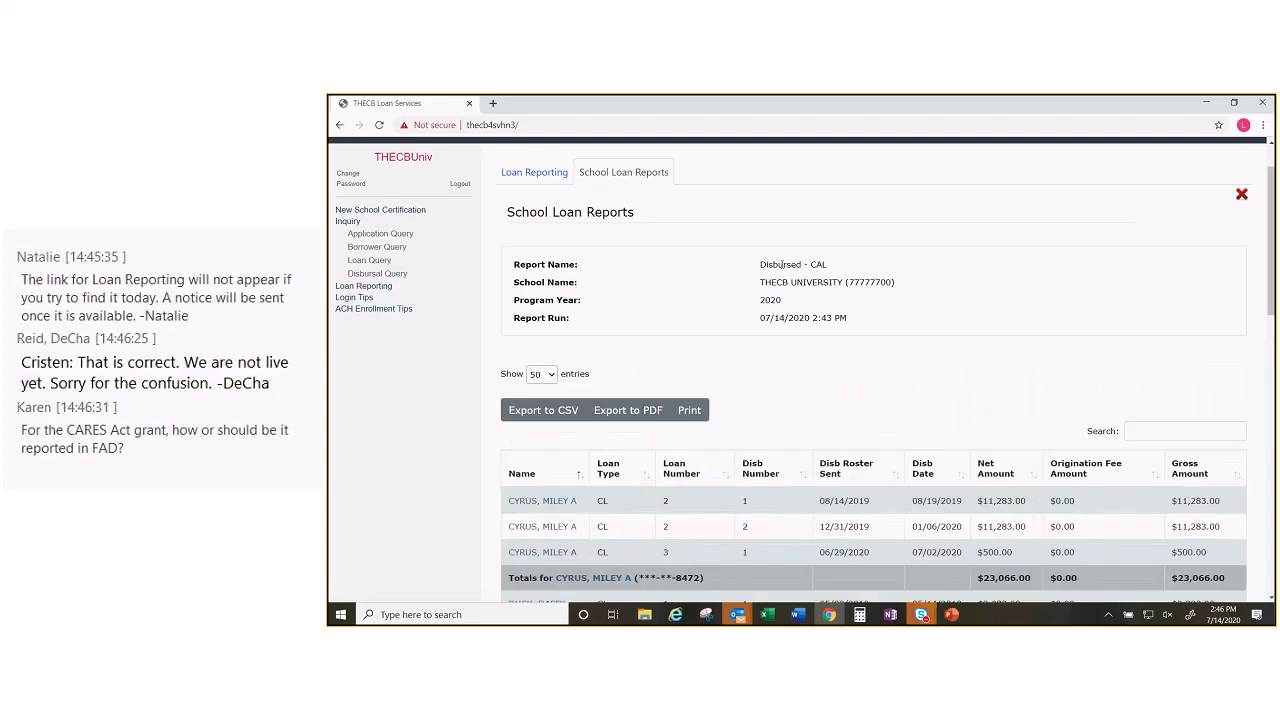
scroll(down, 3)
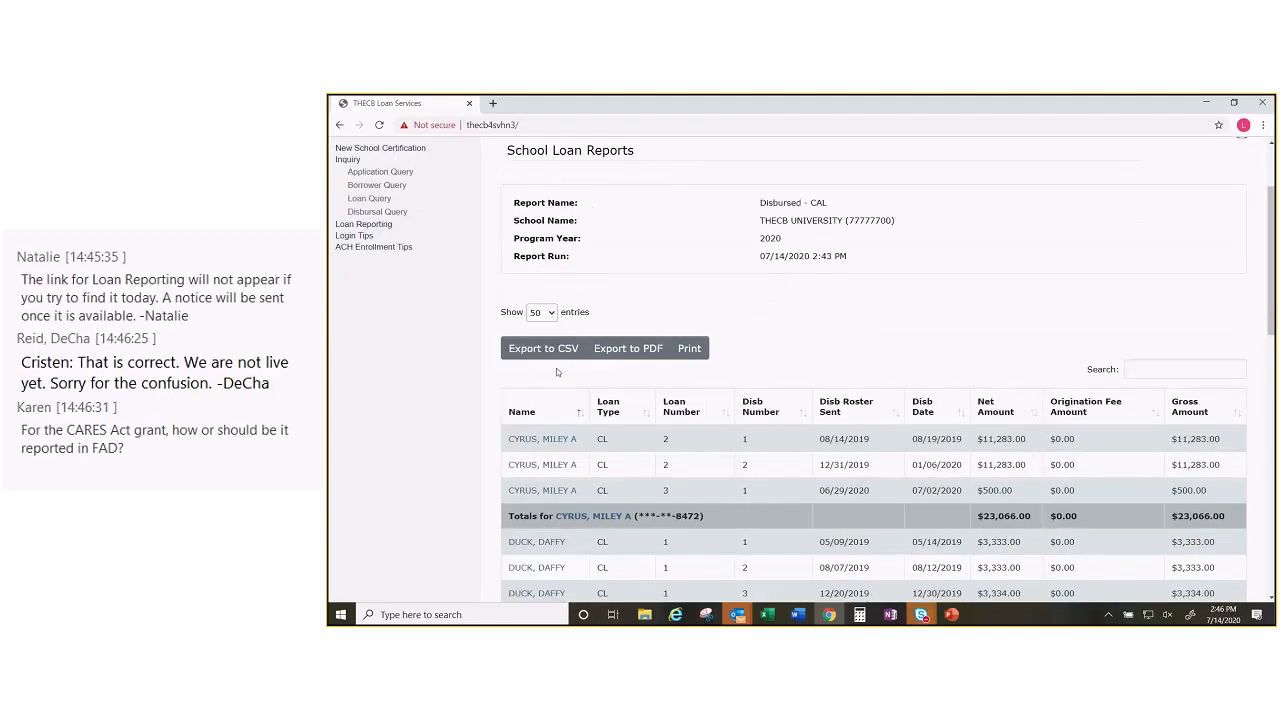
mouse_move(728, 424)
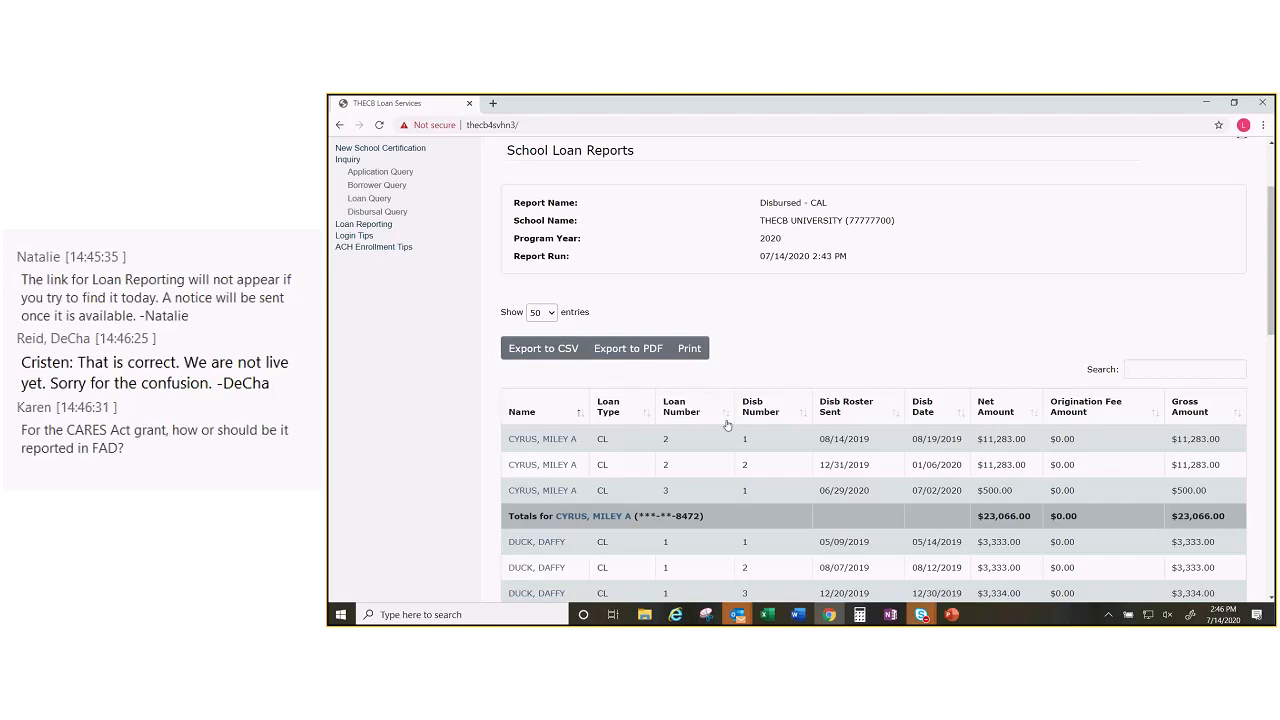
click(544, 348)
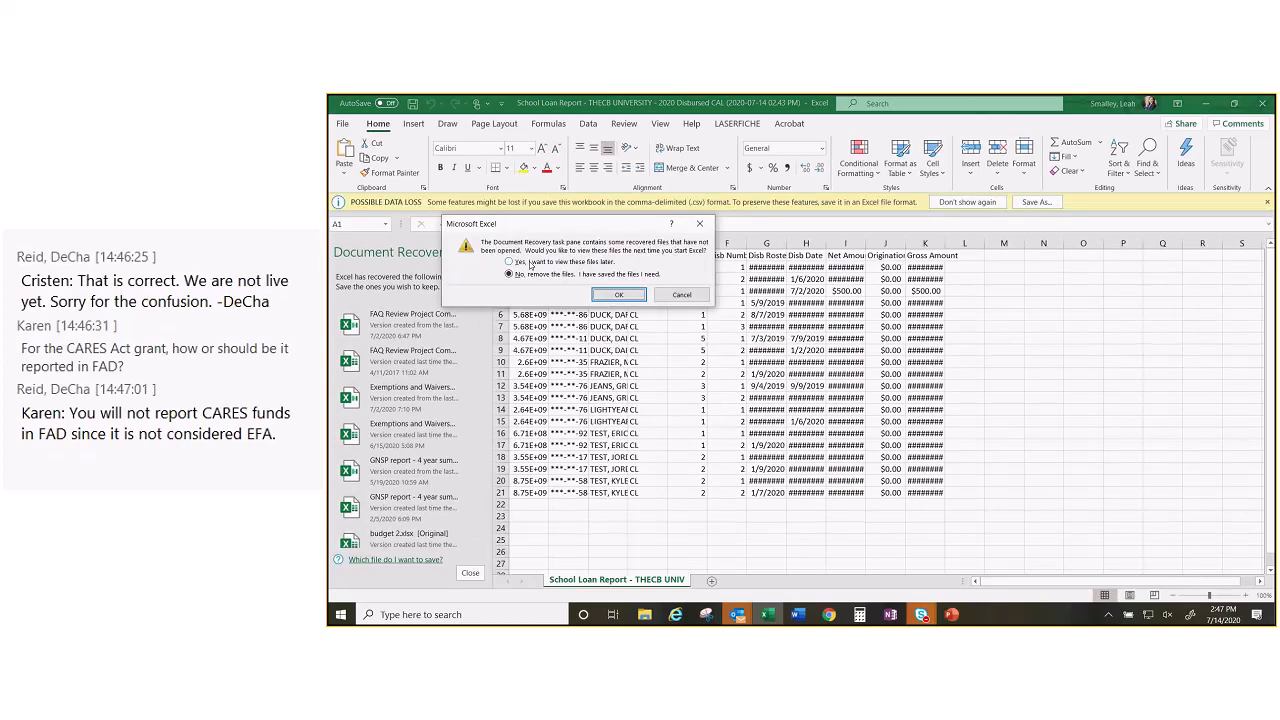
Step: Dismiss Document Recovery and close the exported report workbook with Don't Save
click(618, 294)
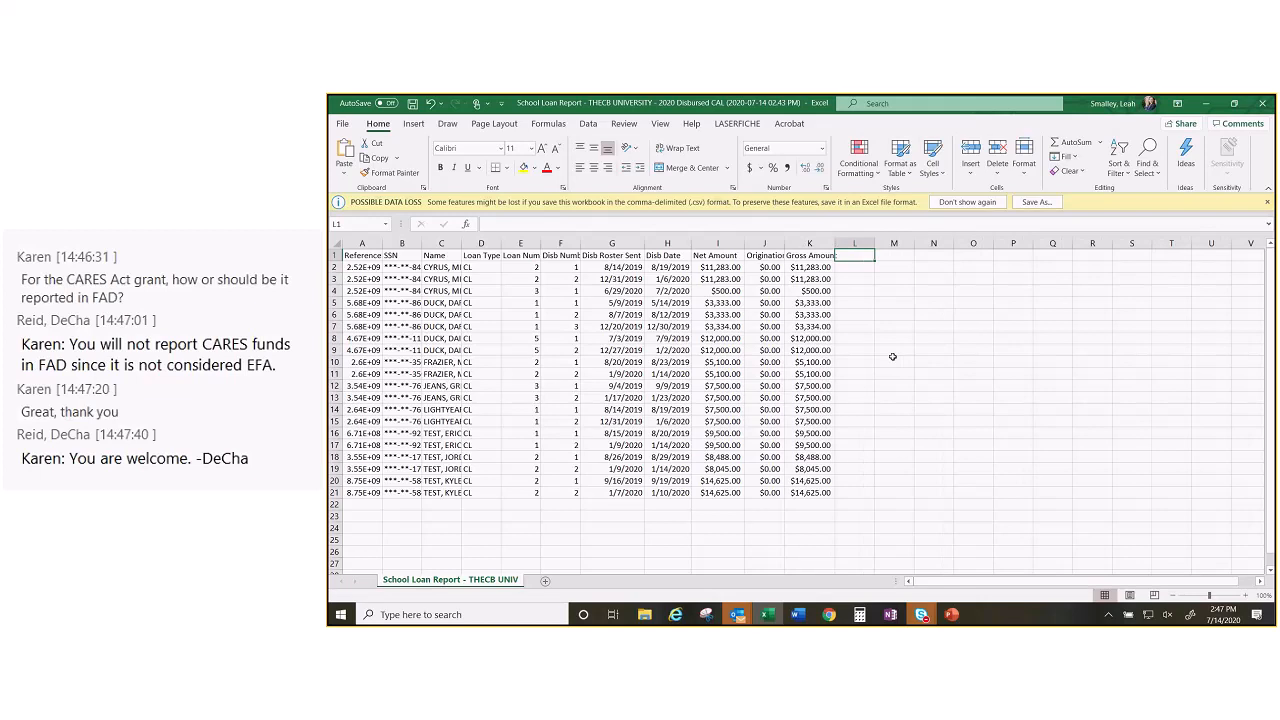
click(1264, 100)
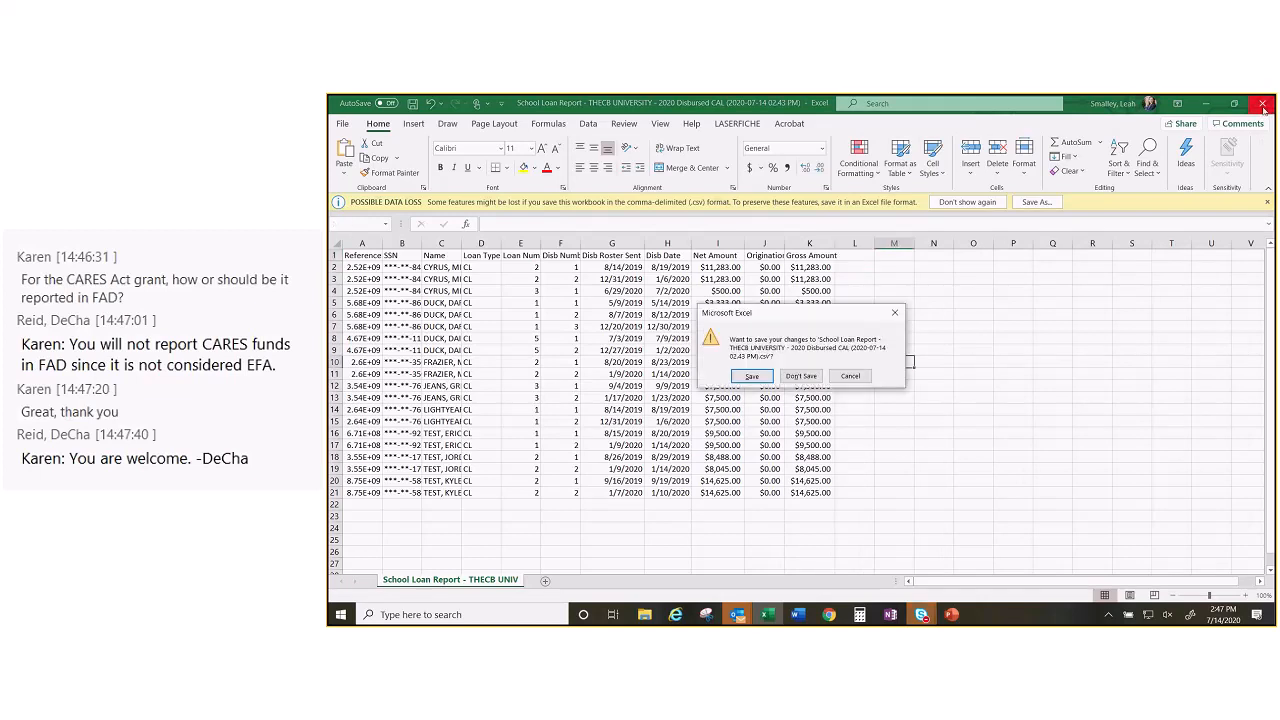
click(800, 376)
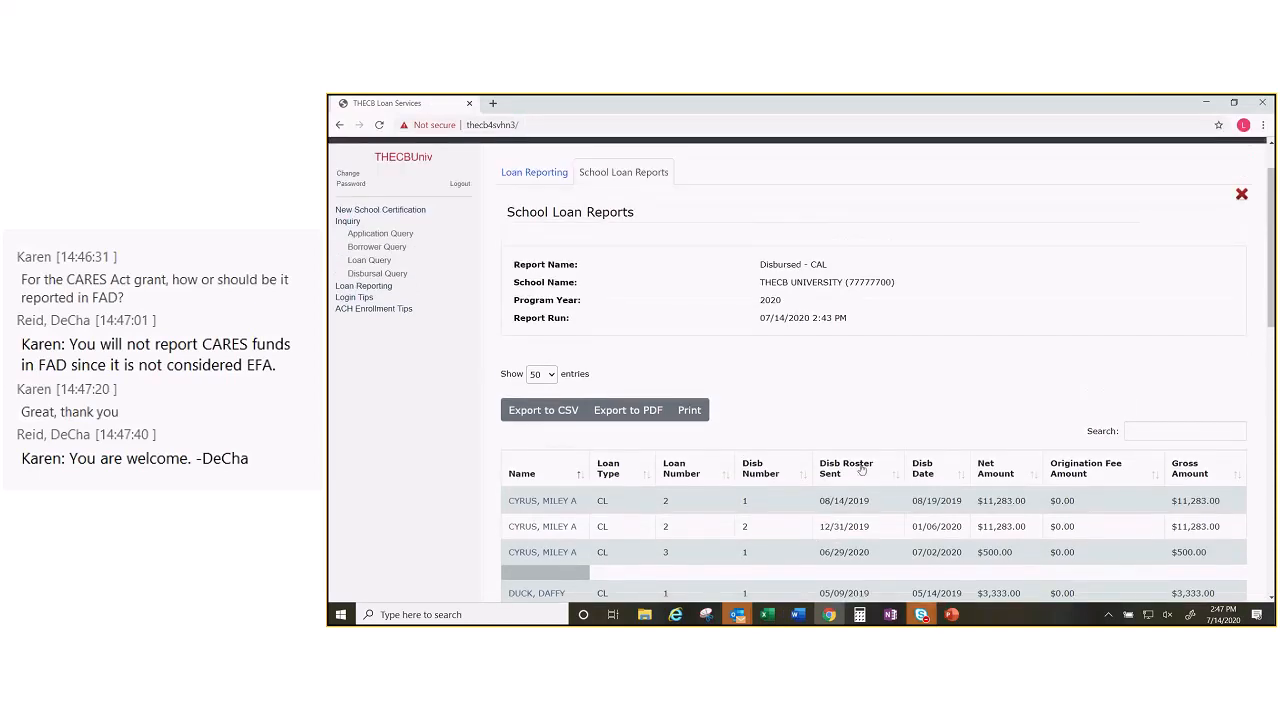
mouse_move(912, 432)
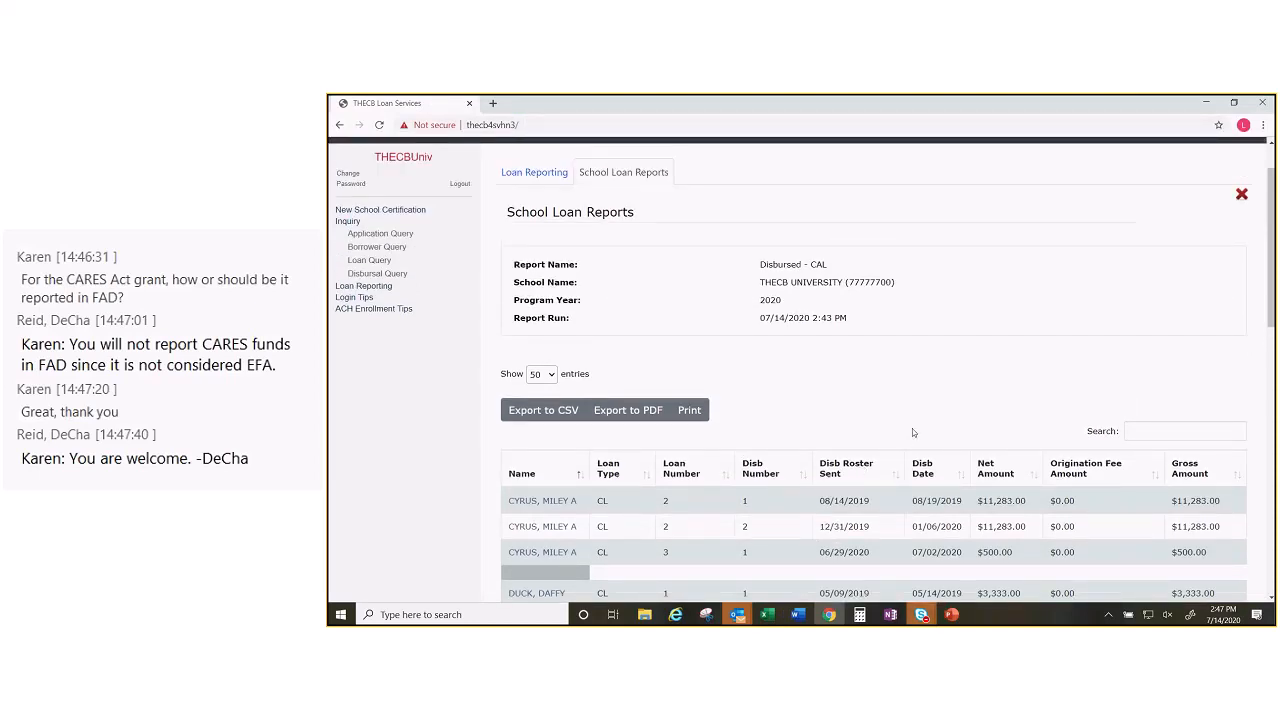
mouse_move(918, 428)
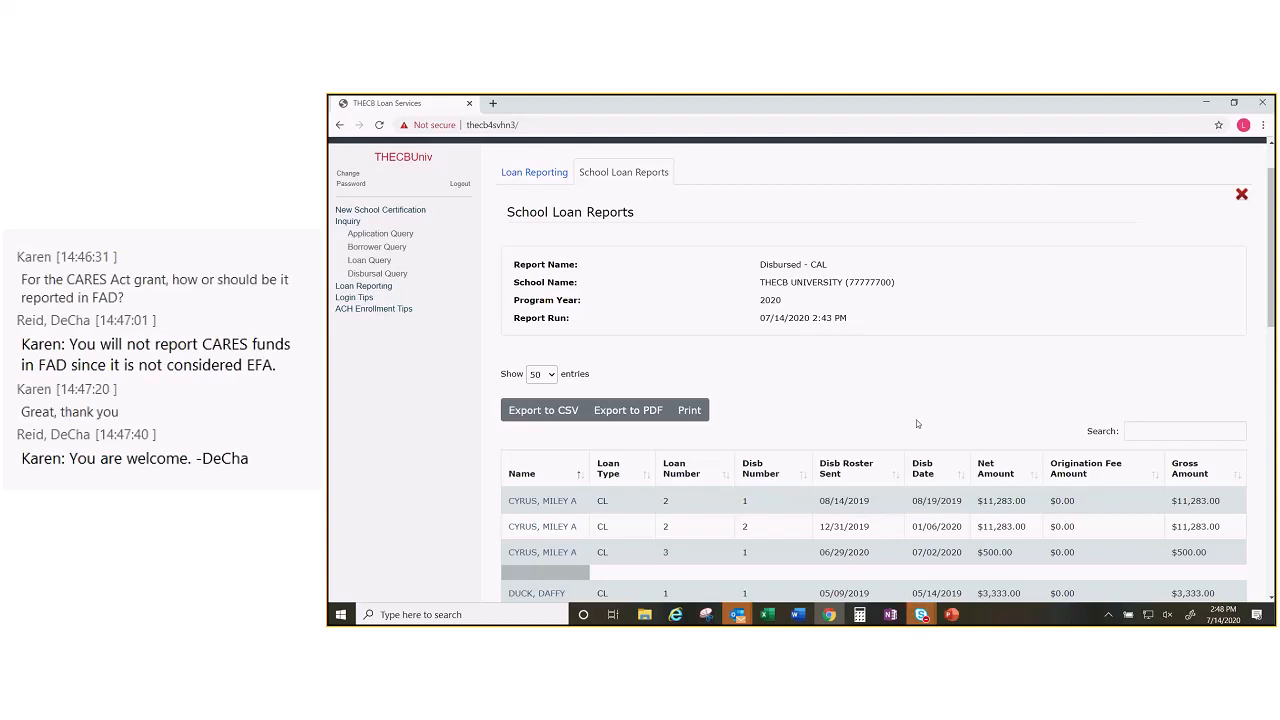
mouse_move(904, 420)
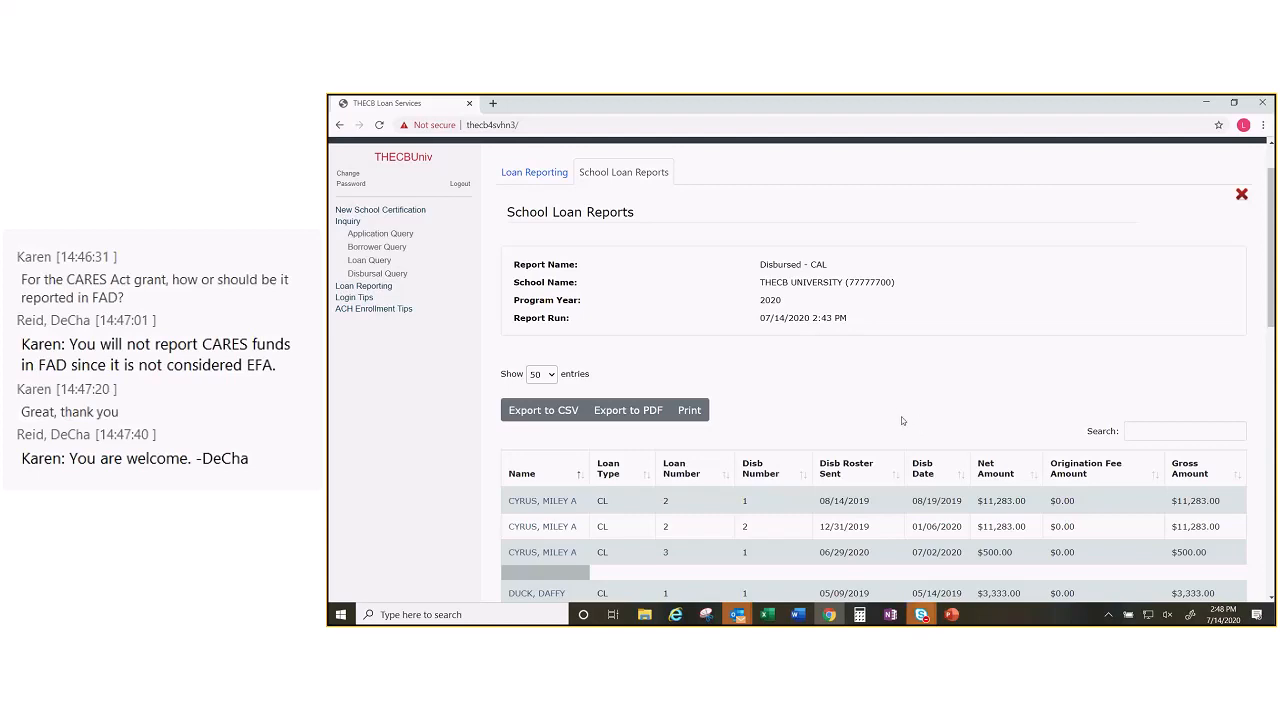
mouse_move(896, 406)
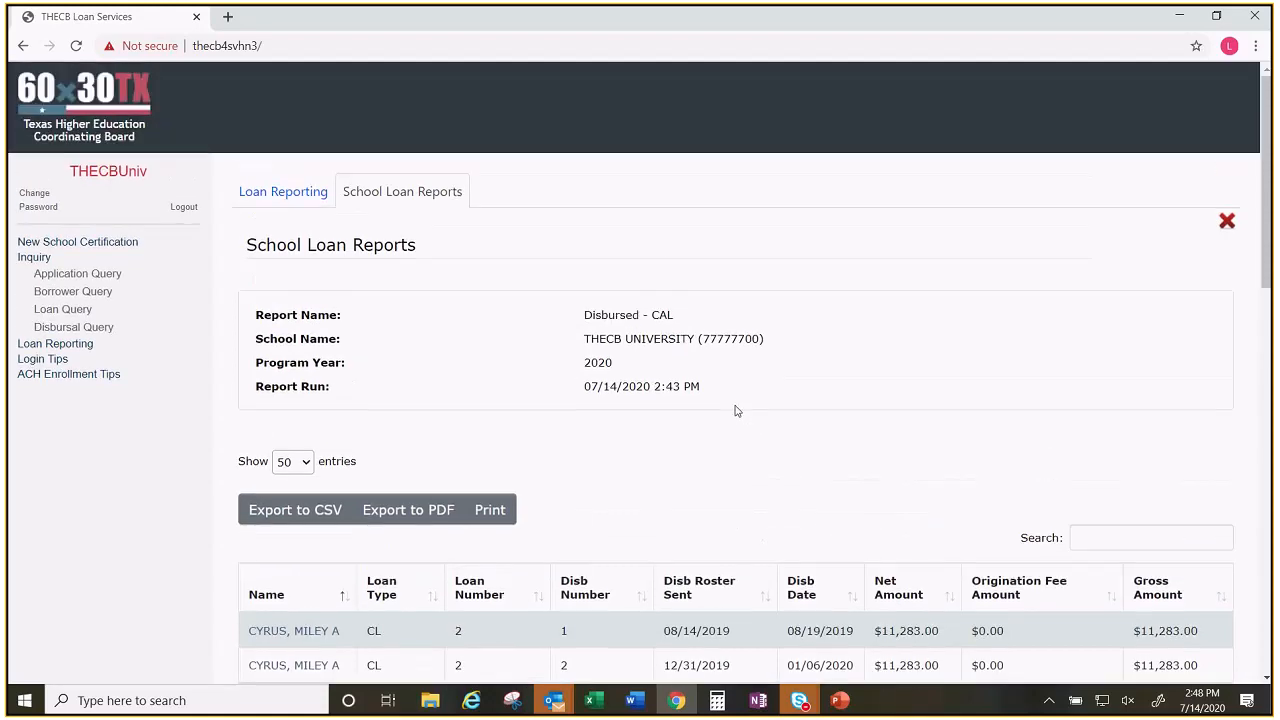
mouse_move(760, 426)
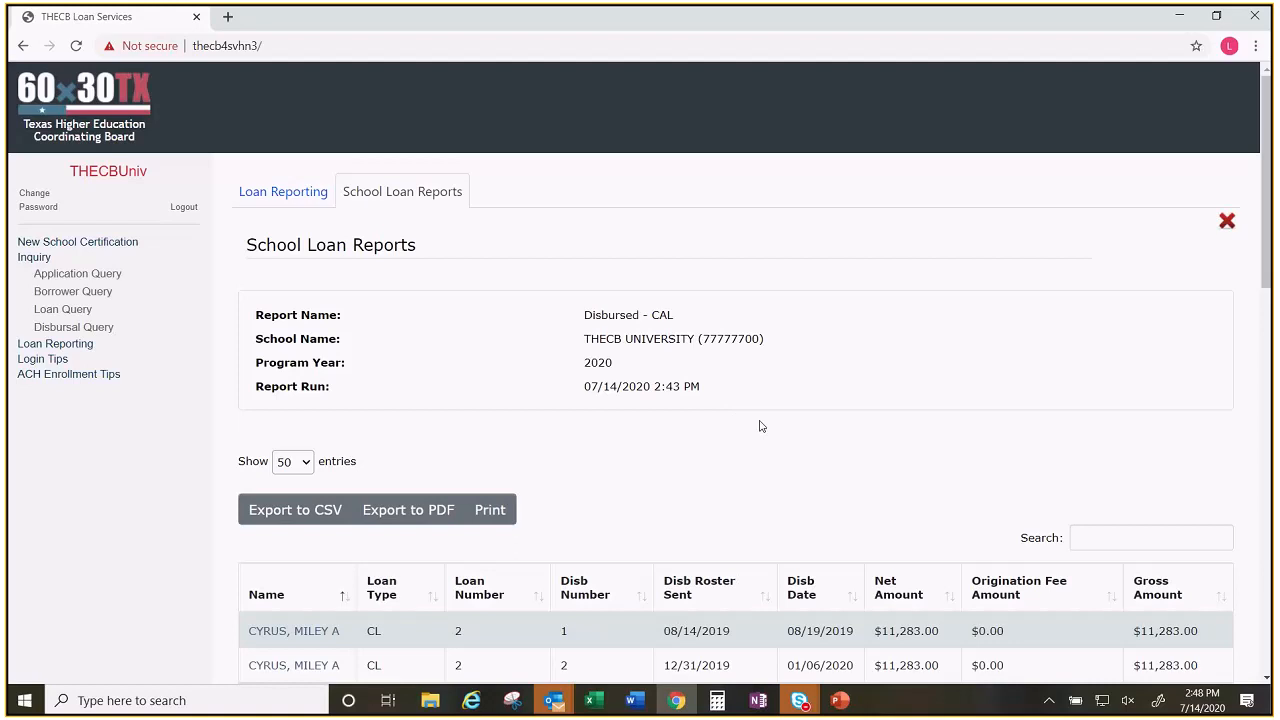
mouse_move(756, 432)
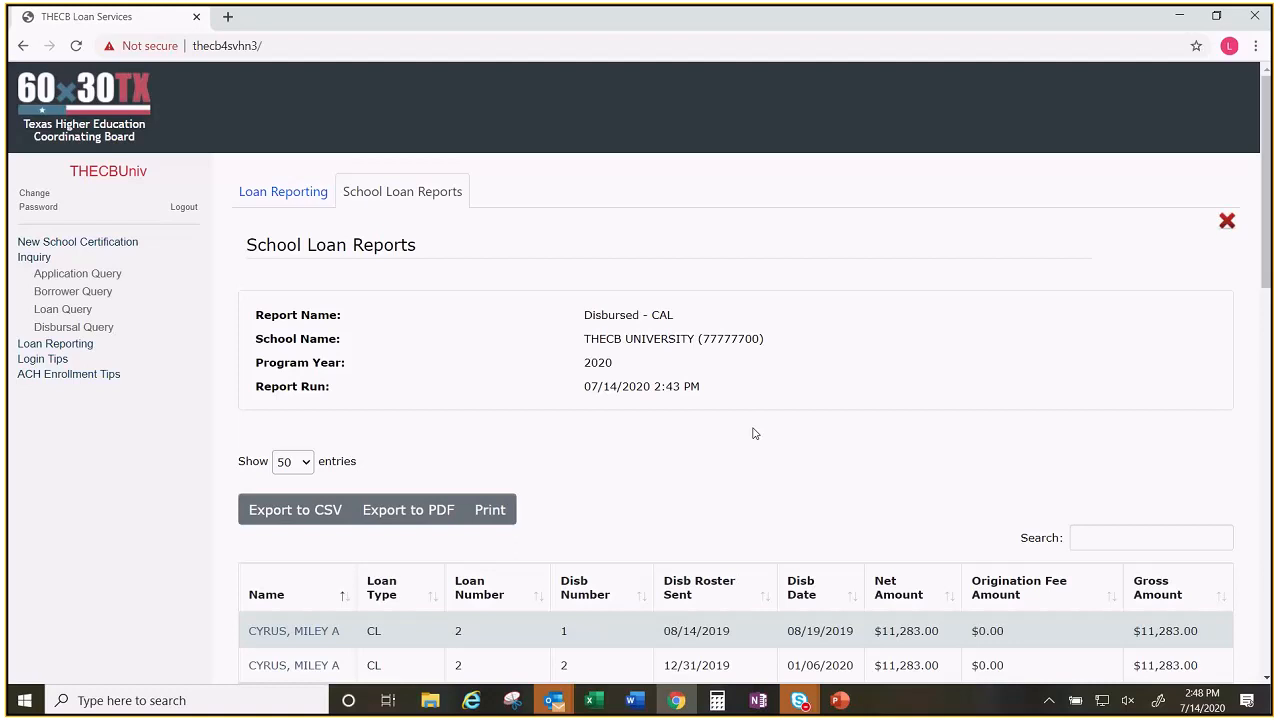
mouse_move(788, 424)
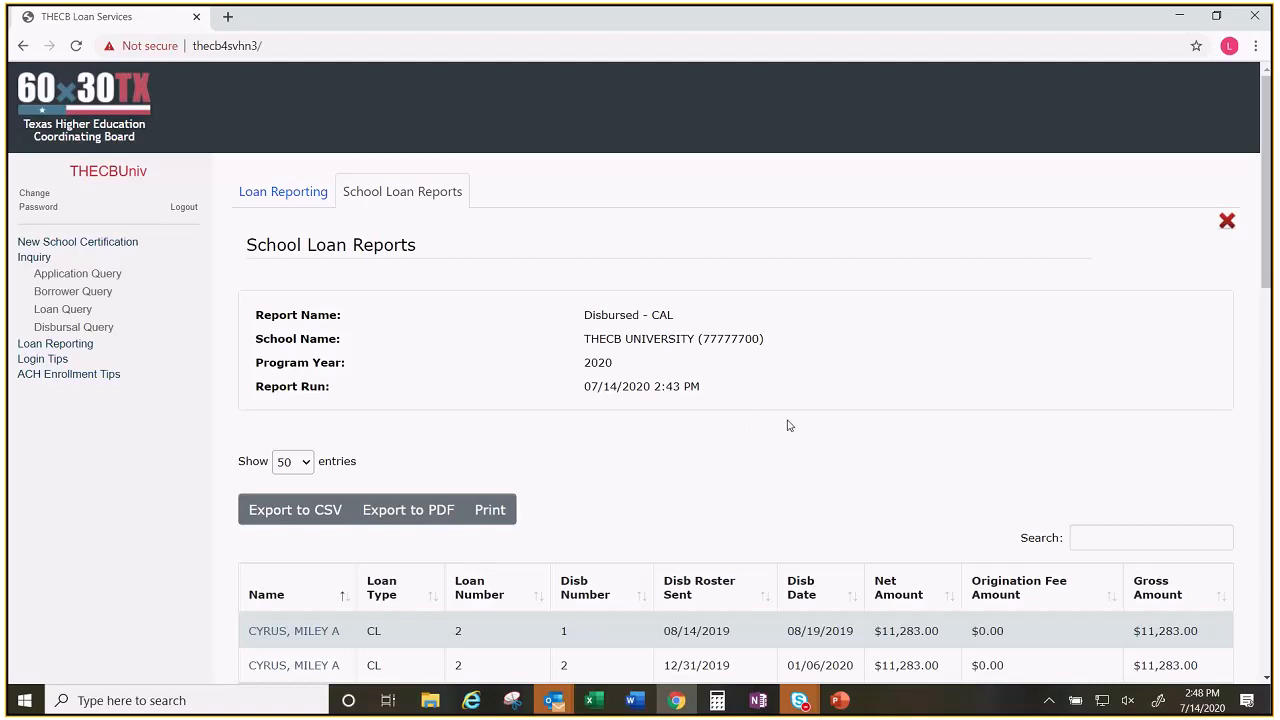
mouse_move(1024, 368)
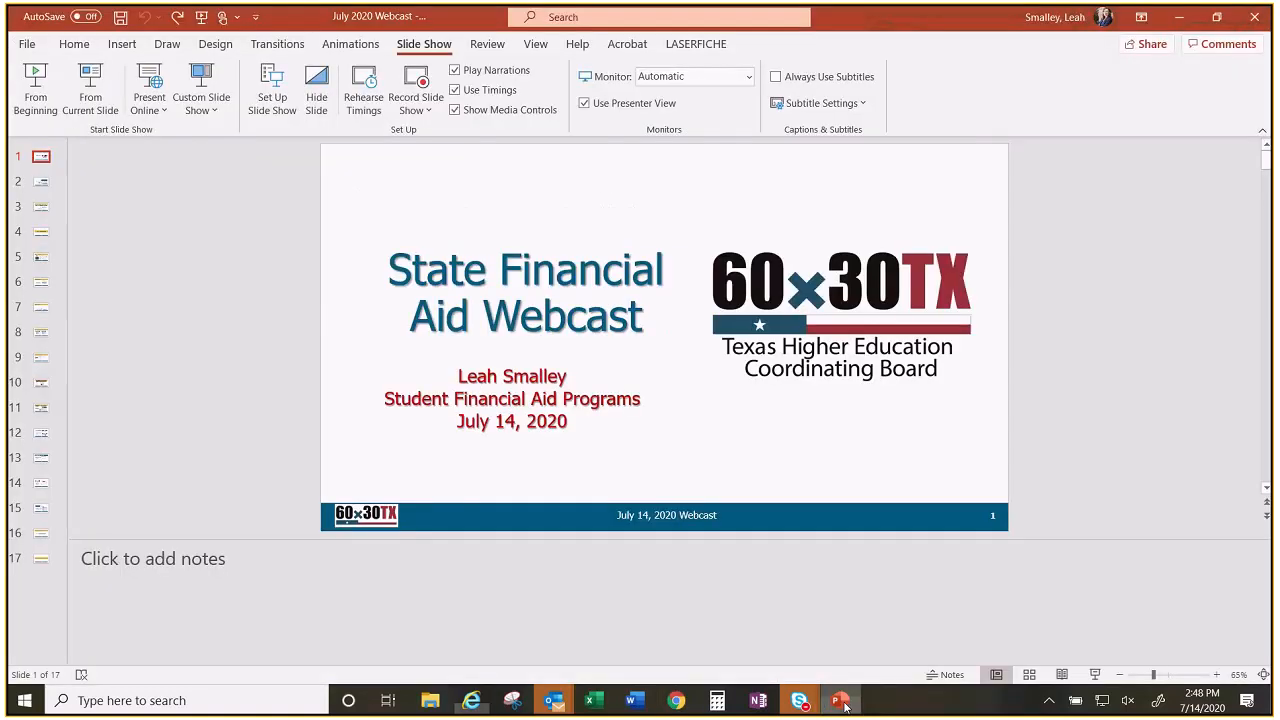
mouse_move(44, 418)
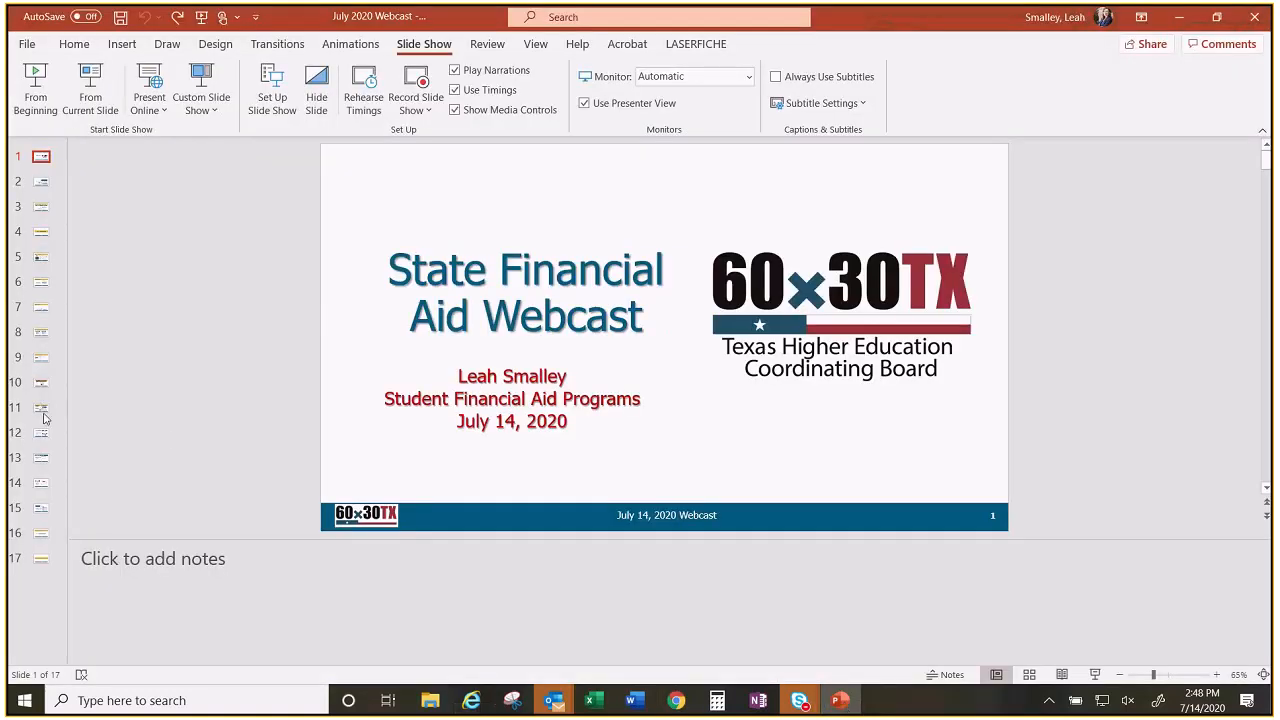
Step: Start the slide show from the current slide and show the HelmNet Access System Authorization Form
click(40, 432)
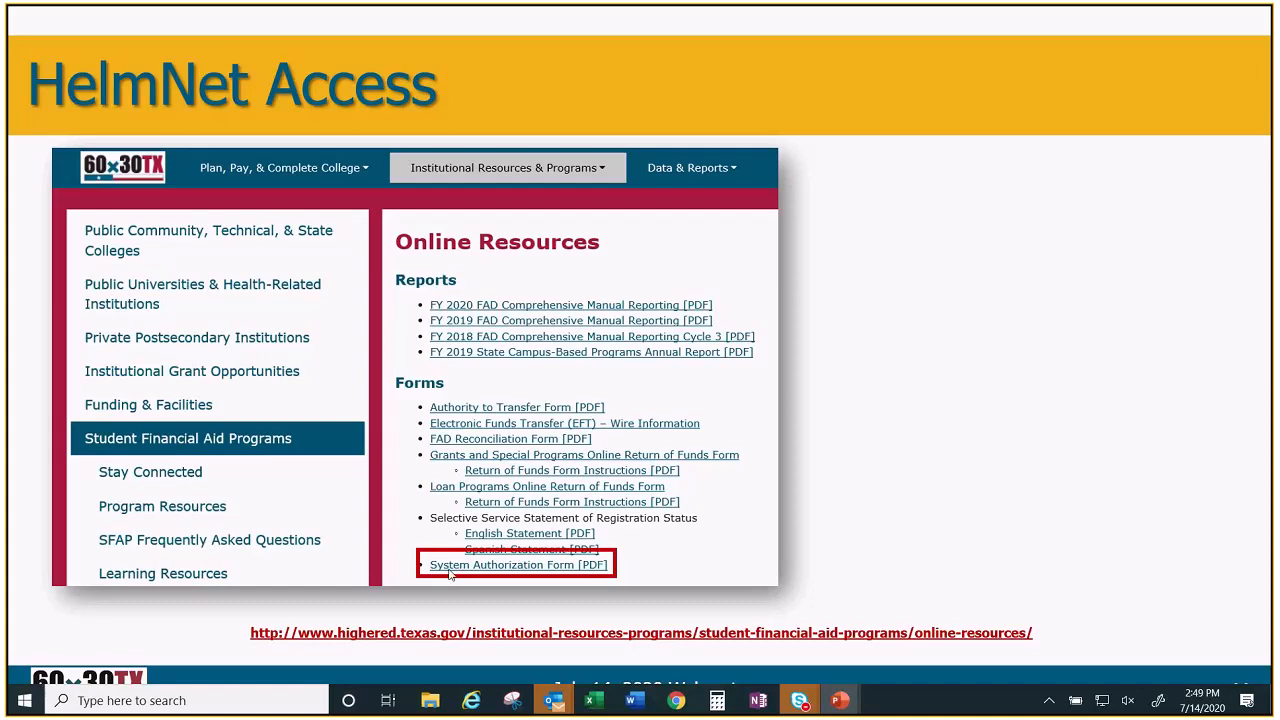
click(516, 564)
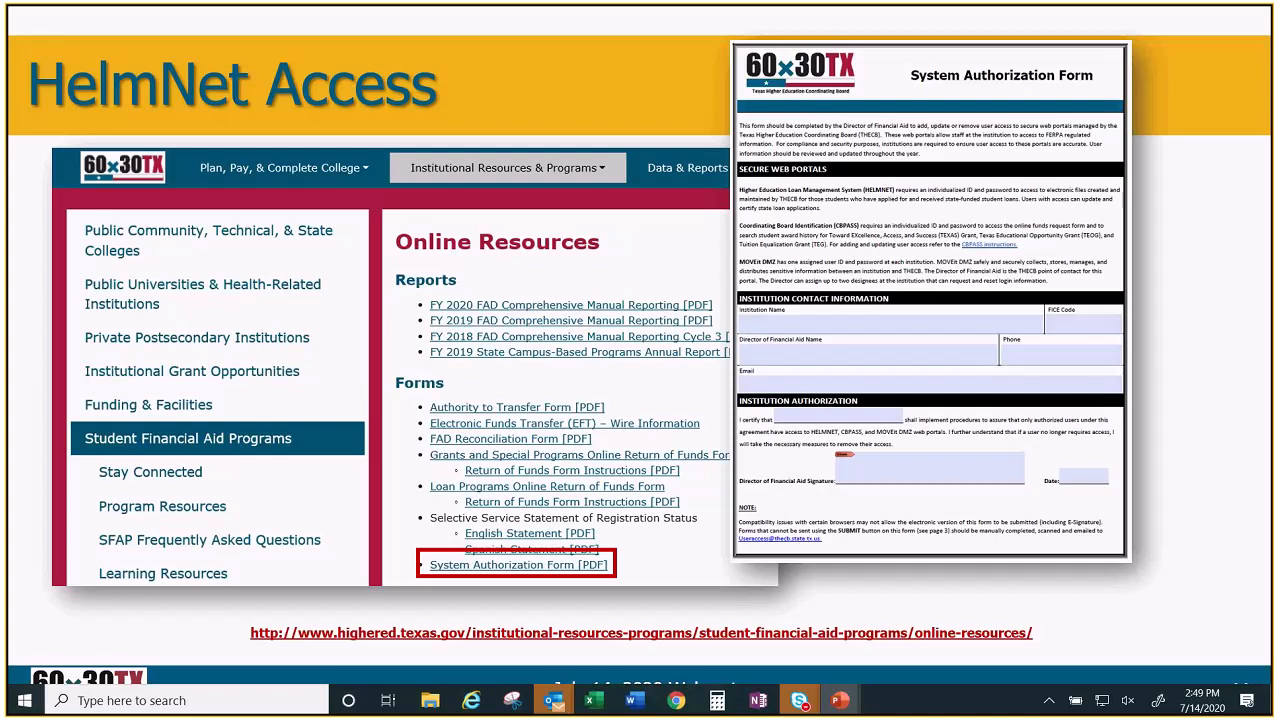
mouse_move(372, 428)
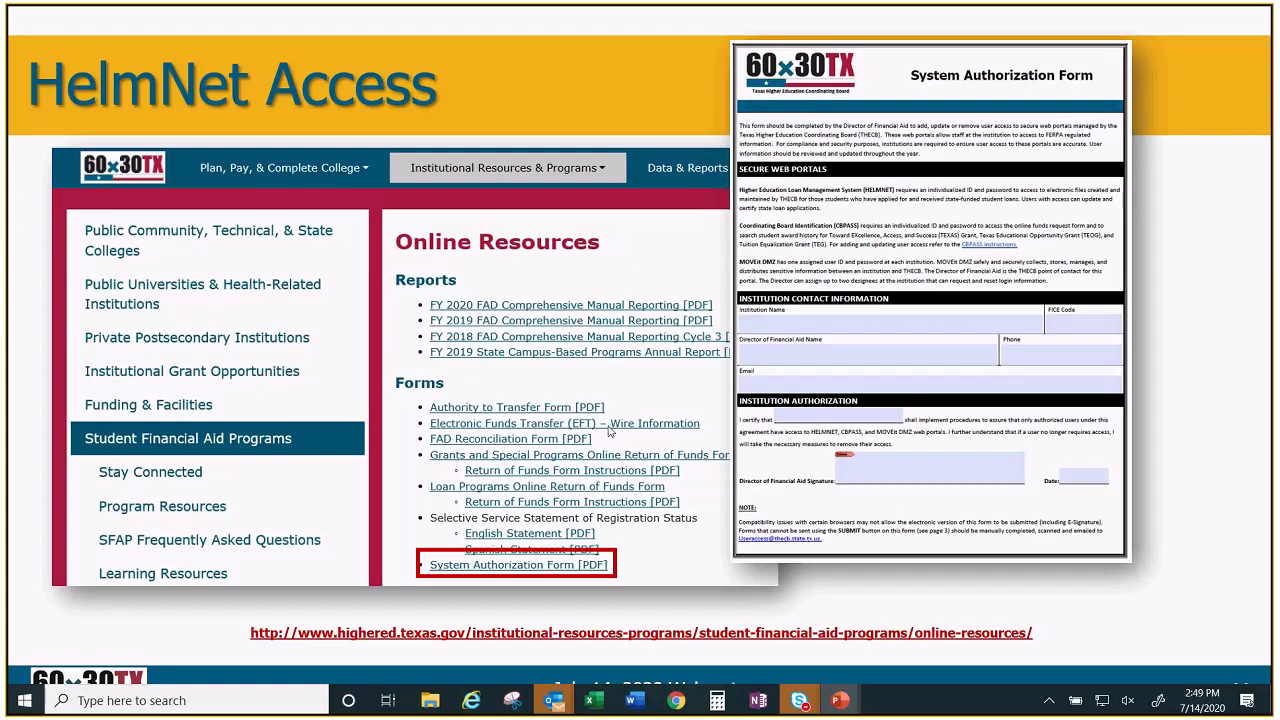
mouse_move(616, 432)
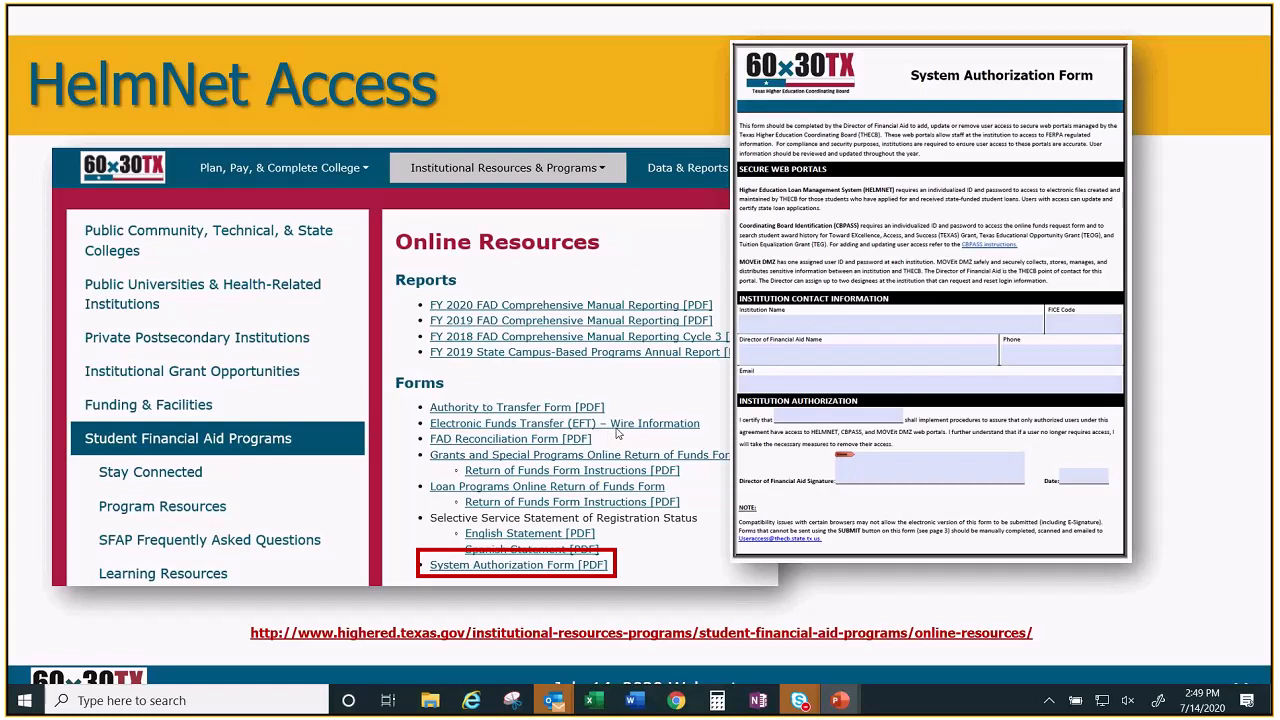
mouse_move(648, 452)
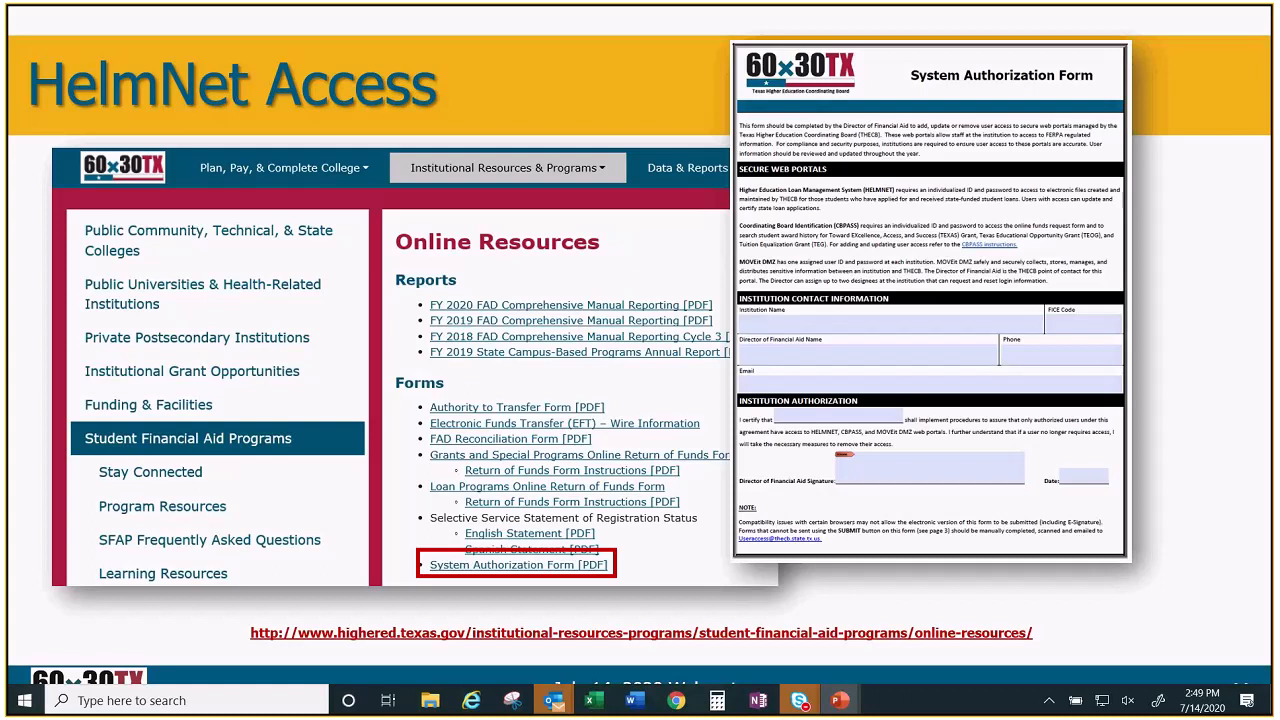
mouse_move(852, 428)
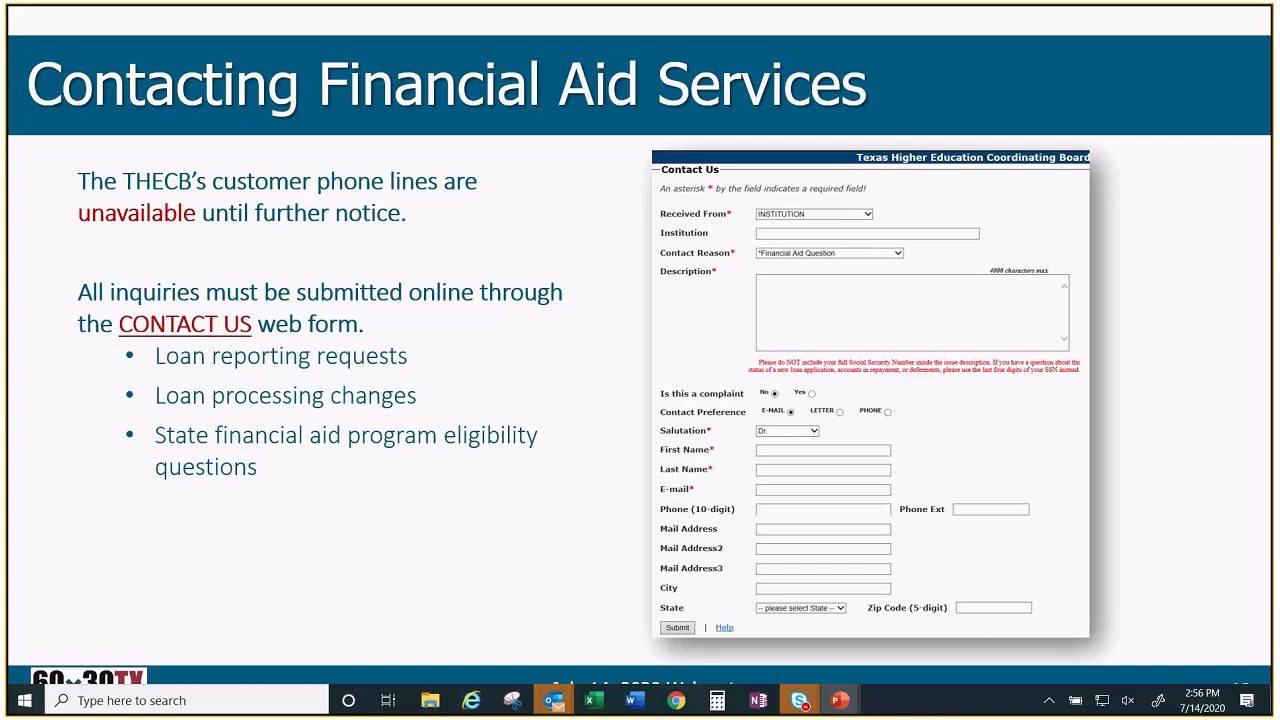
mouse_move(562, 612)
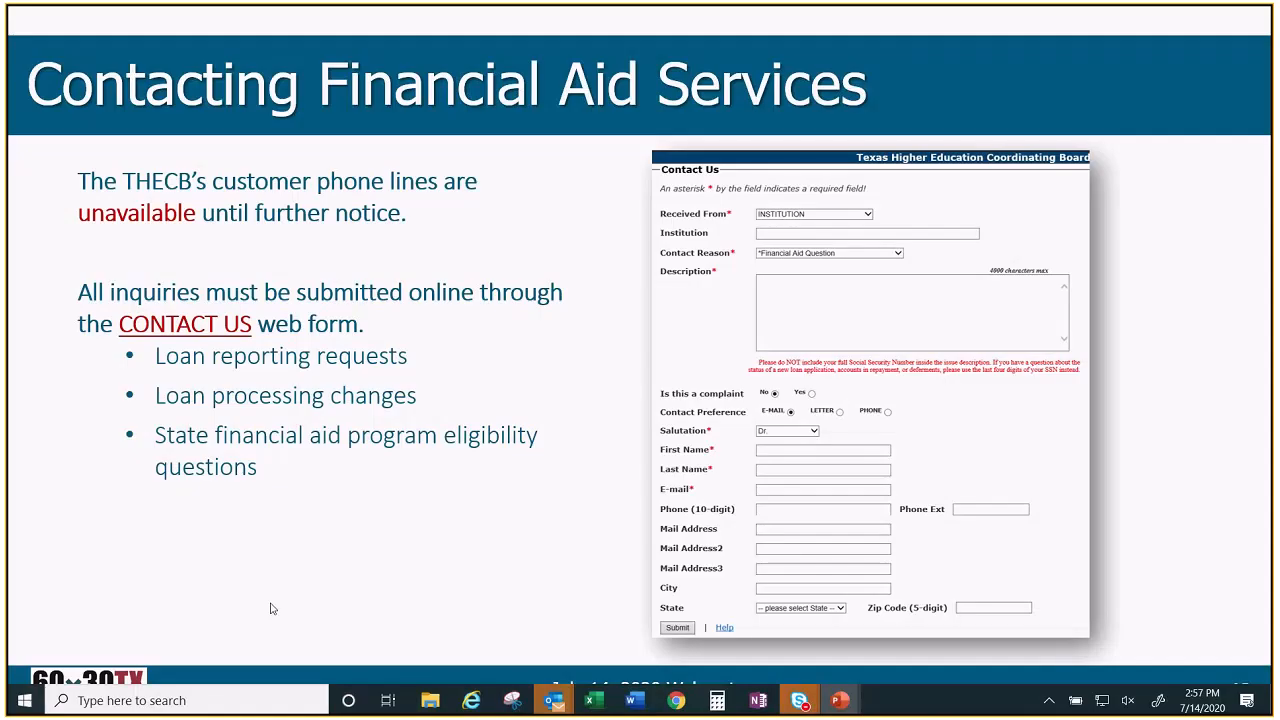
key(Right)
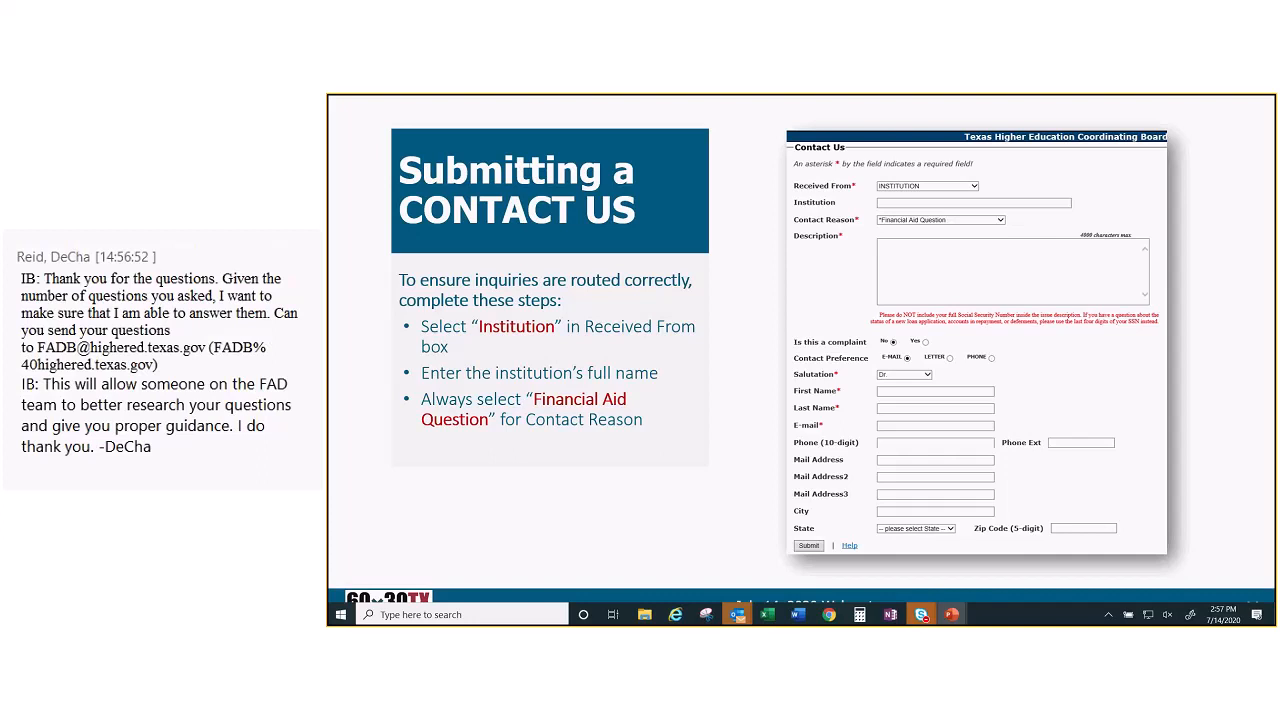
mouse_move(484, 576)
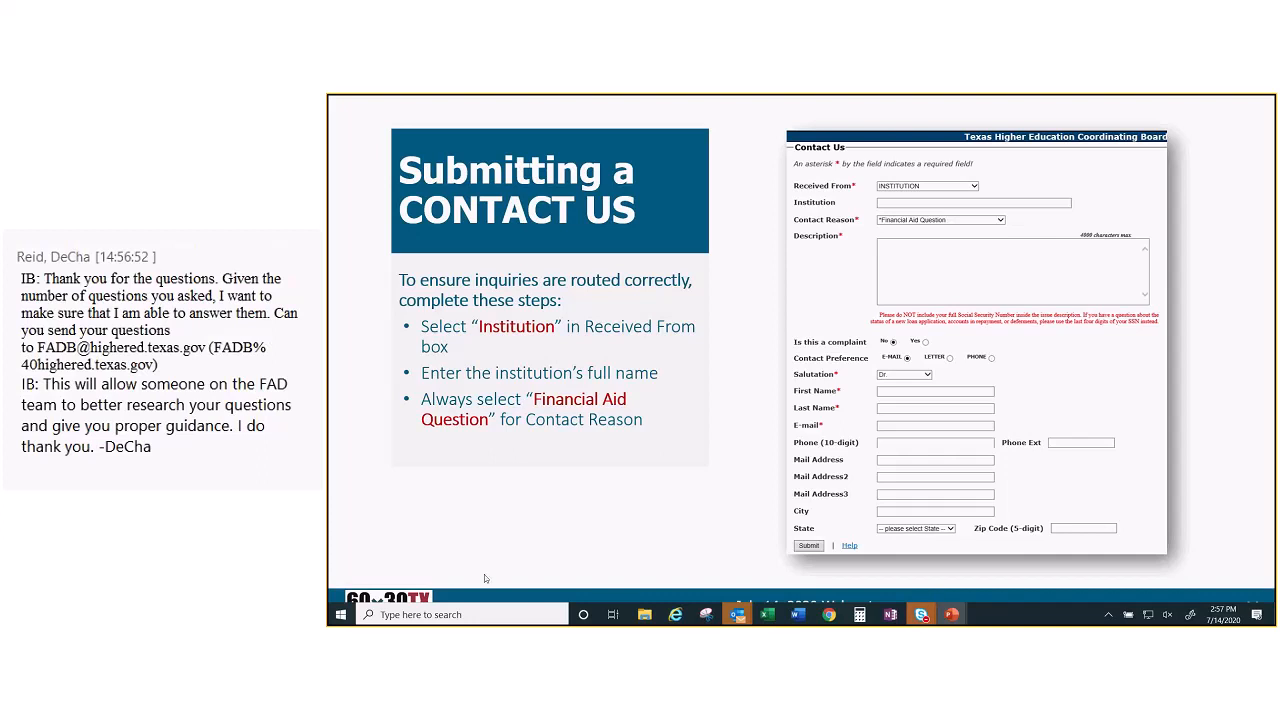
click(928, 184)
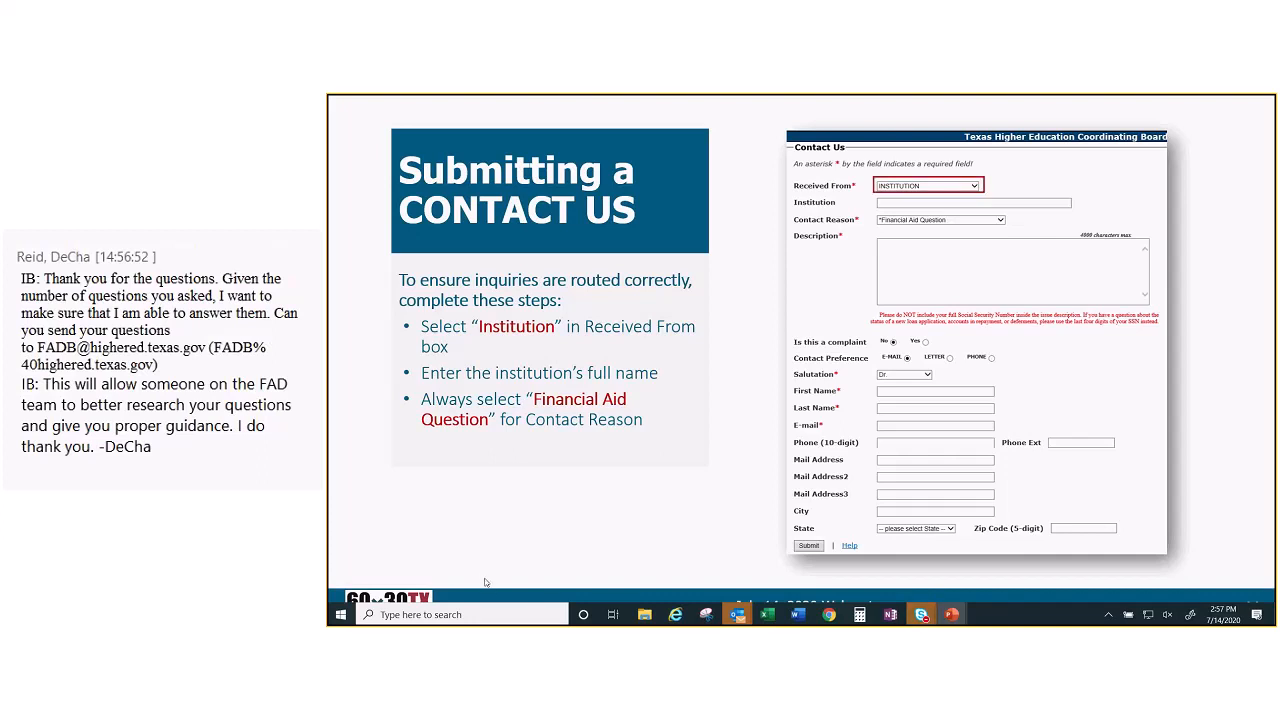
mouse_move(488, 588)
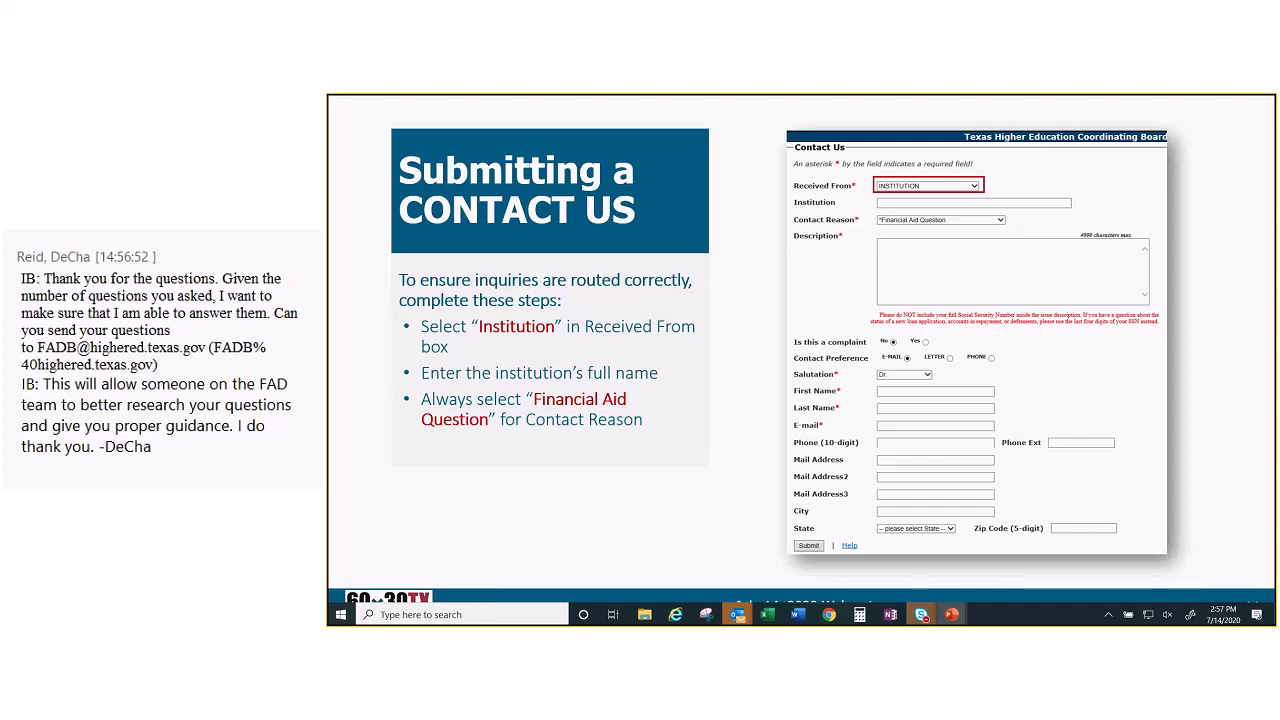
click(972, 204)
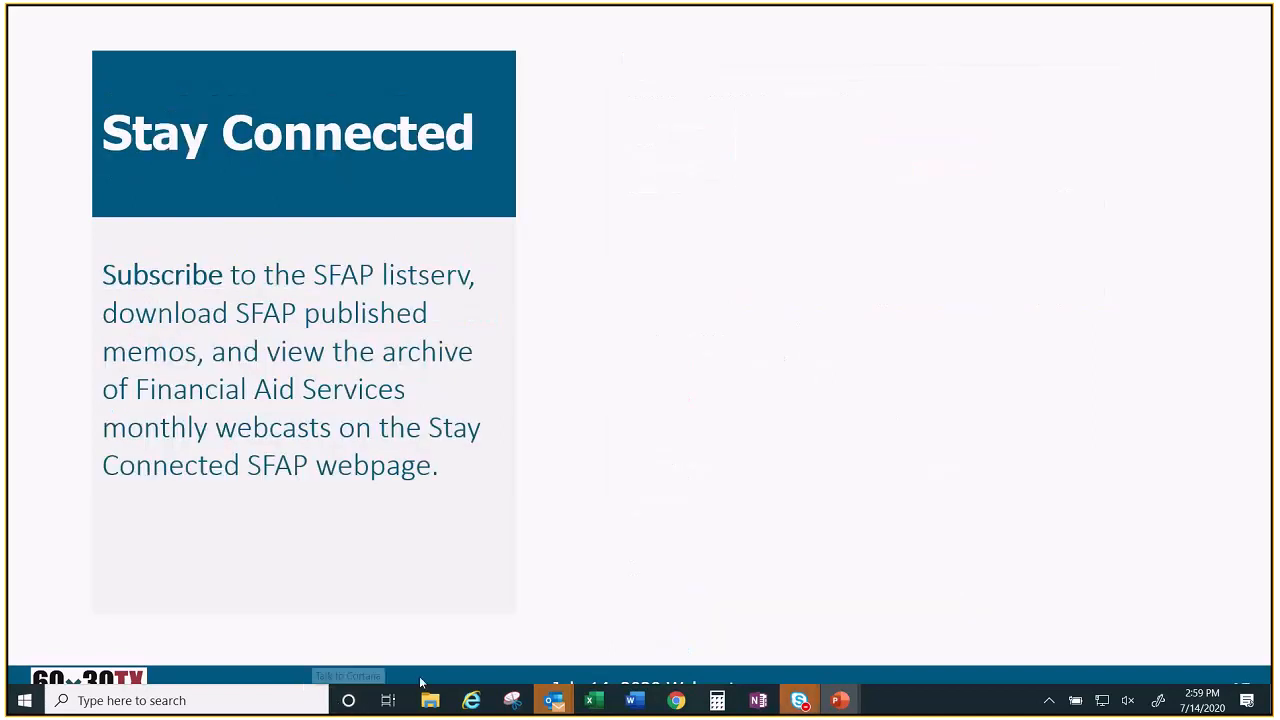
mouse_move(520, 580)
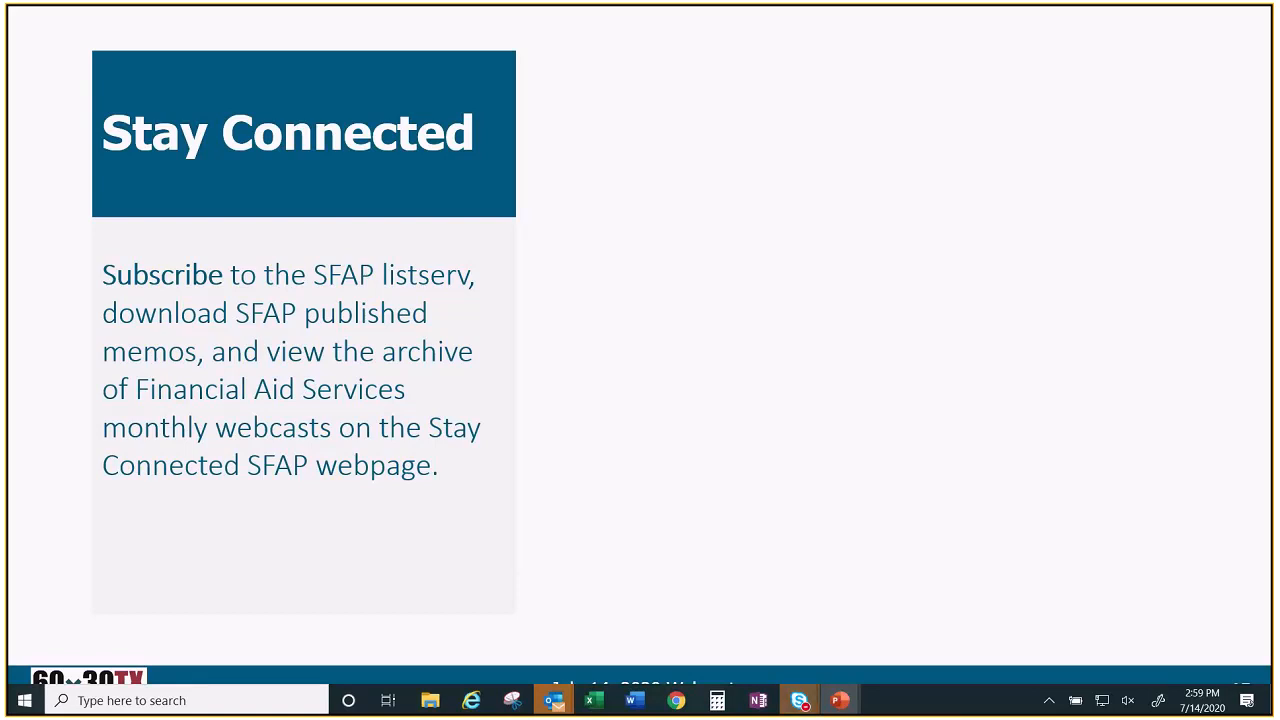
mouse_move(492, 592)
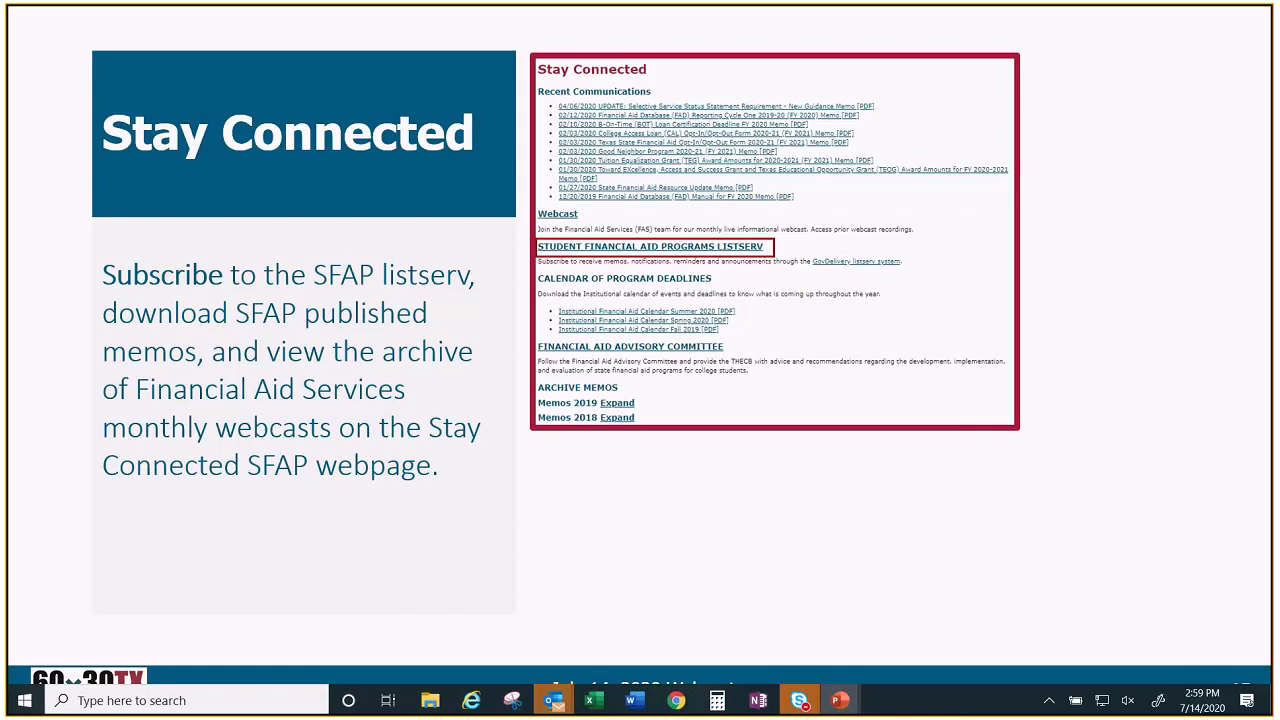
mouse_move(644, 550)
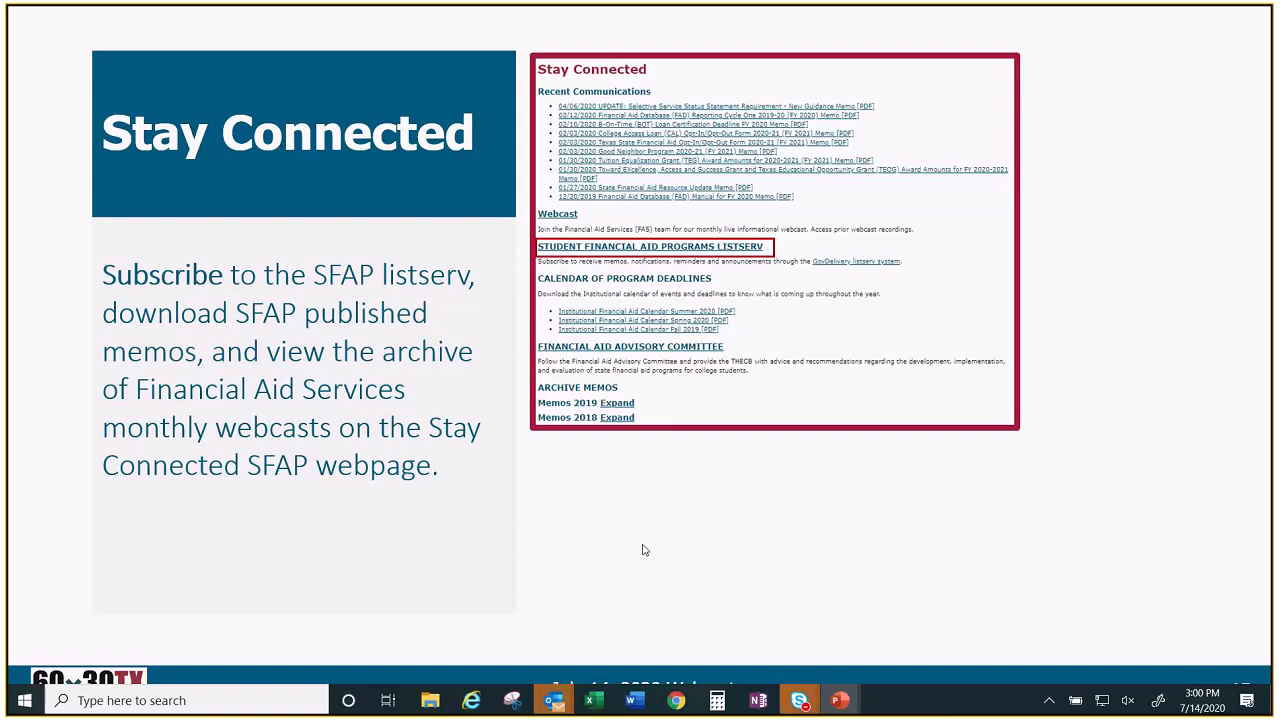
mouse_move(616, 648)
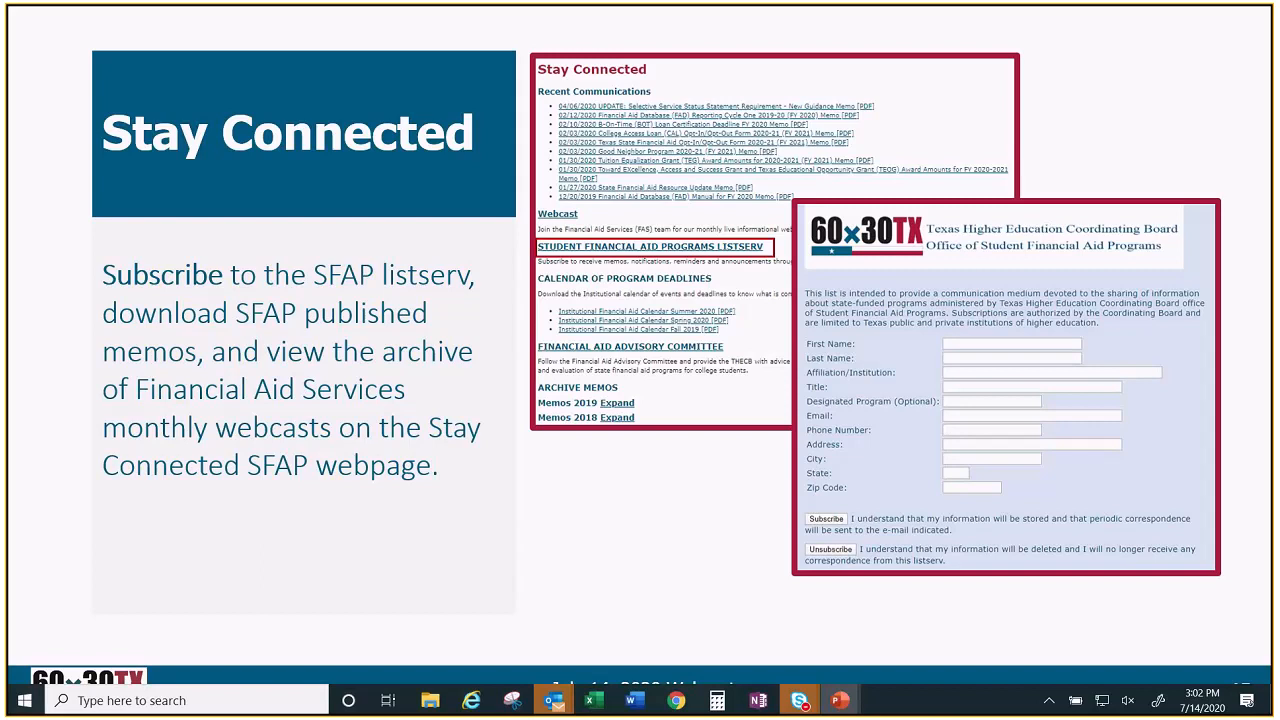
mouse_move(676, 616)
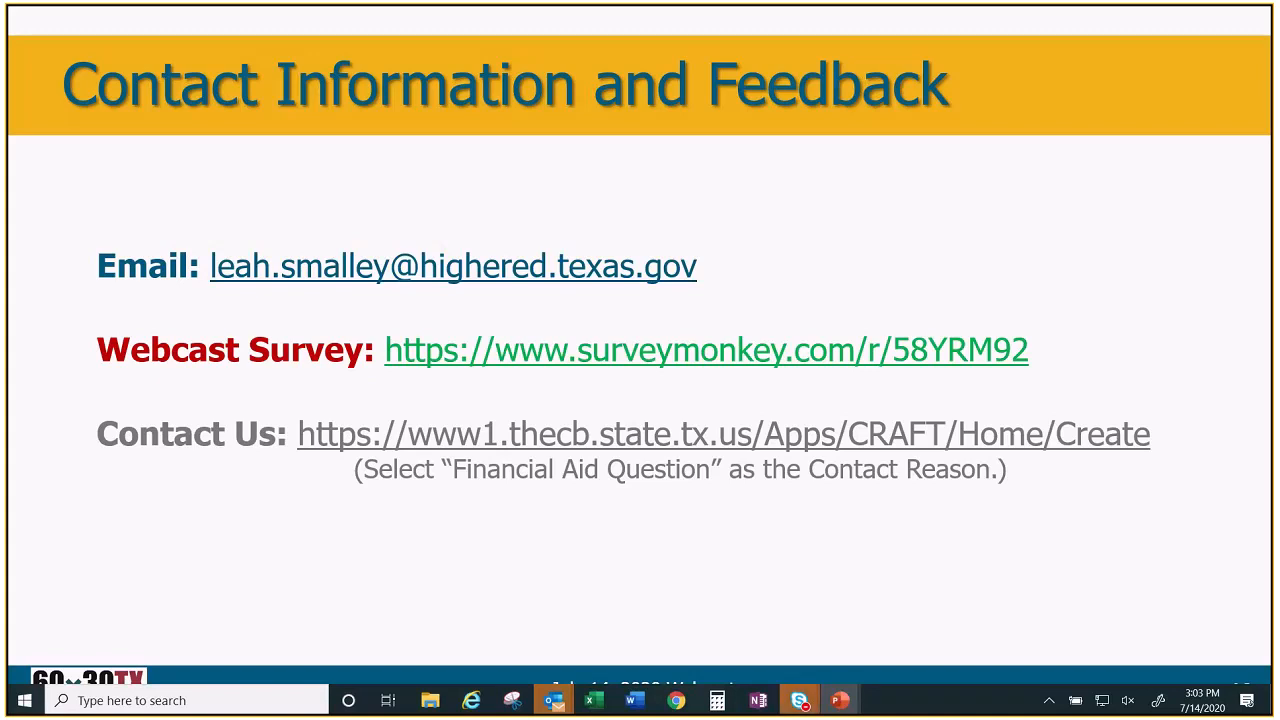
mouse_move(544, 542)
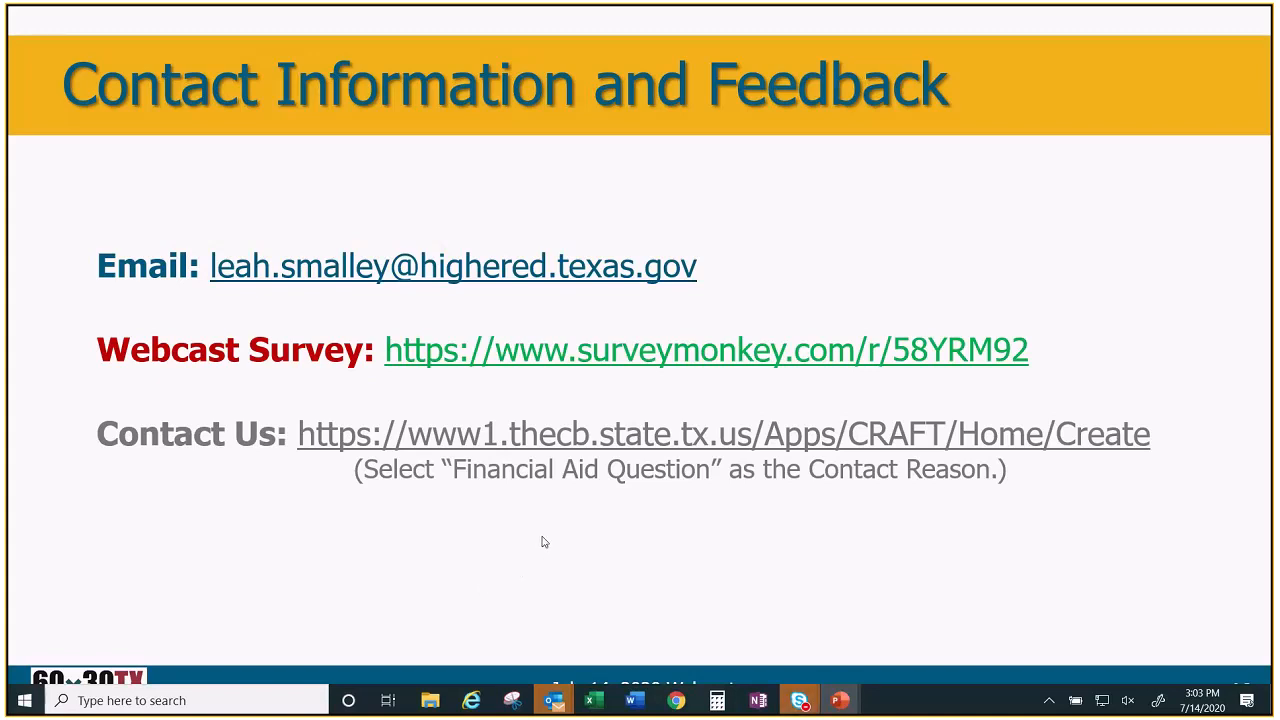
mouse_move(508, 536)
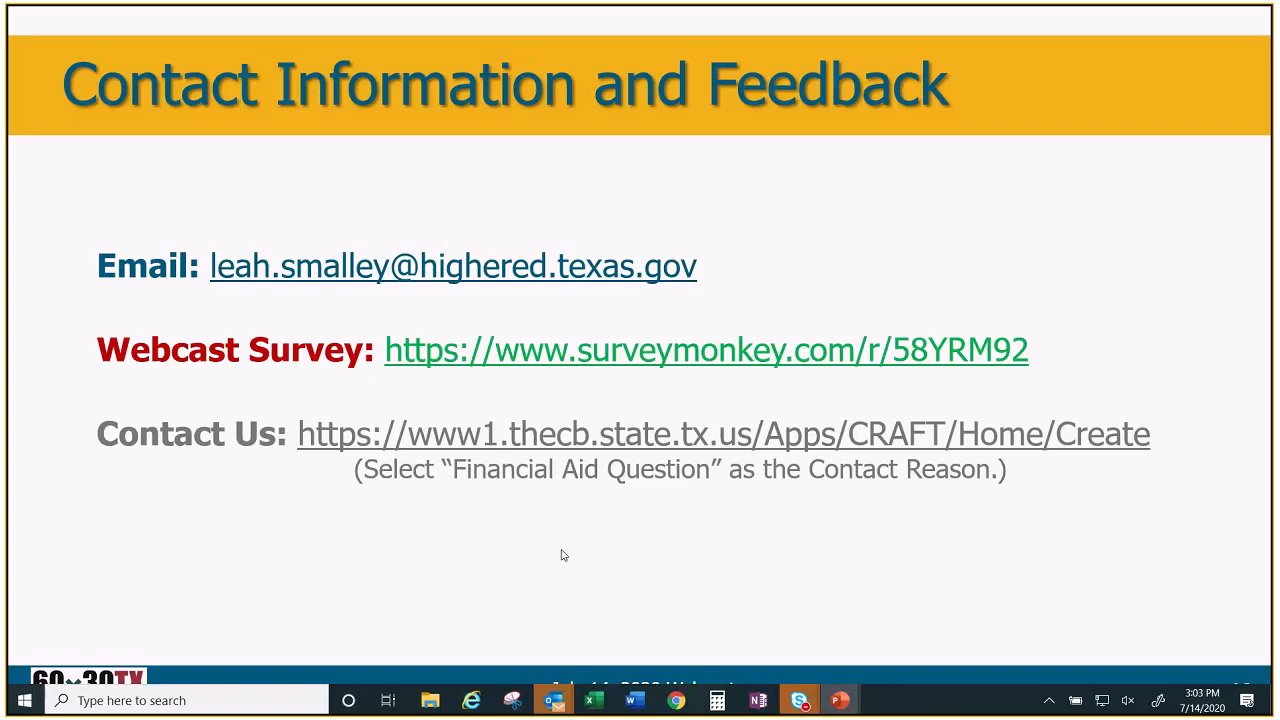
mouse_move(566, 560)
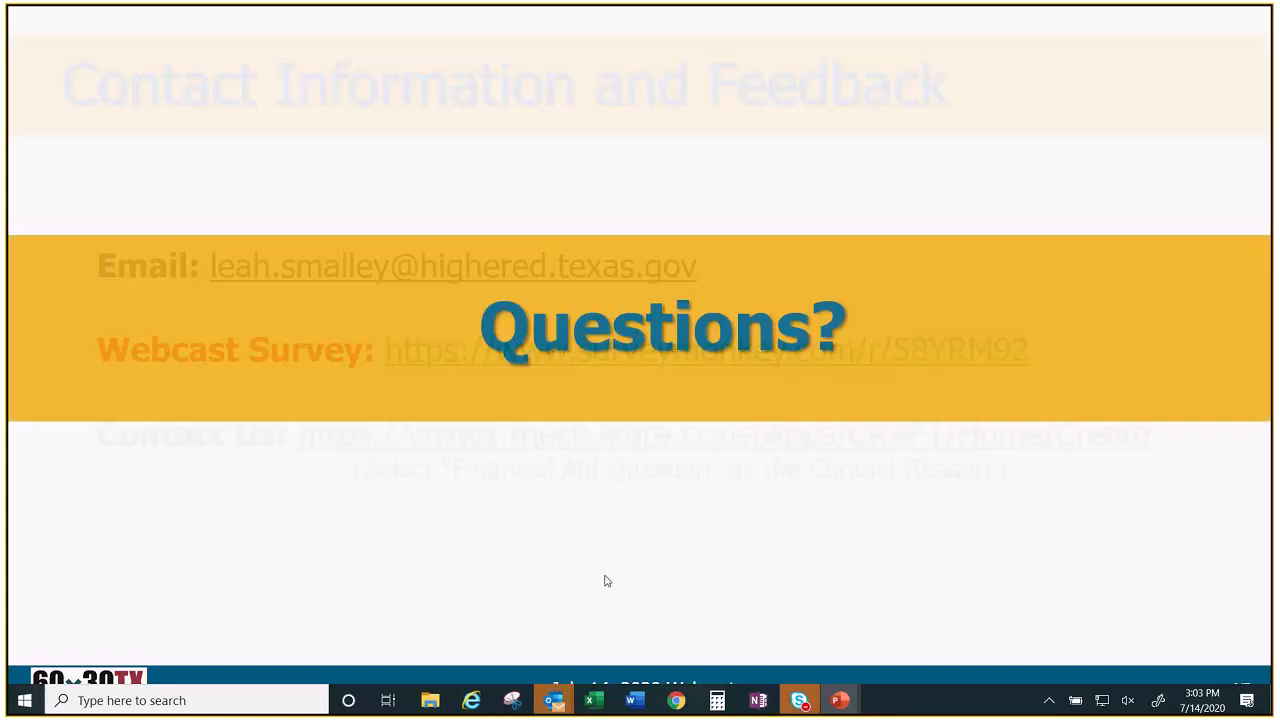
mouse_move(800, 700)
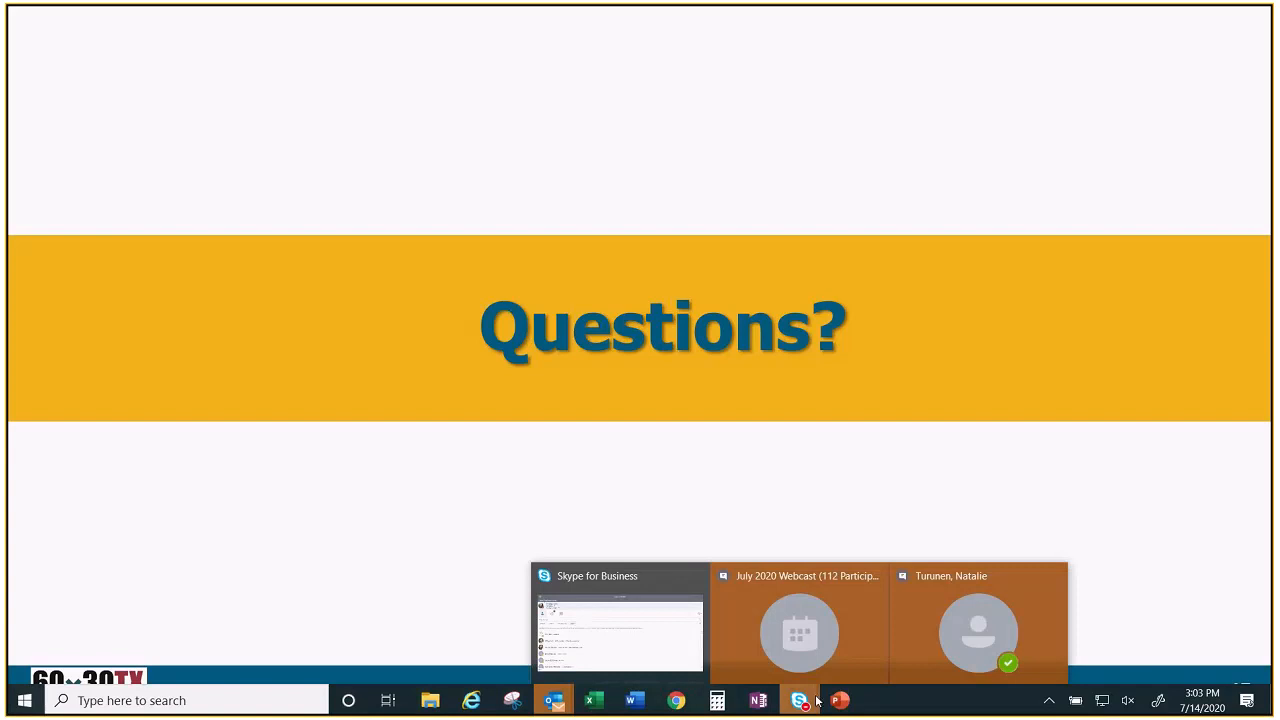
click(800, 624)
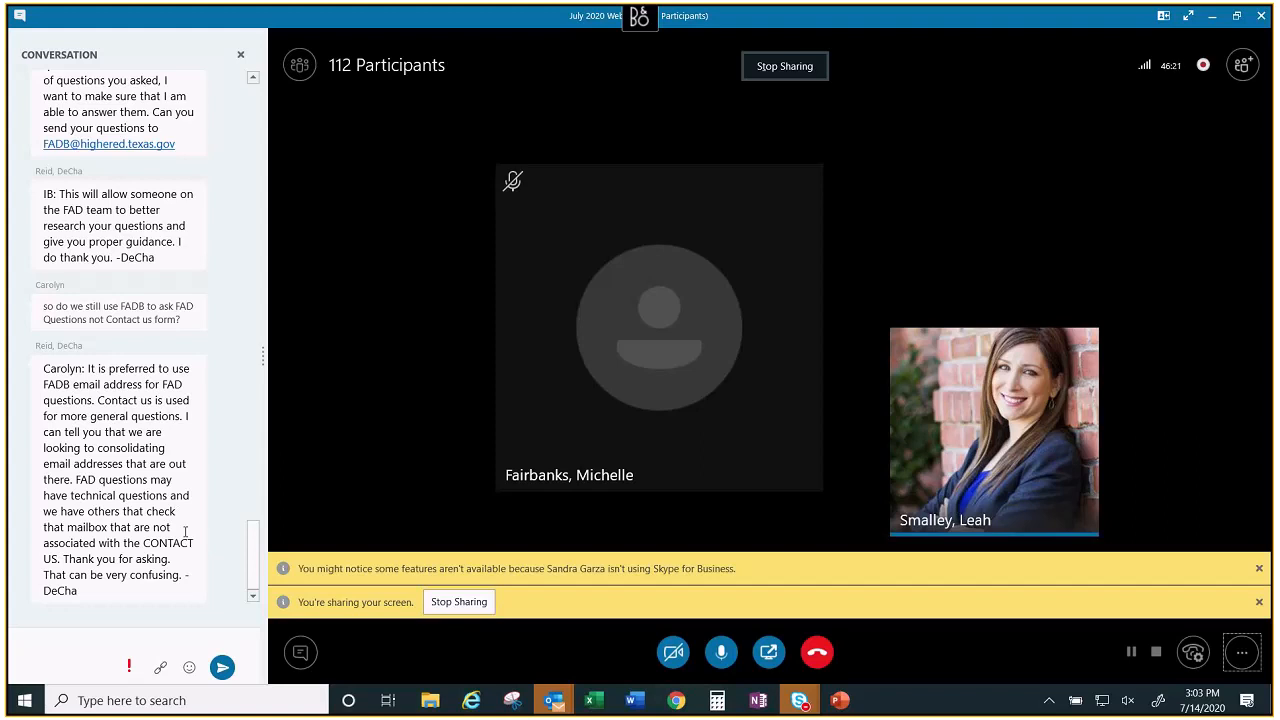
mouse_move(204, 496)
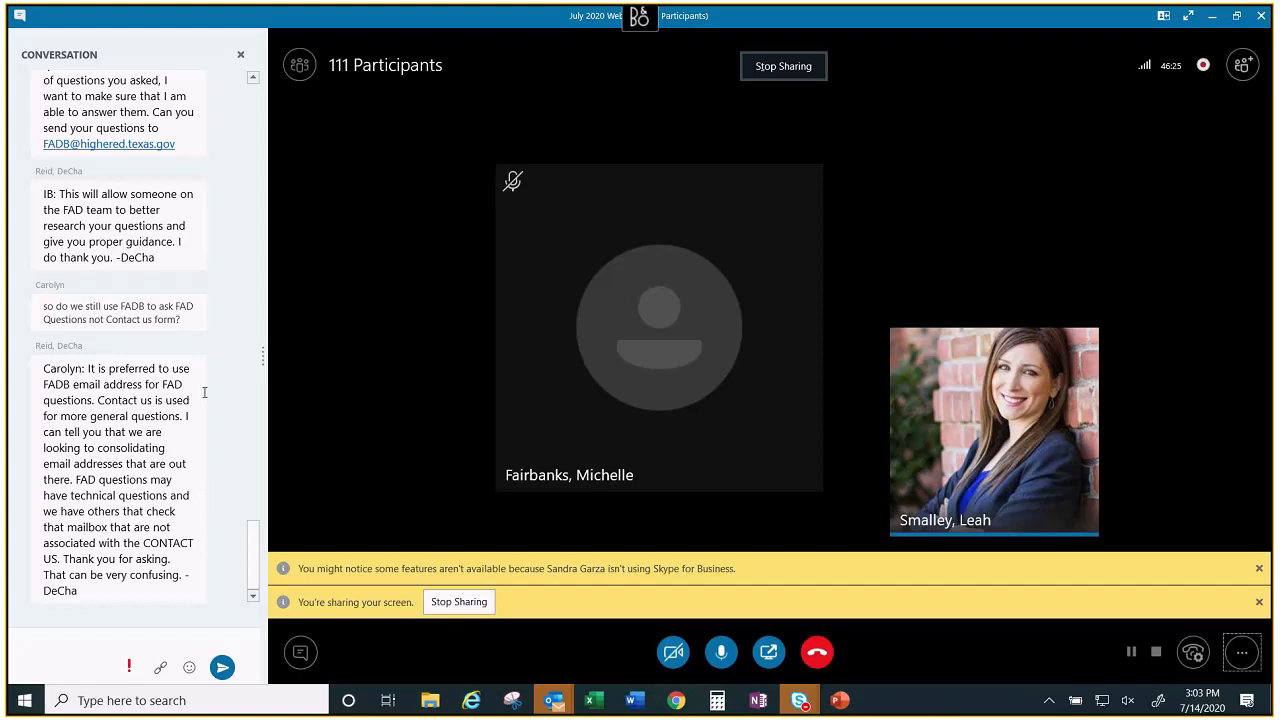
mouse_move(172, 368)
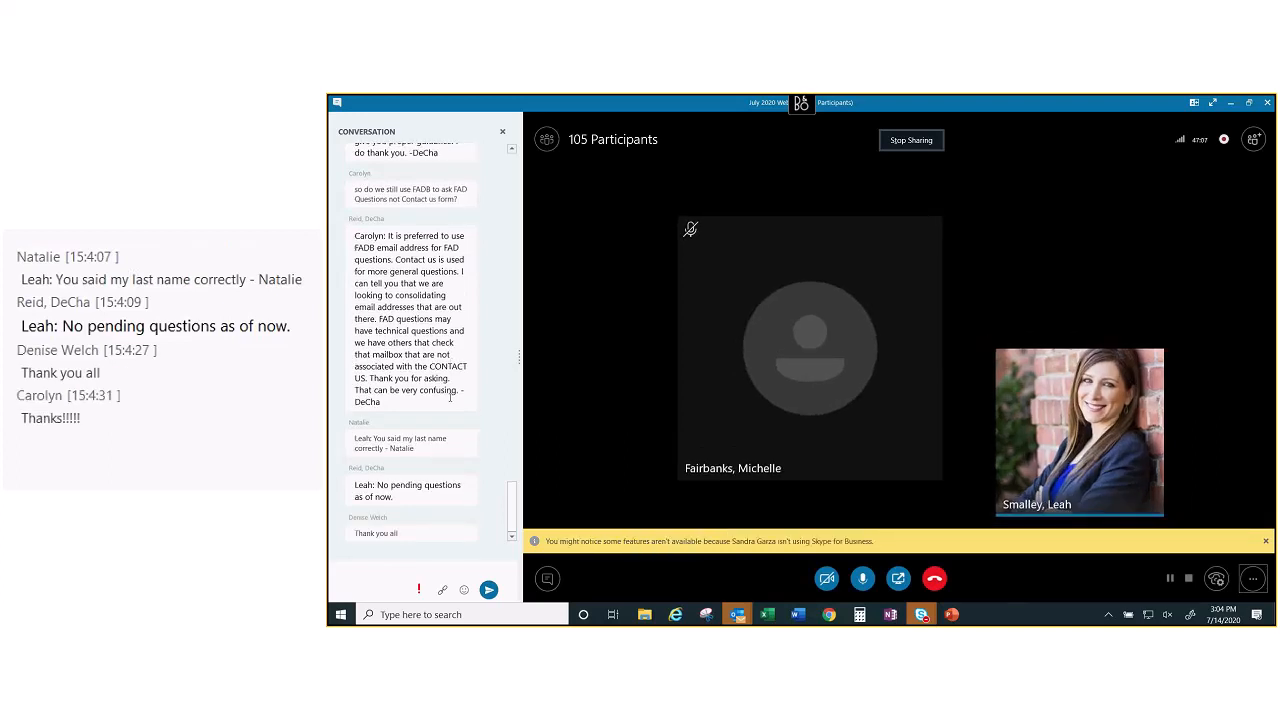
scroll(down, 3)
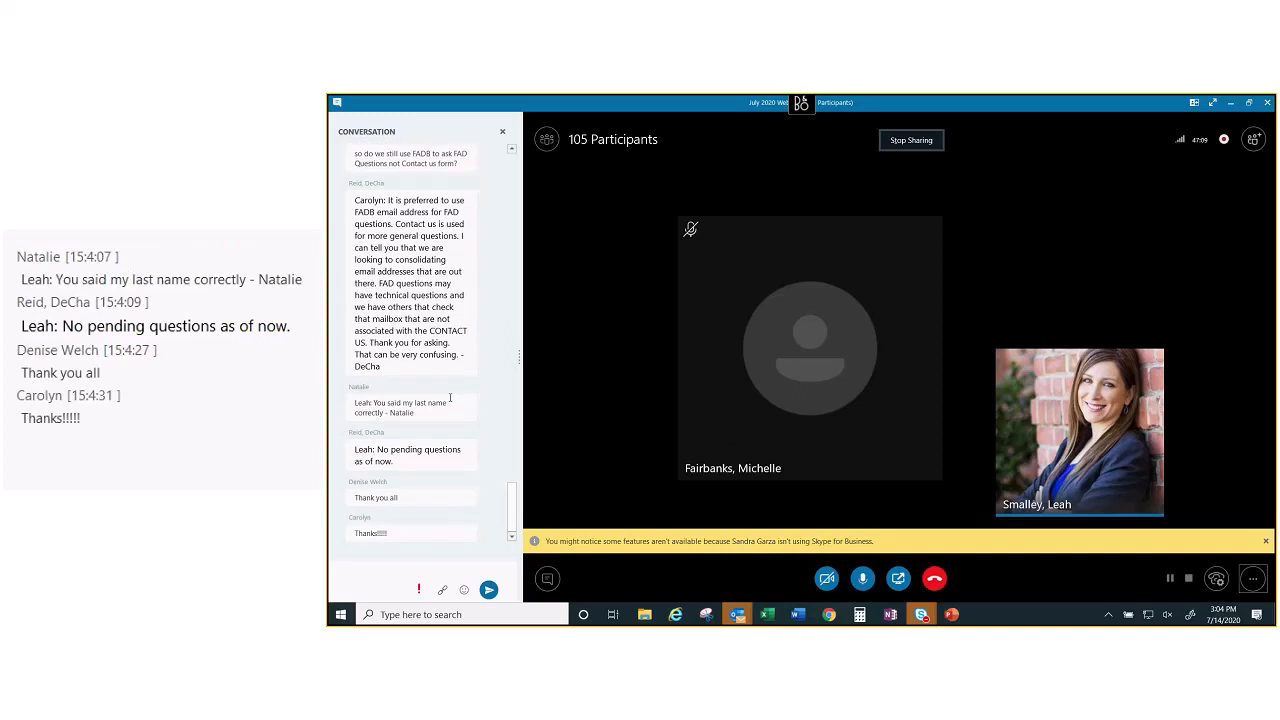